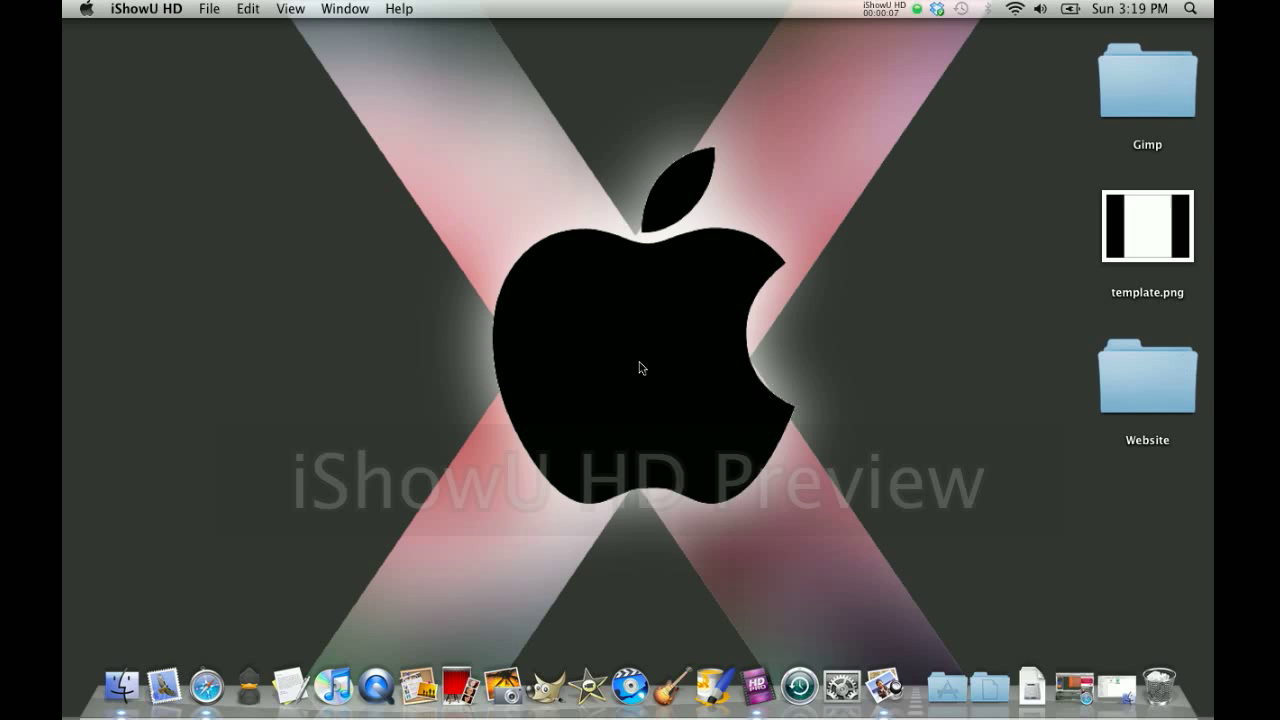
mouse_move(1140, 222)
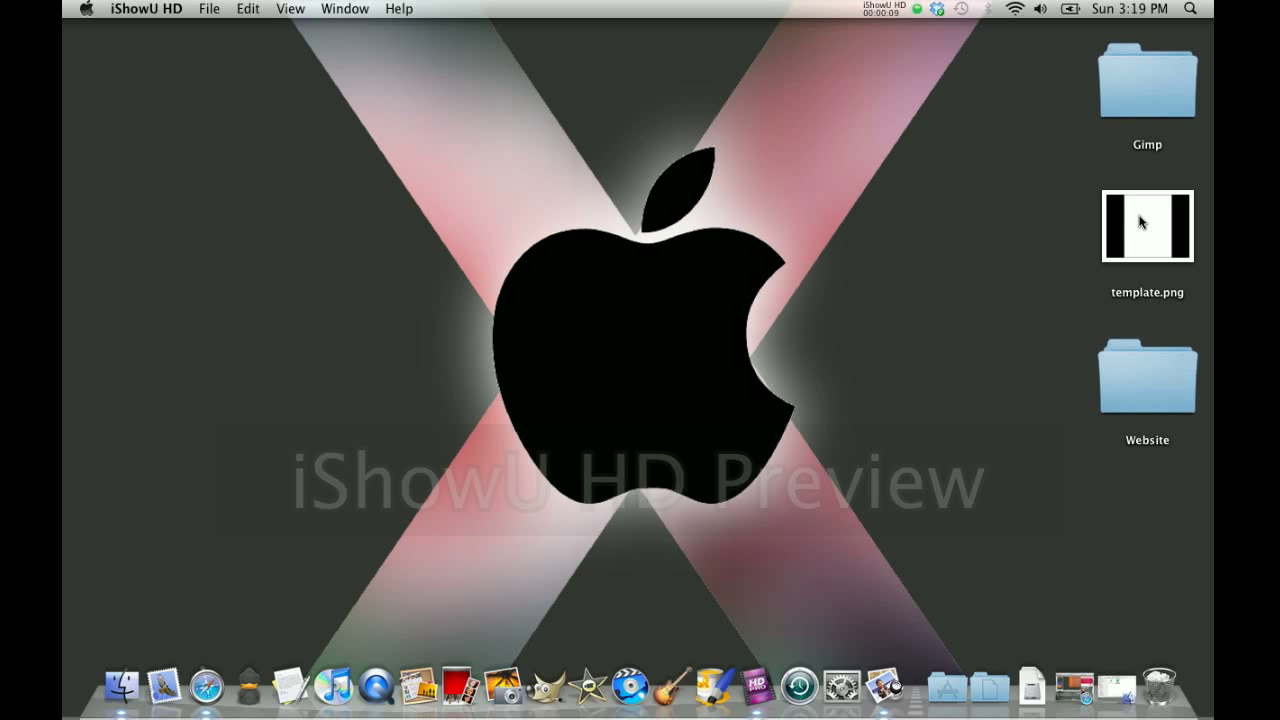
Step: Open template.png in GIMP and make its Background layer active
left_click(1146, 226)
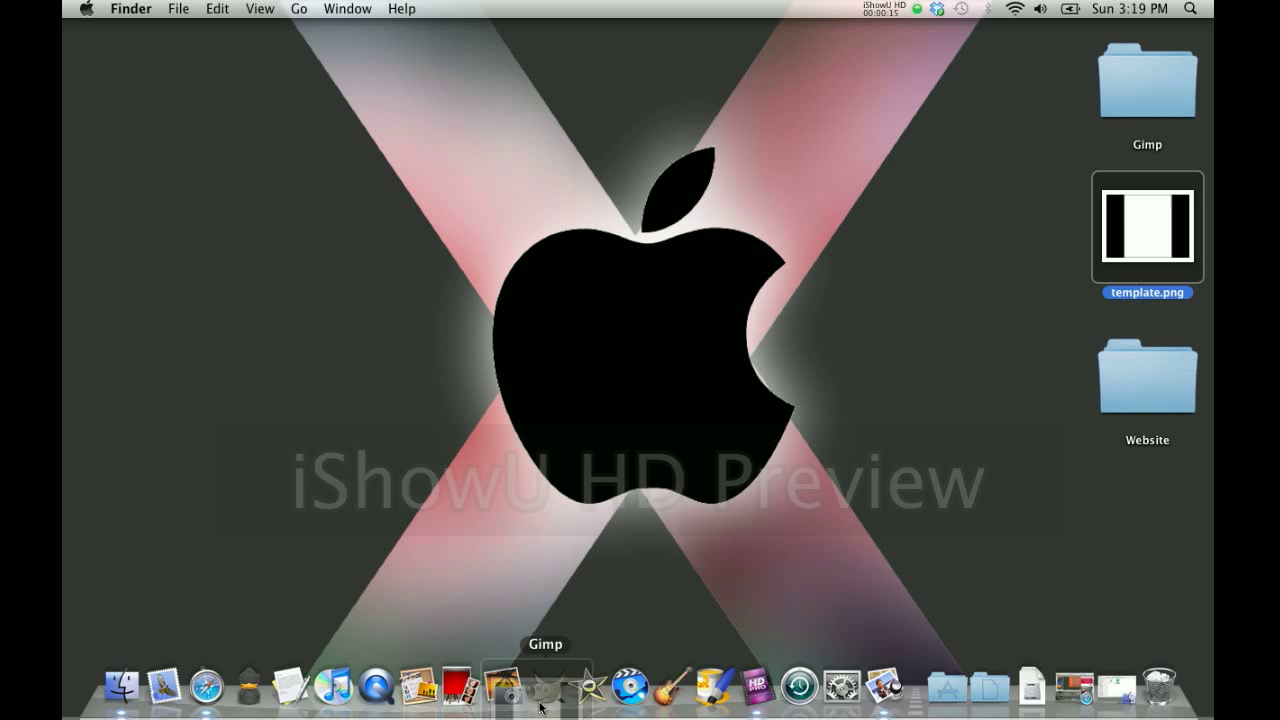
left_click(536, 704)
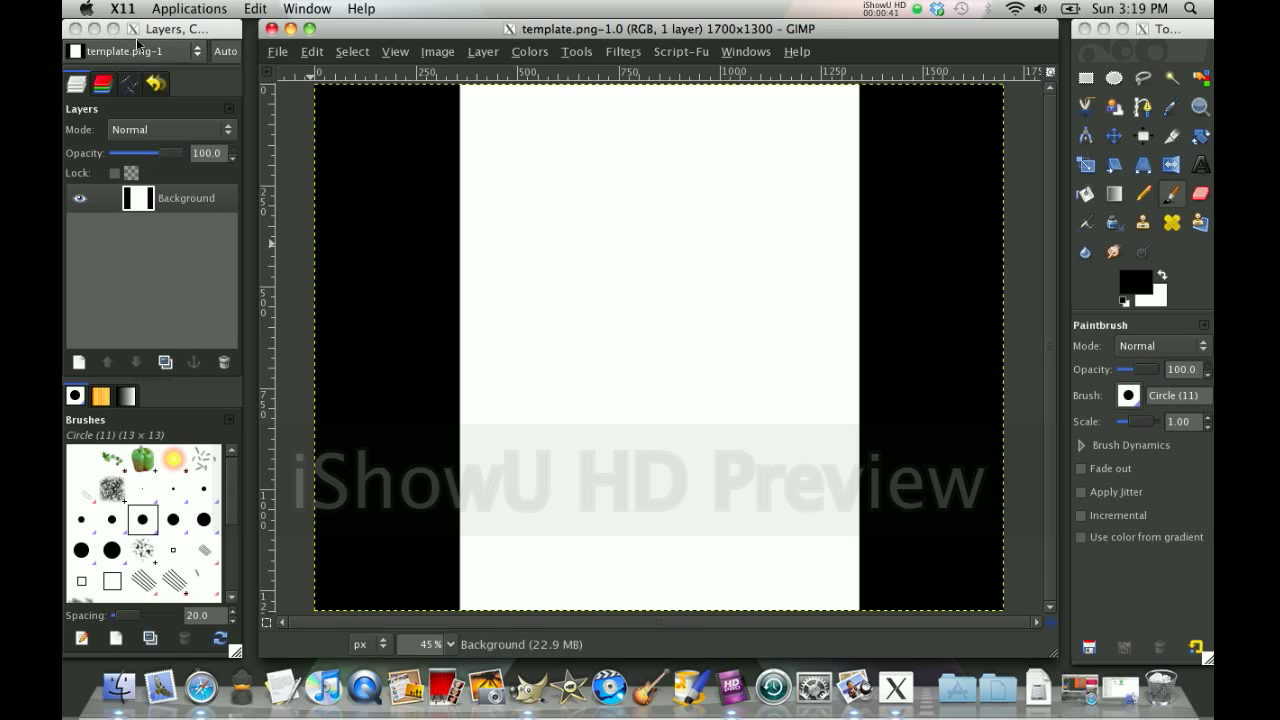
mouse_move(404, 244)
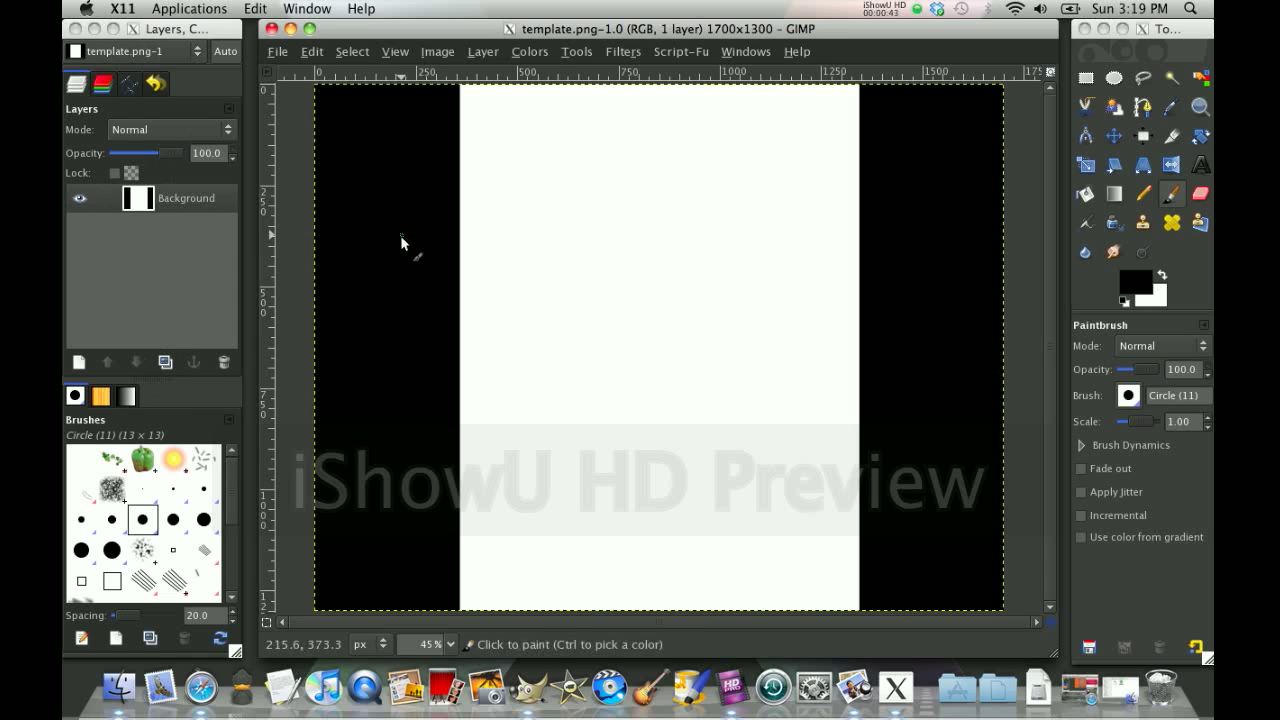
left_click(186, 198)
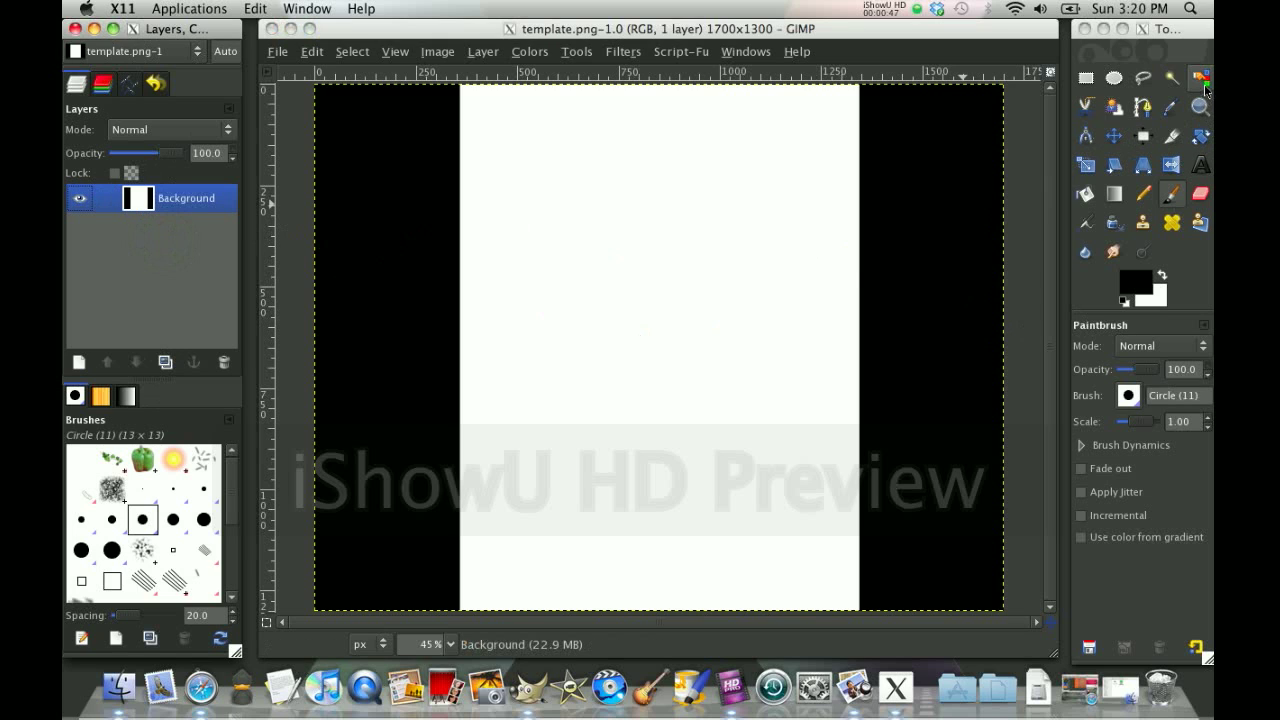
mouse_move(1202, 76)
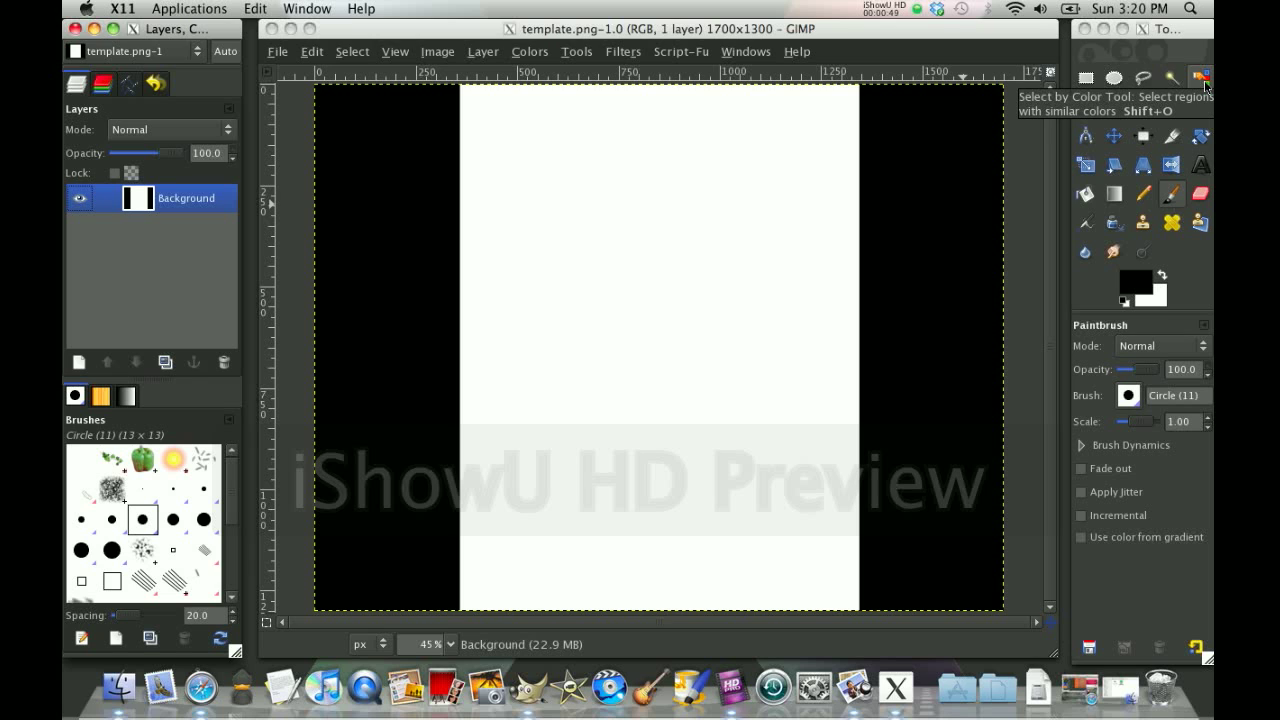
Step: Select the template's white area by colour and add a new empty layer above the background
left_click(1202, 76)
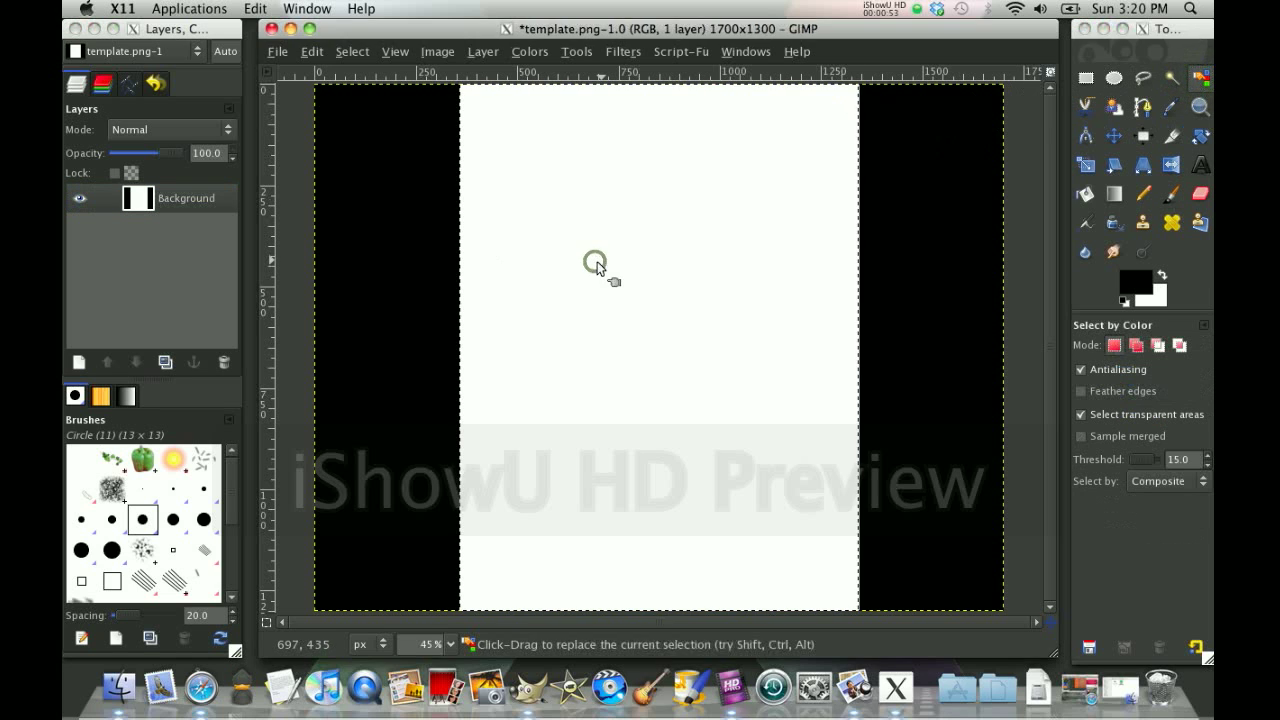
left_click(80, 364)
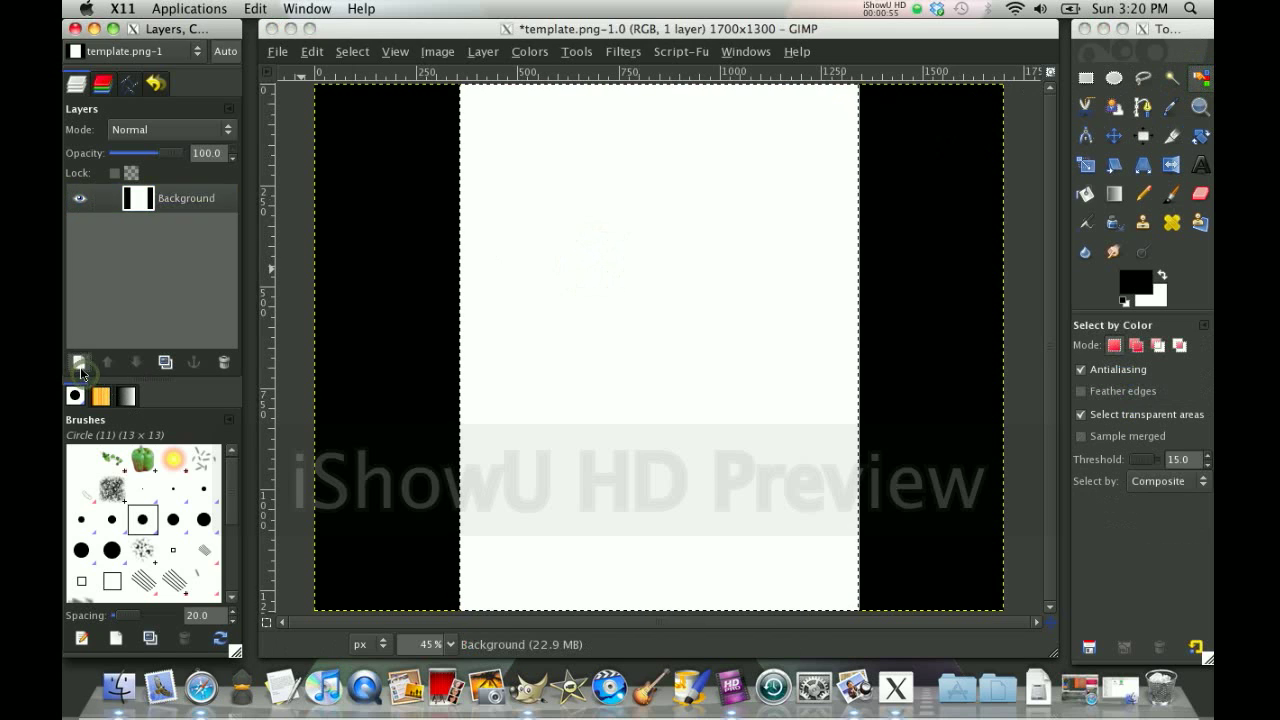
left_click(80, 364)
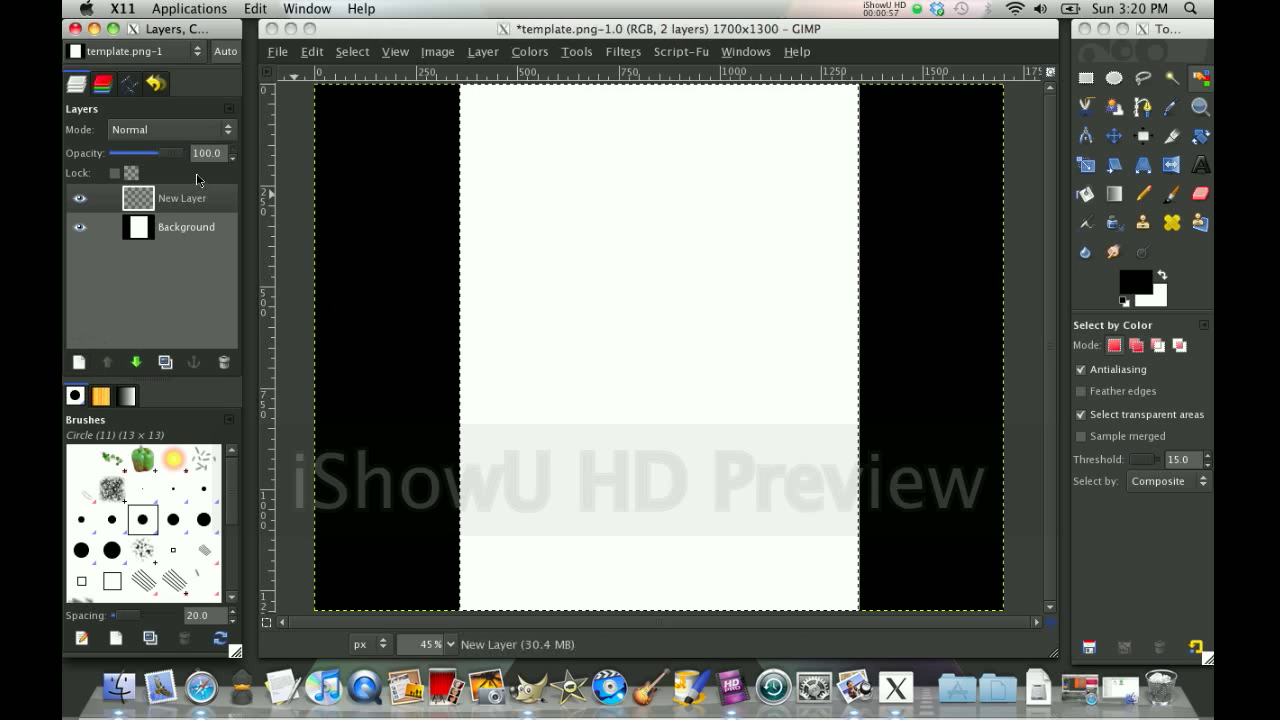
mouse_move(1188, 256)
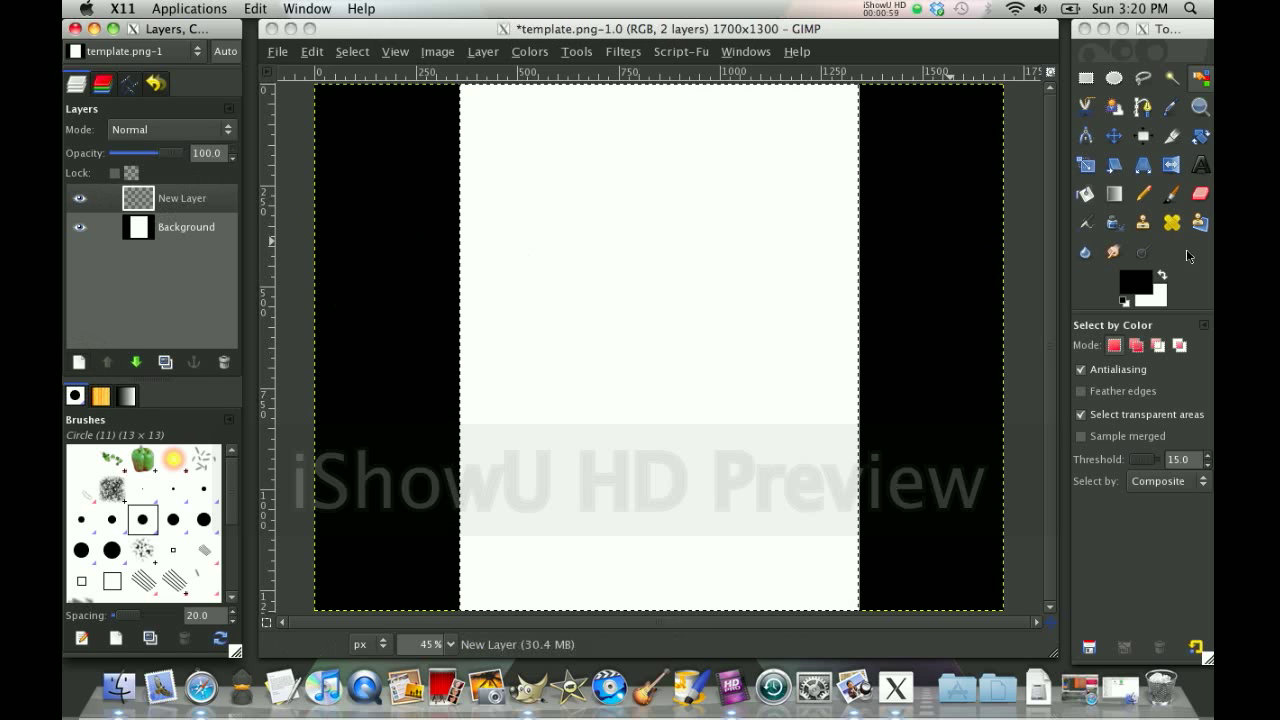
Step: Set the foreground to black and bucket-fill the whole selection so the new layer is solid black
left_click(1132, 284)
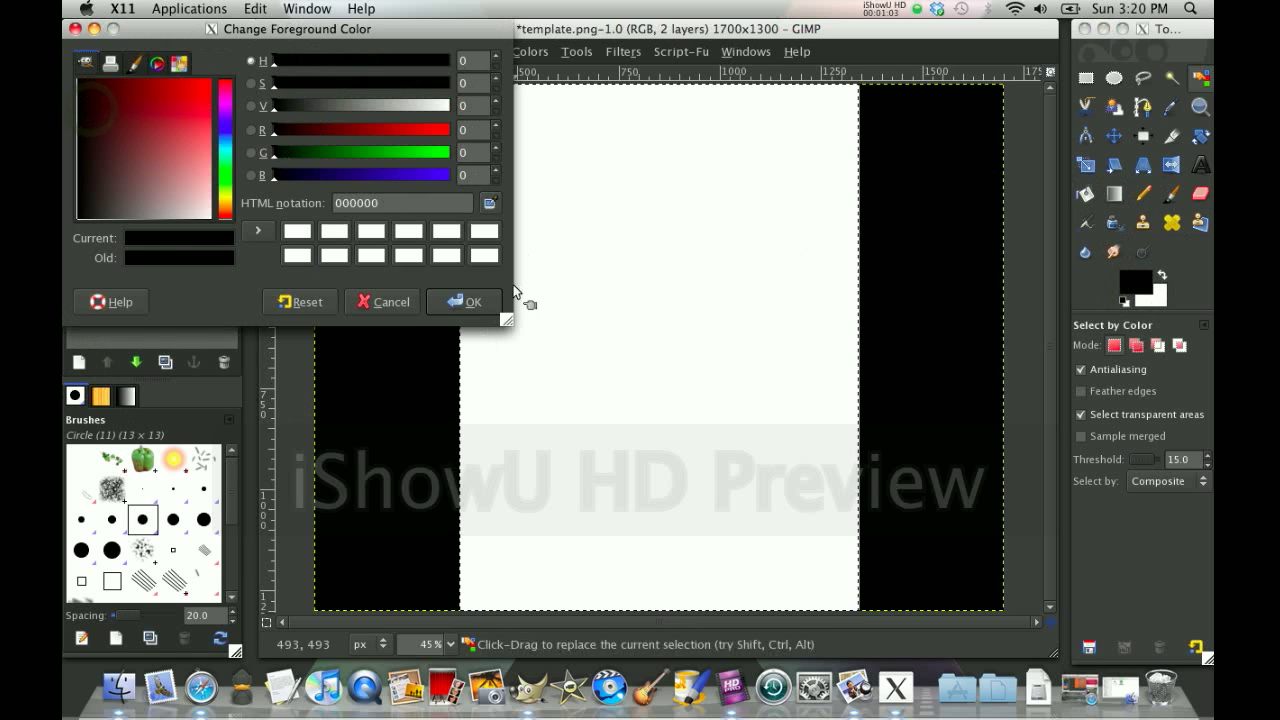
left_click(472, 300)
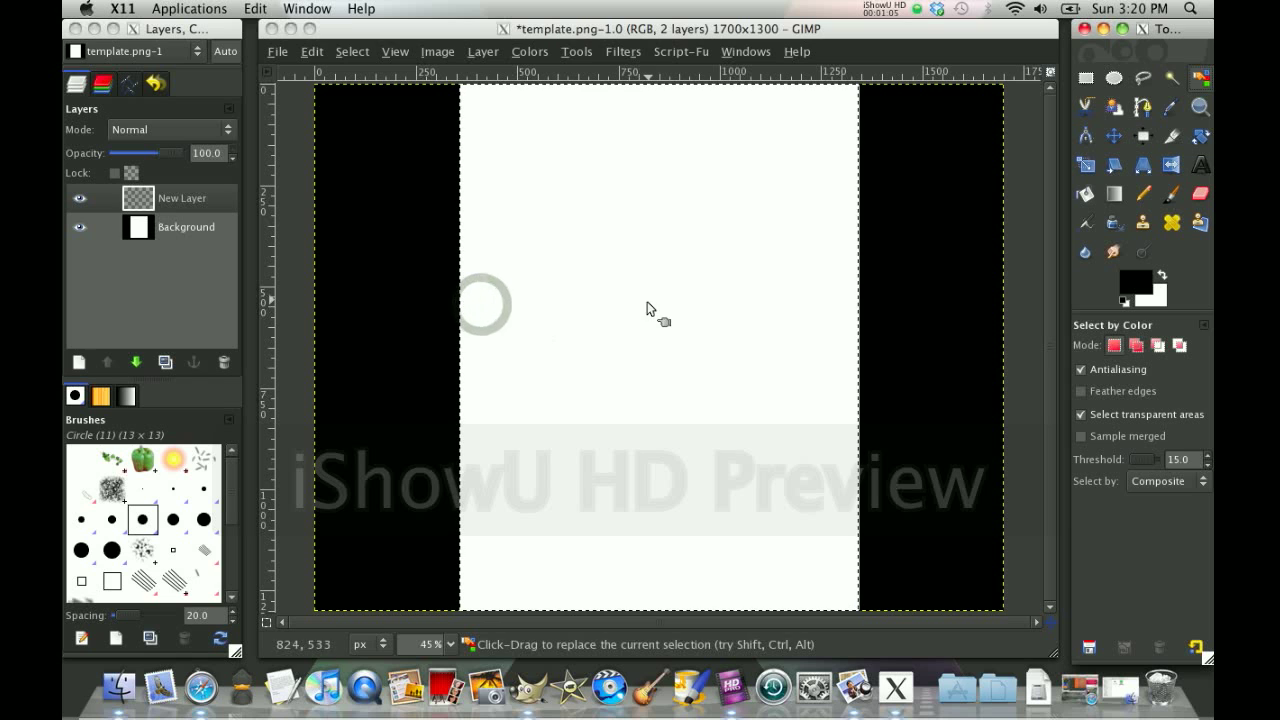
left_click(1082, 194)
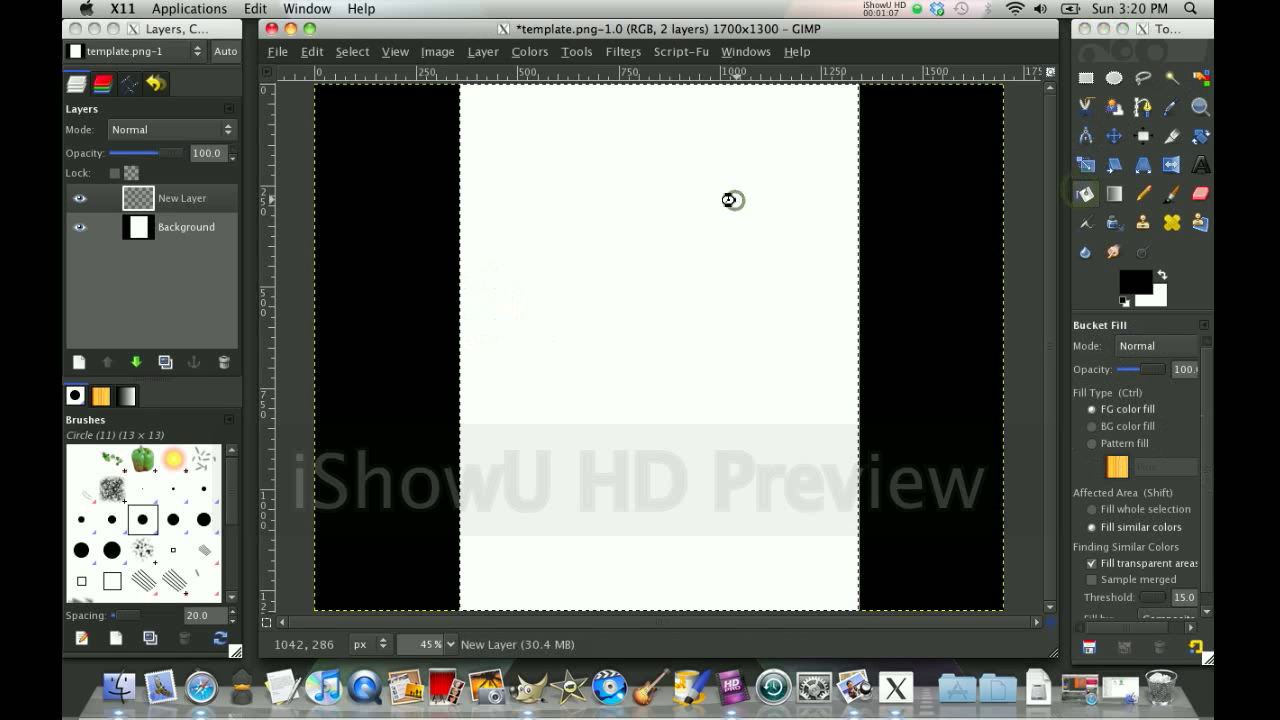
left_click(730, 200)
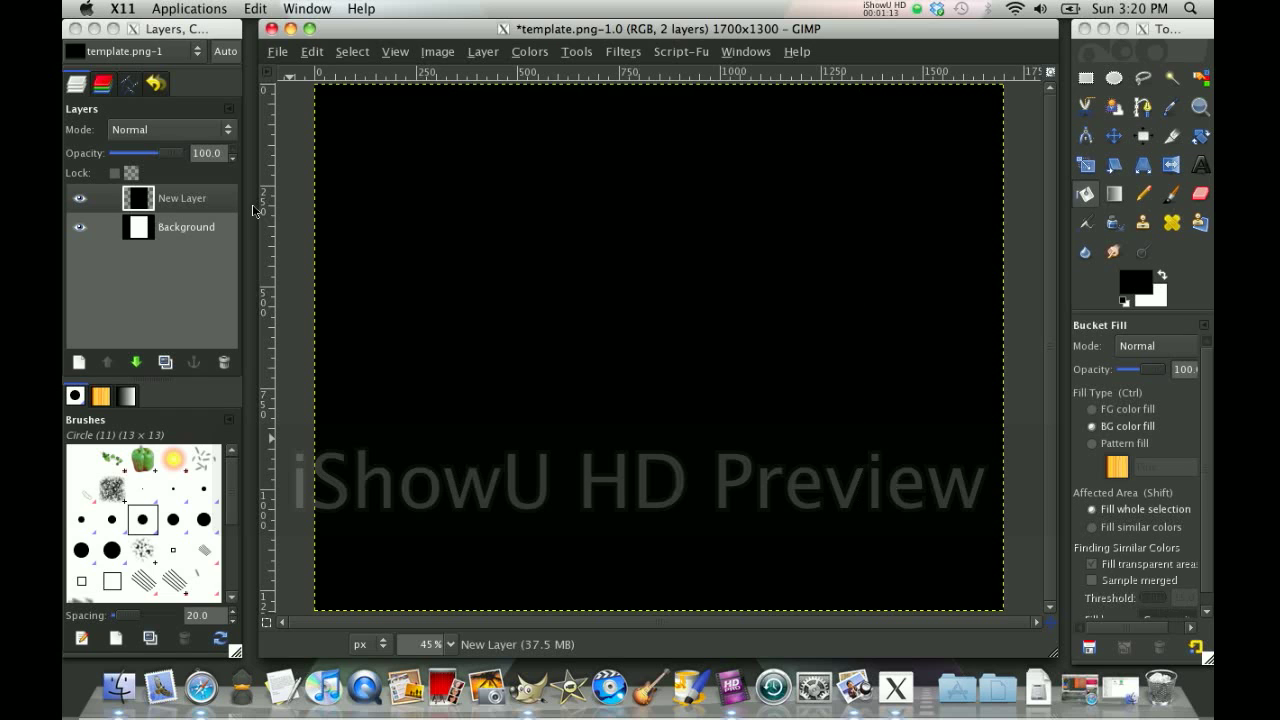
Step: Set the Blend tool to a radial shape with a light green (a1ff87) background colour
left_click(186, 226)
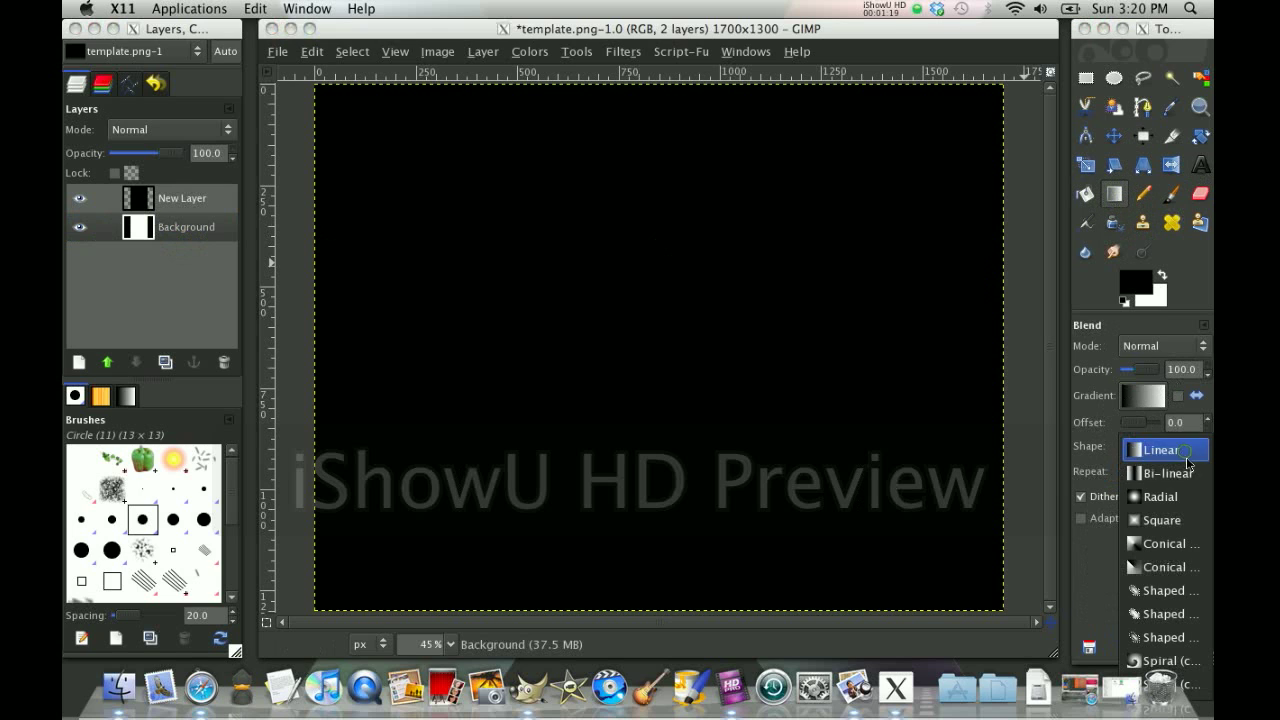
left_click(1162, 496)
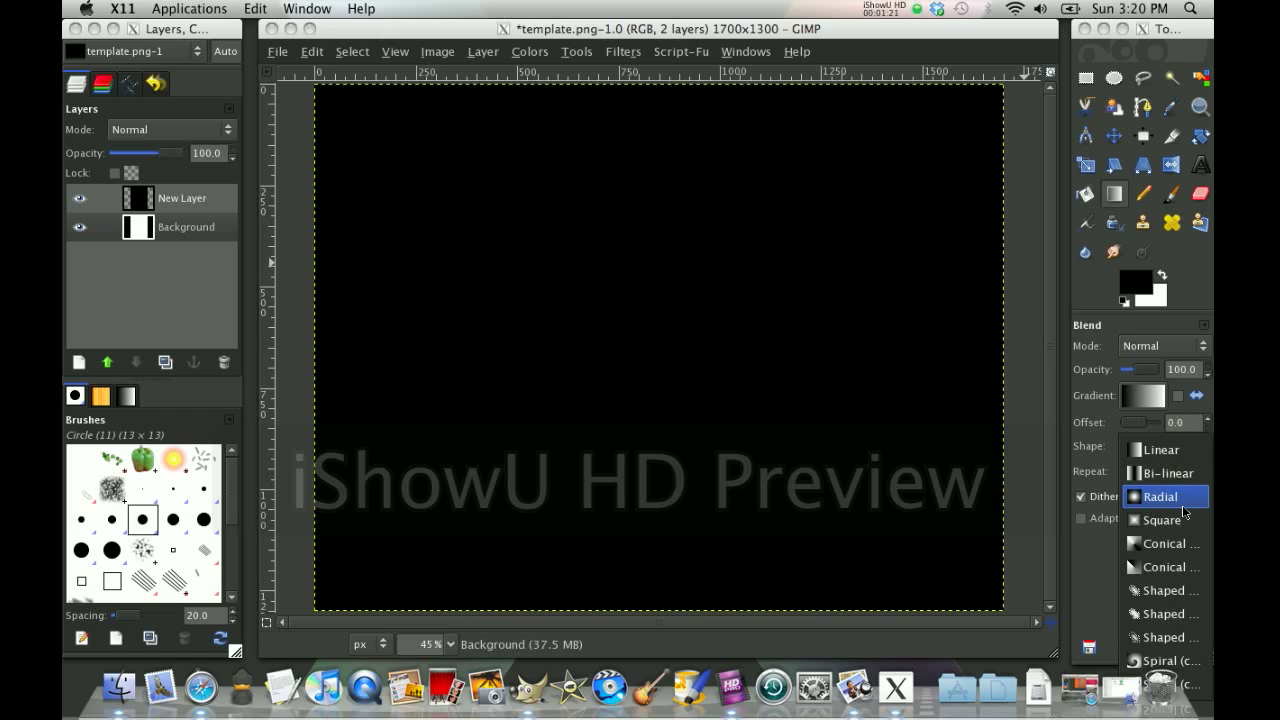
left_click(1160, 496)
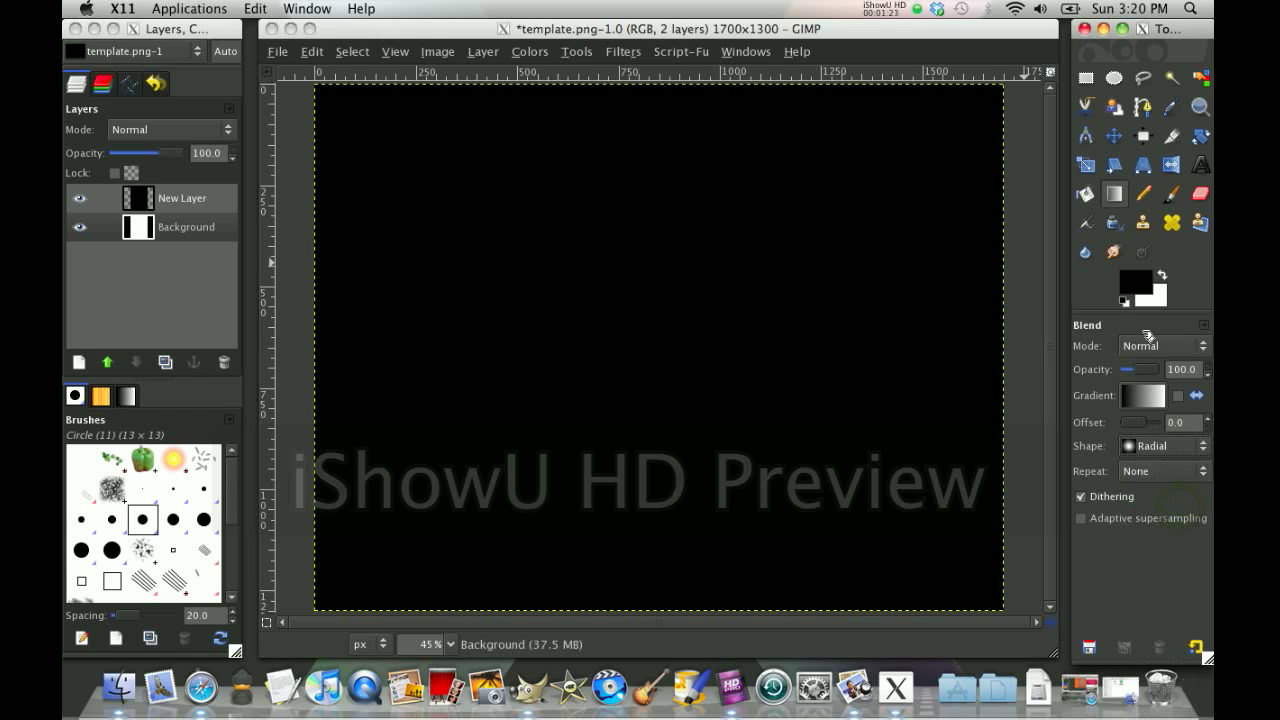
left_click(1128, 284)
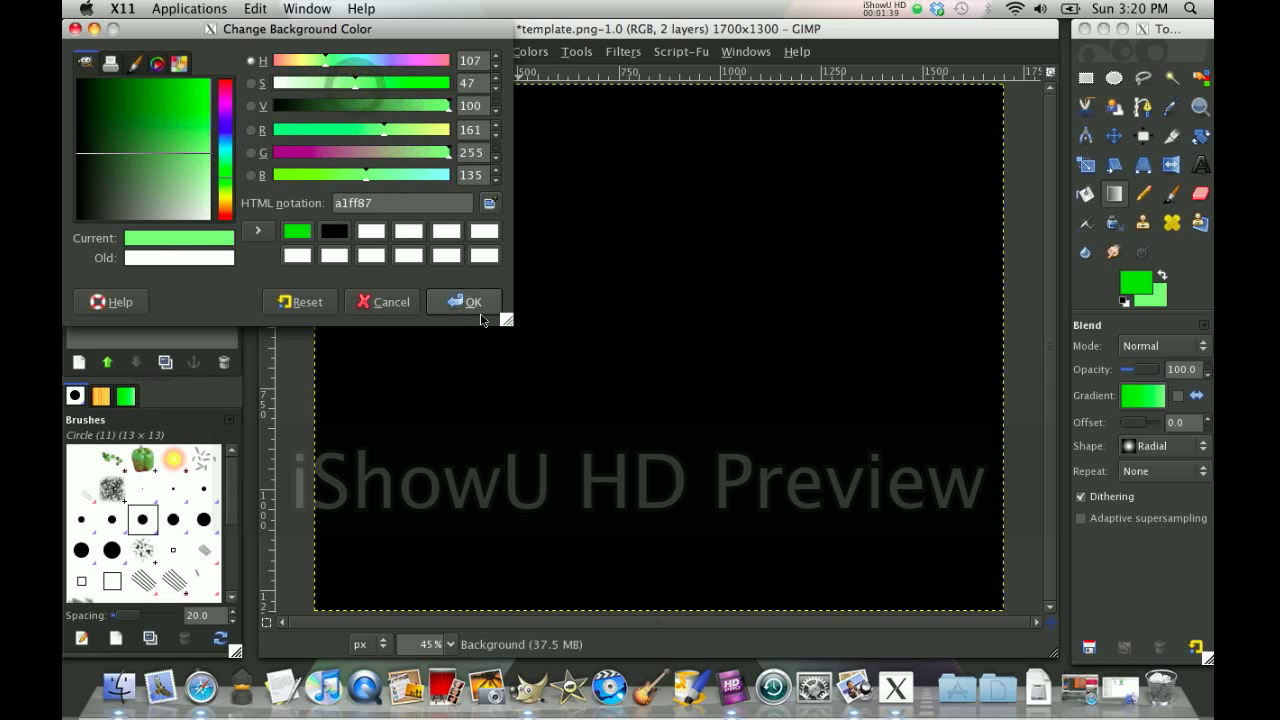
left_click(464, 300)
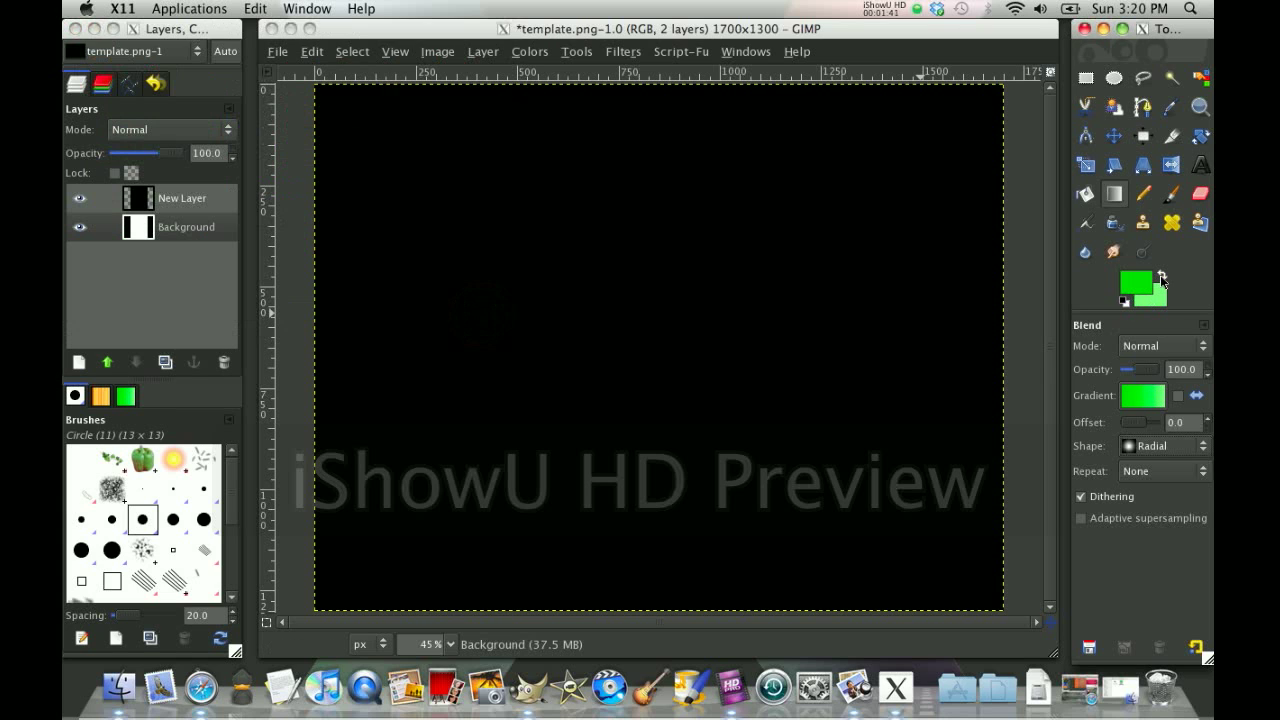
mouse_move(908, 308)
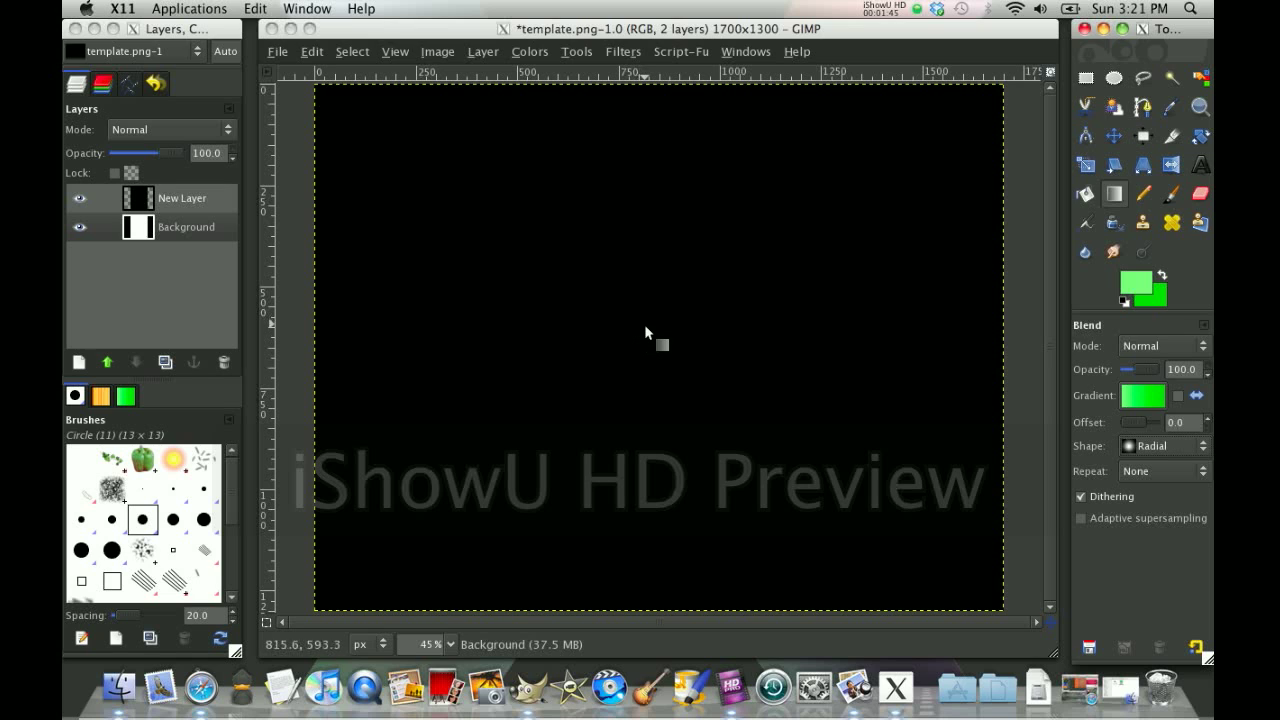
mouse_move(658, 338)
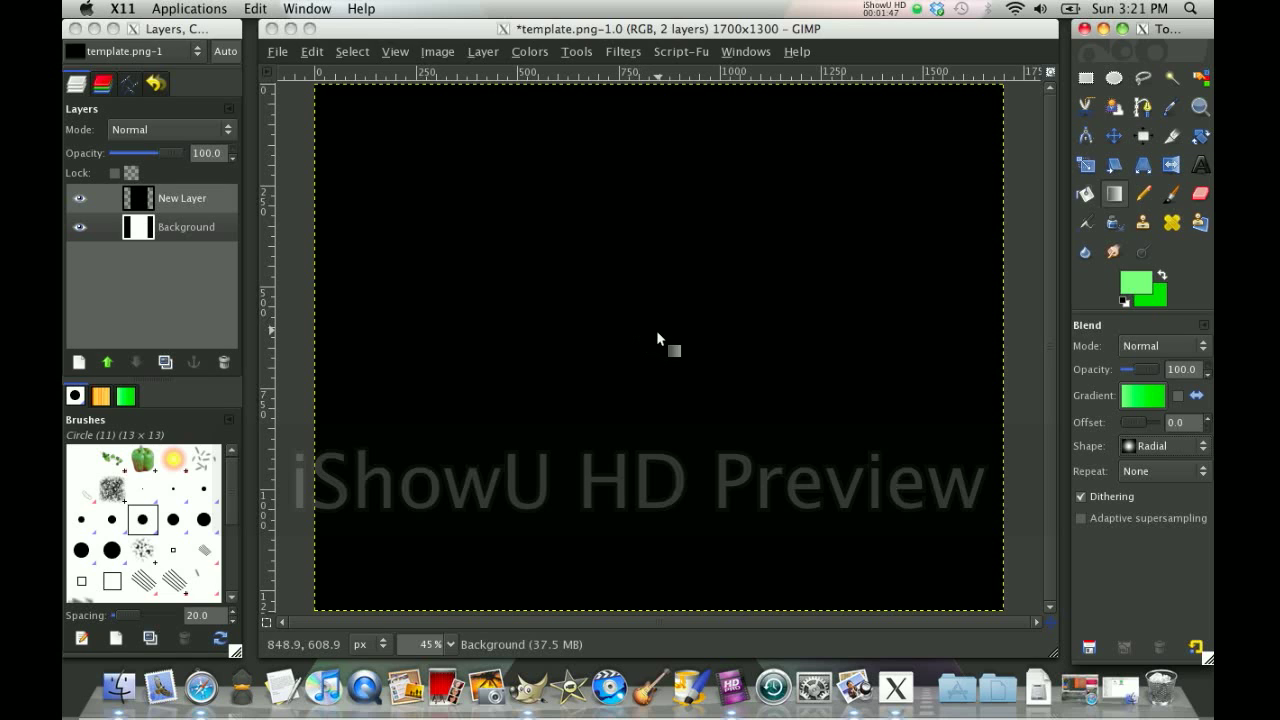
Step: Draw the green radial gradient from the canvas centre out to the top-right corner
left_click_drag(658, 324, 858, 160)
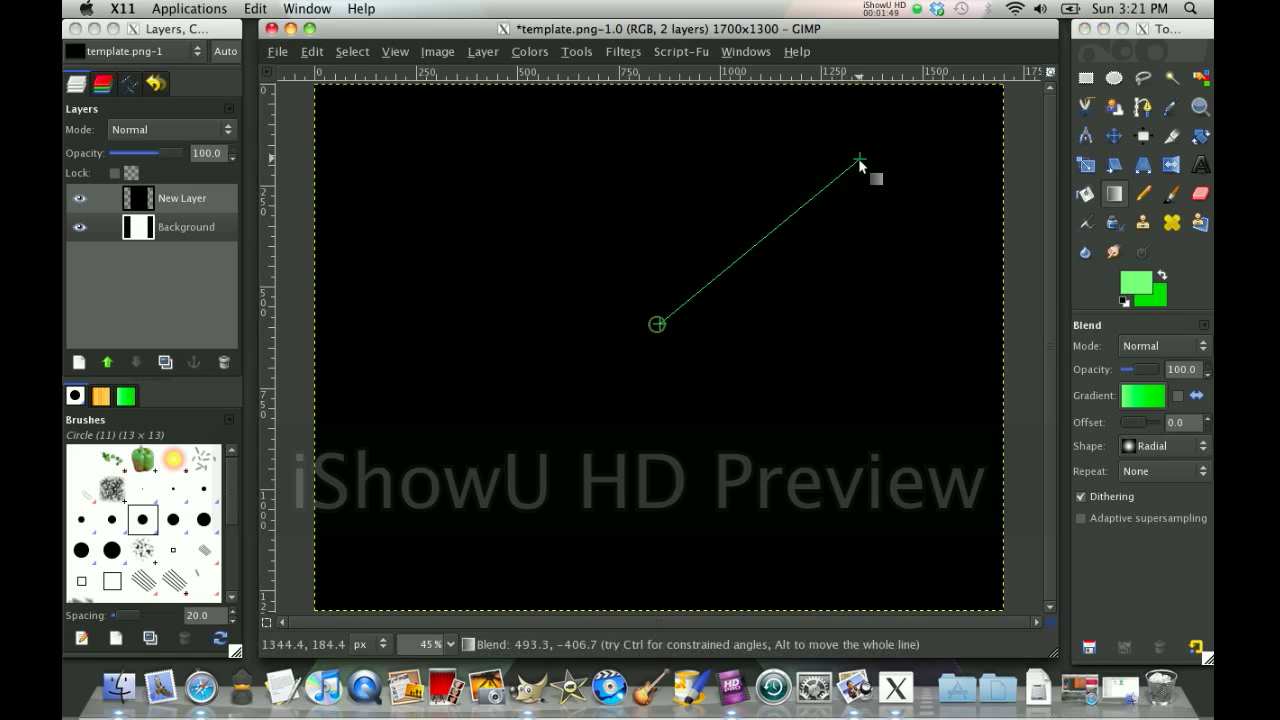
left_click_drag(860, 160, 1000, 90)
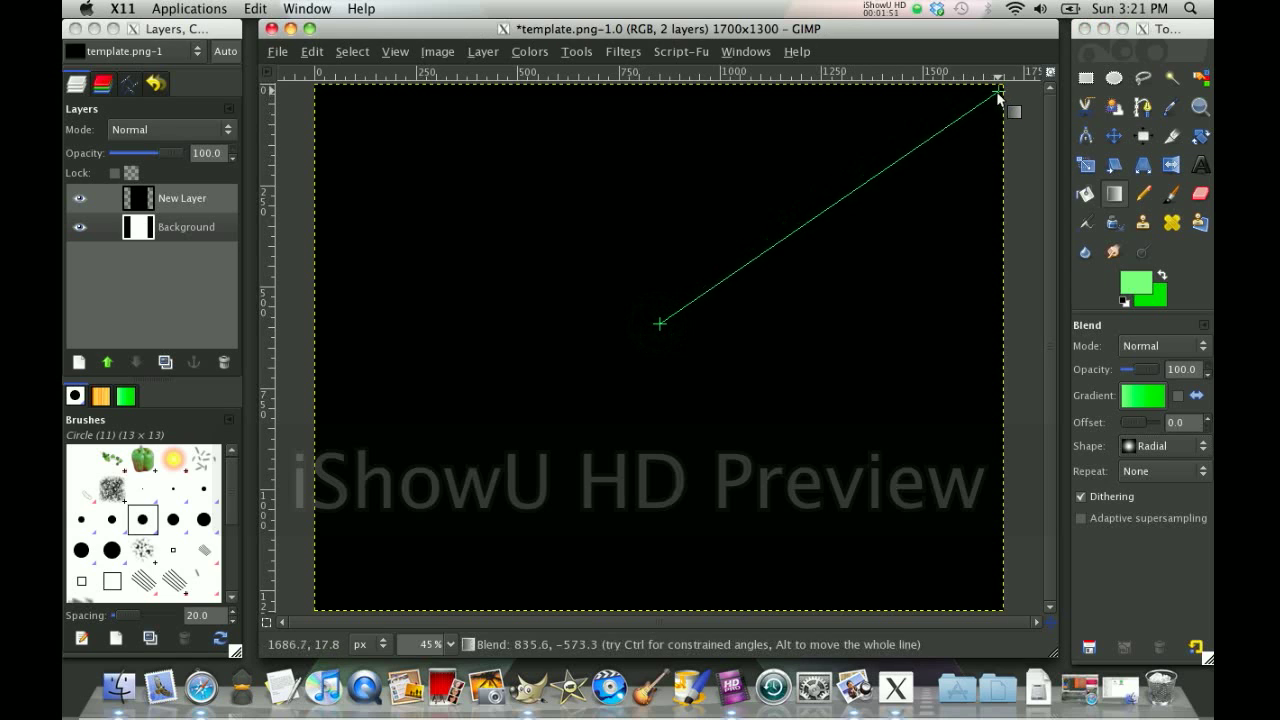
left_click_drag(660, 322, 998, 96)
type("15")
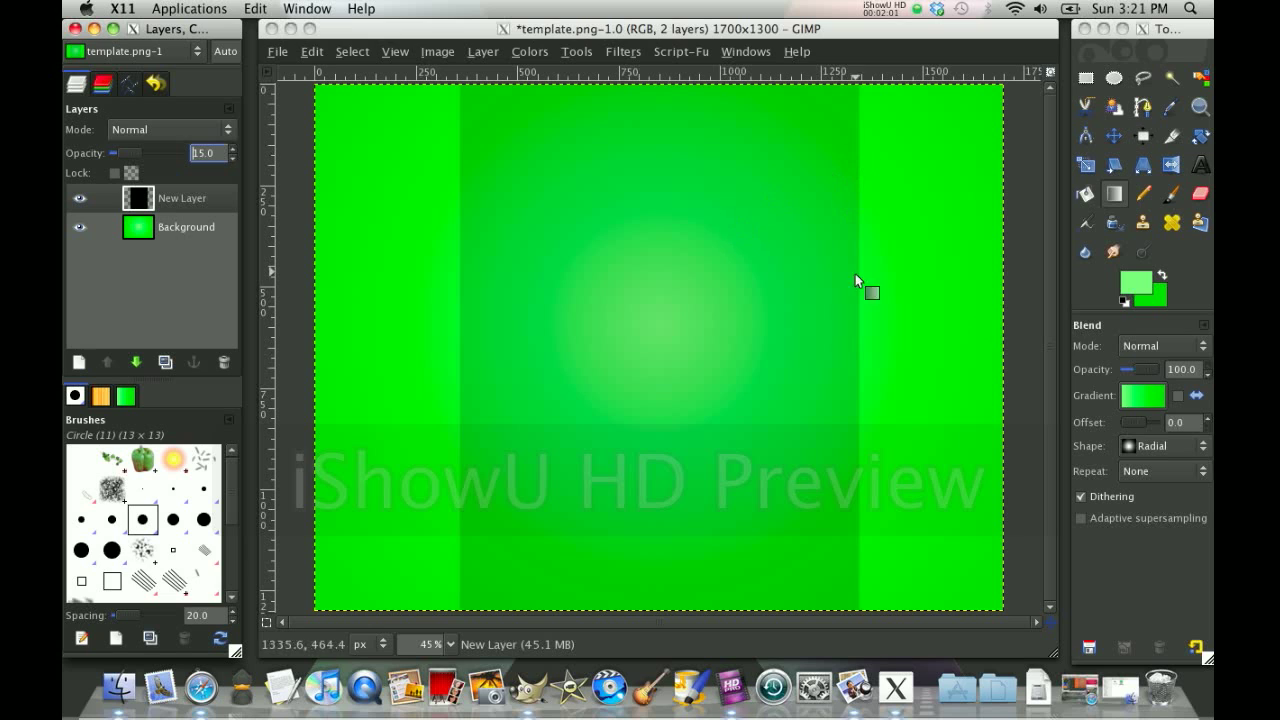
mouse_move(550, 176)
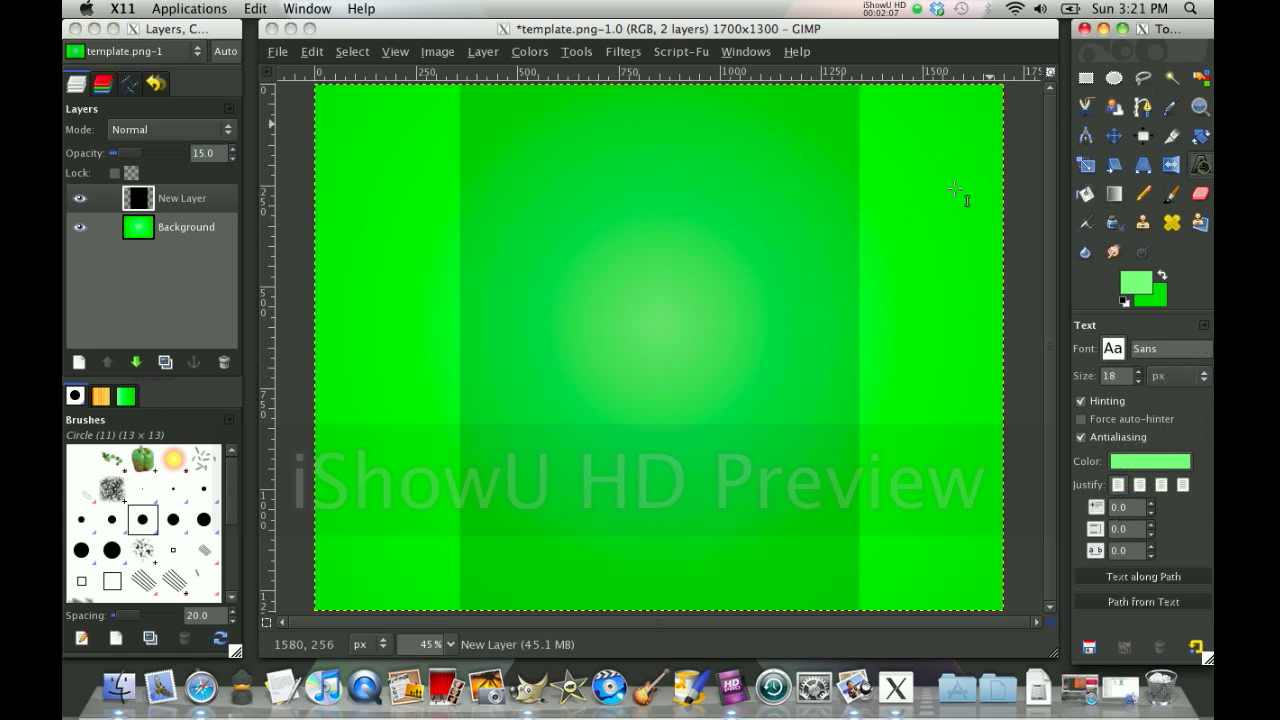
Step: Start a text box on the canvas reading 'Mini' in black
left_click(524, 240)
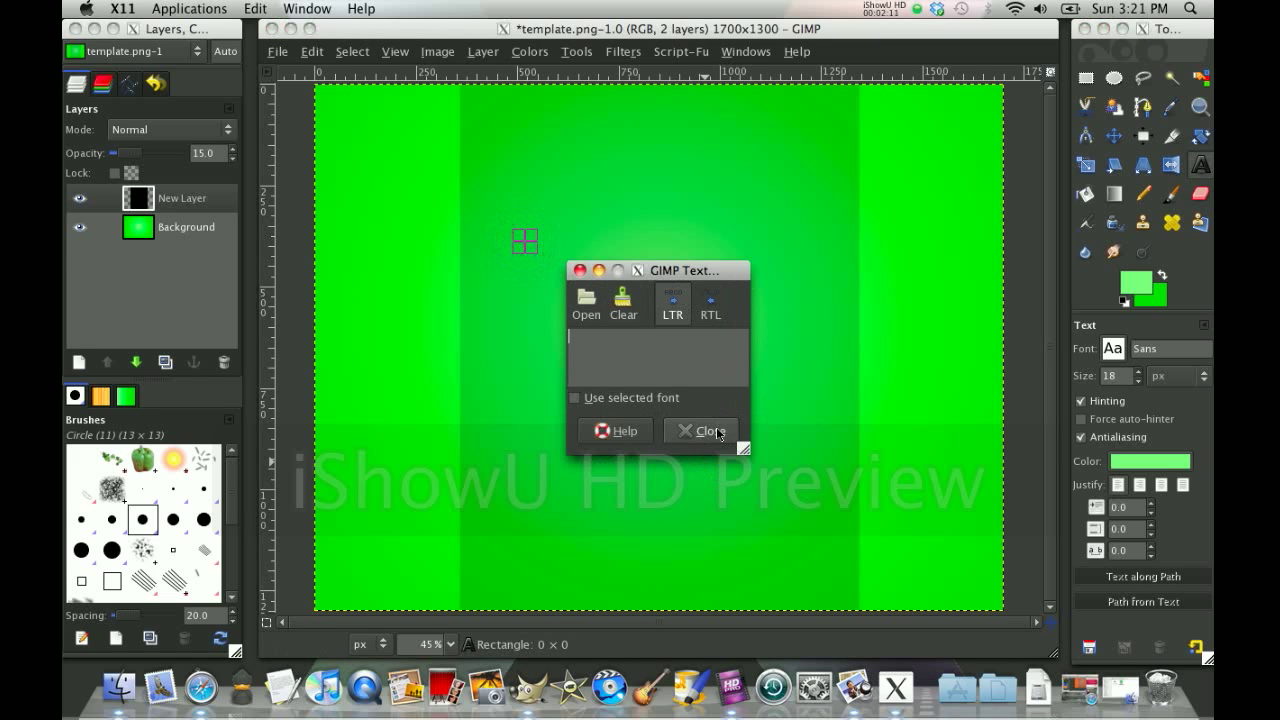
type("Mini")
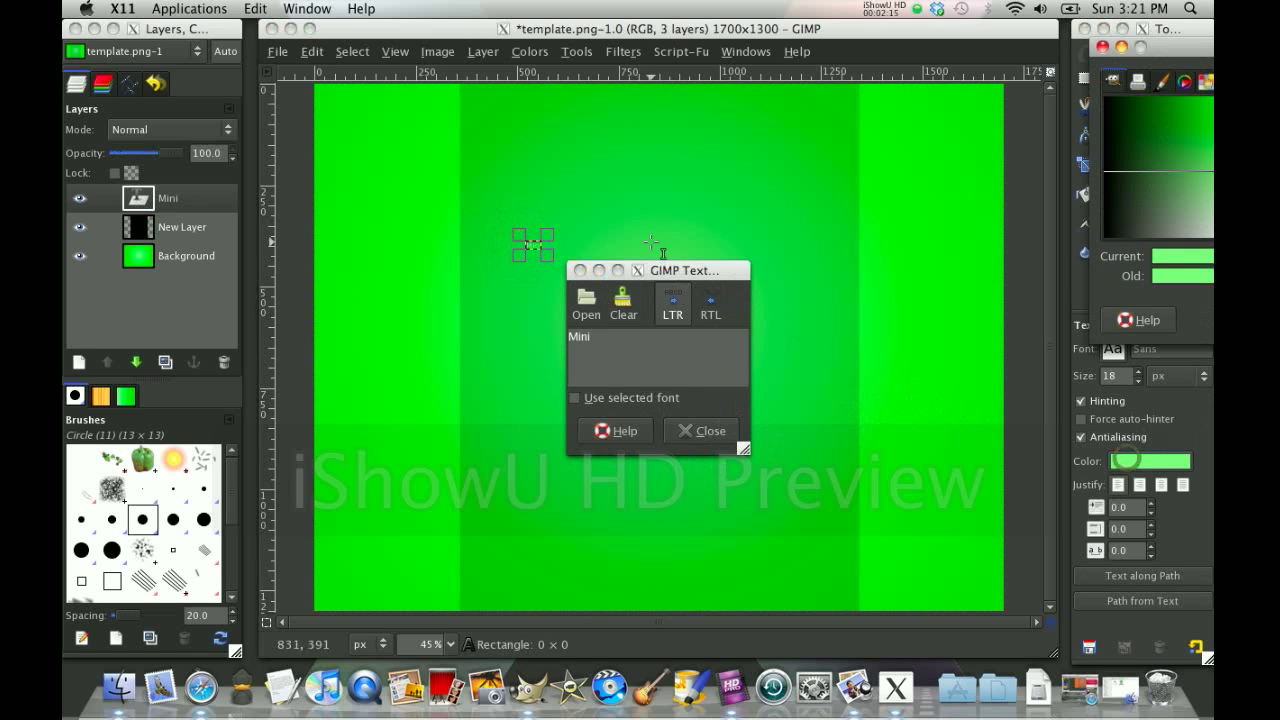
left_click(1152, 460)
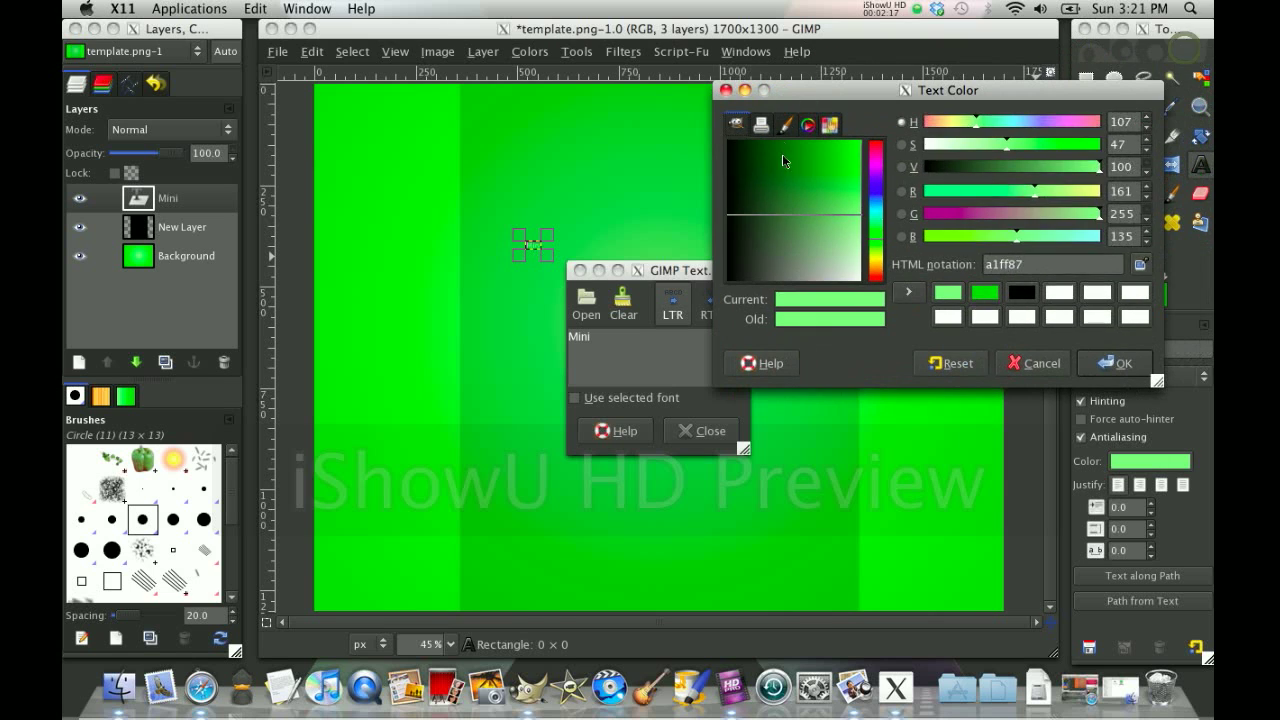
left_click(1114, 364)
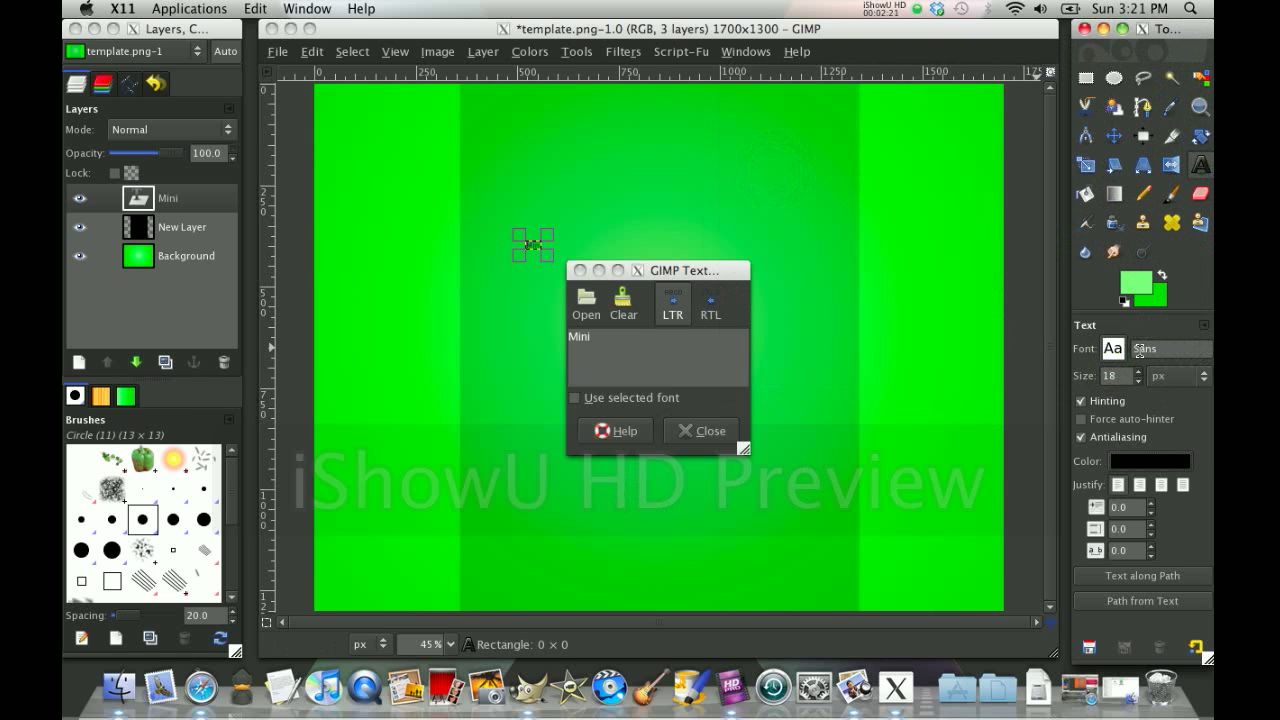
Step: Set the Mini text to Helvetica at size 100 and finish editing it
left_click(1112, 348)
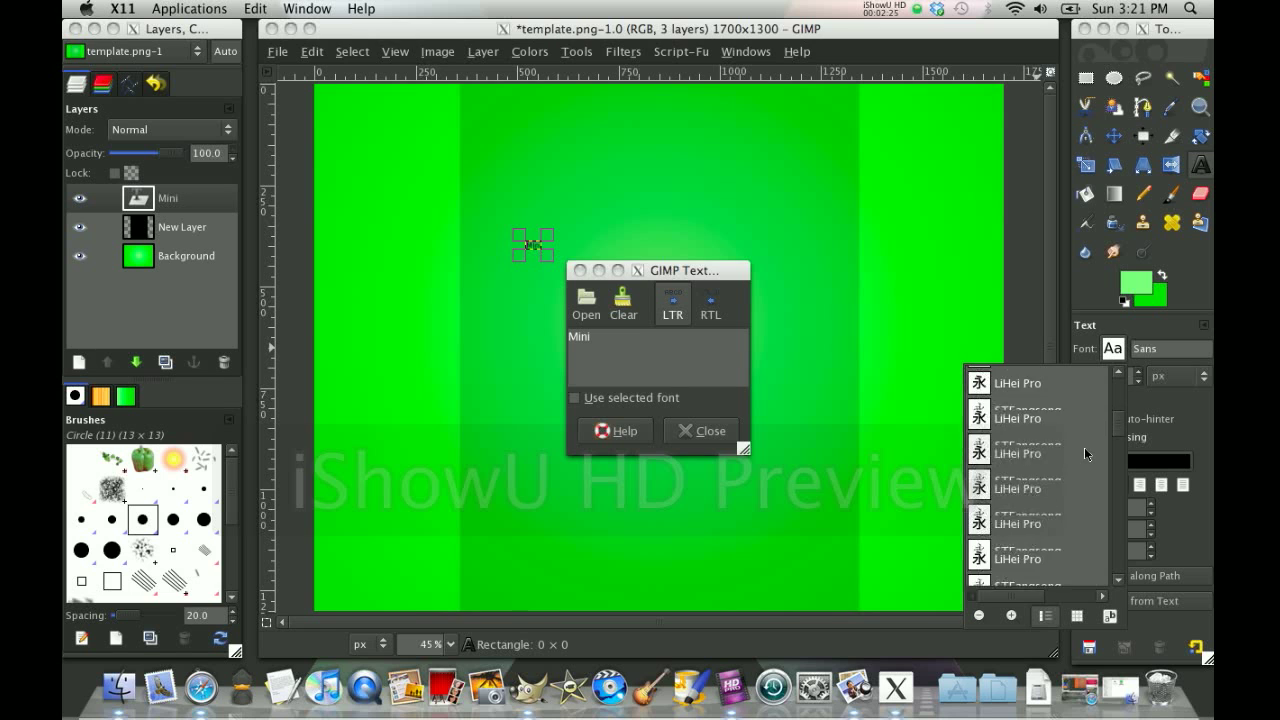
scroll("down", 3)
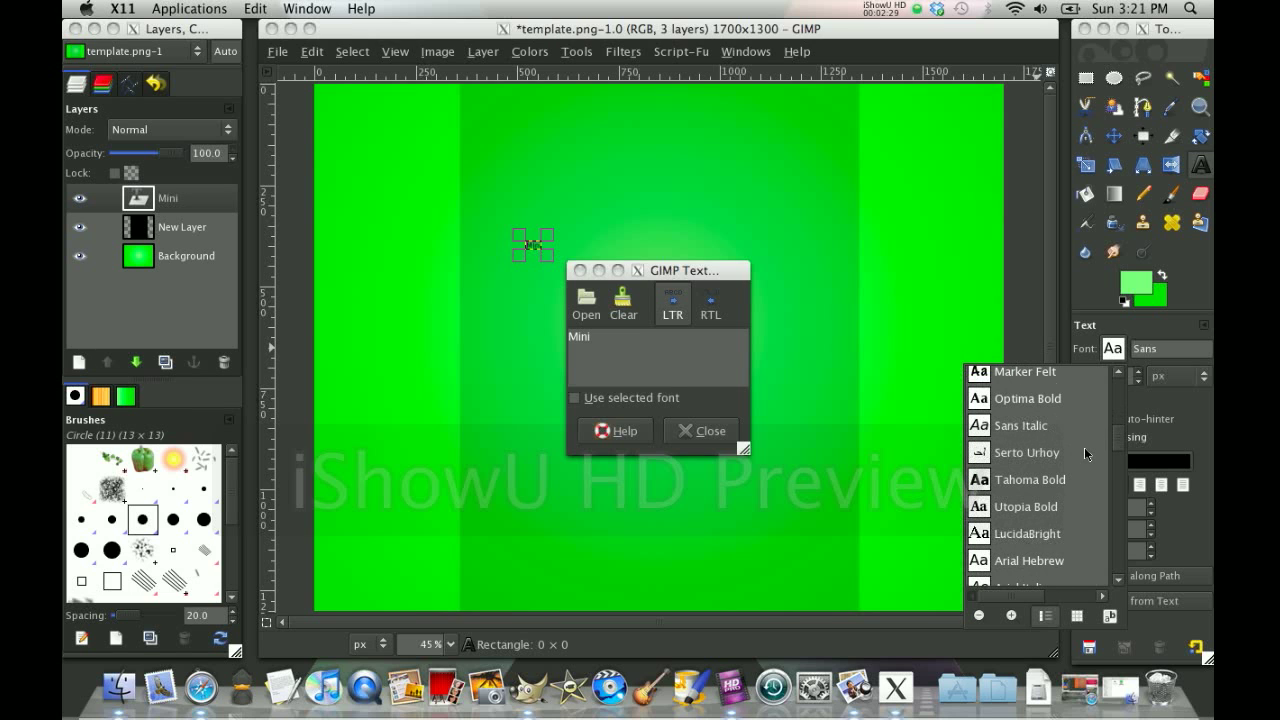
scroll("down", 3)
type("100")
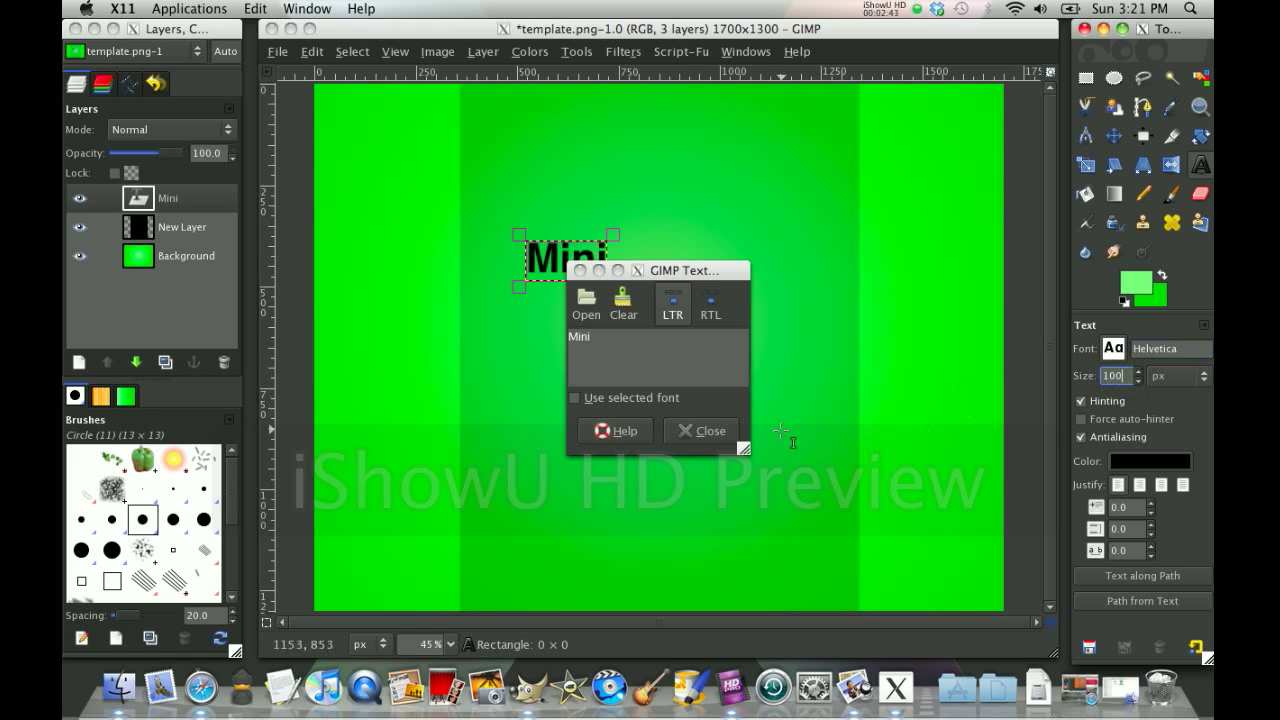
left_click(700, 430)
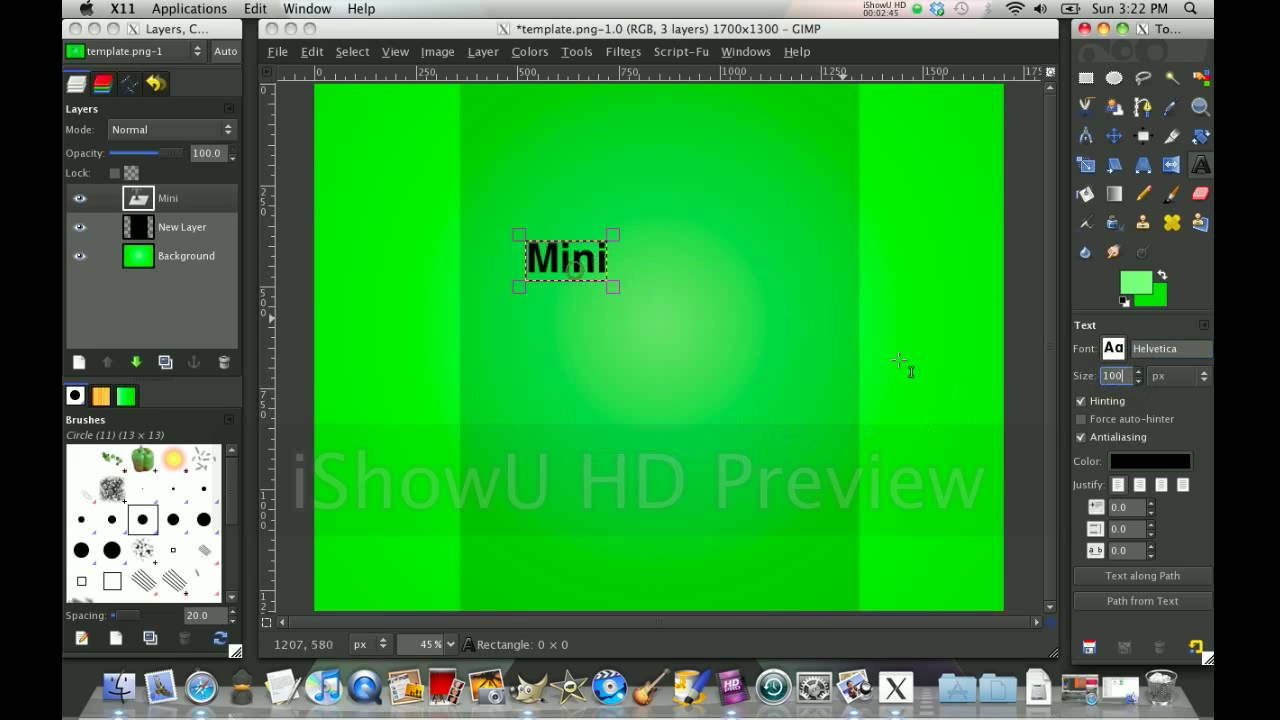
mouse_move(970, 482)
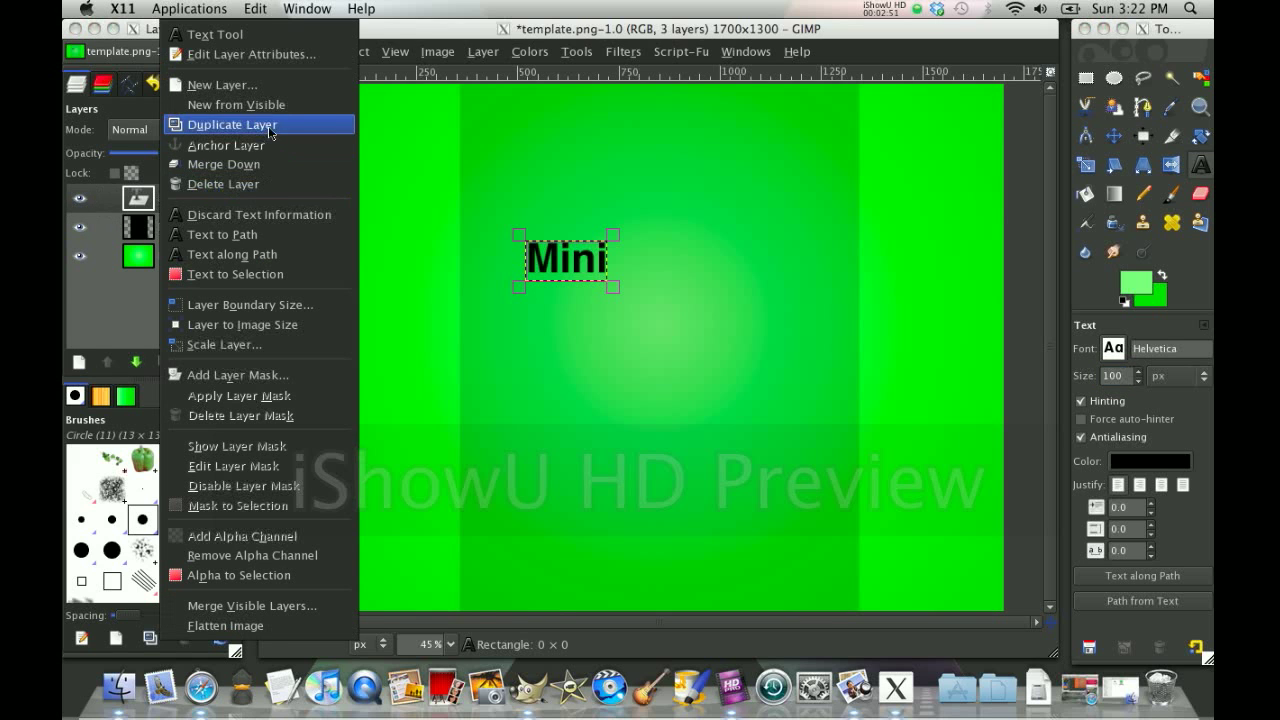
Step: Duplicate the Mini text layer, recolour the text white (ffffff), and select the Mini#1 copy
left_click(232, 124)
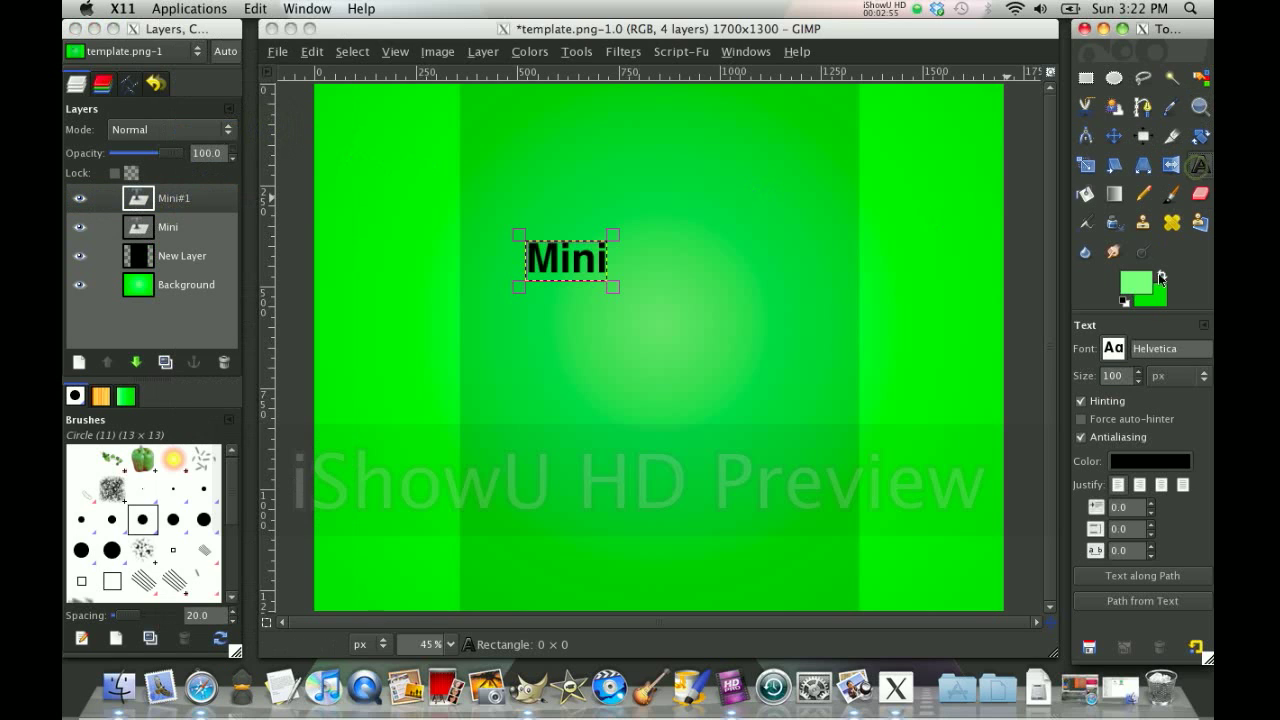
left_click(1150, 460)
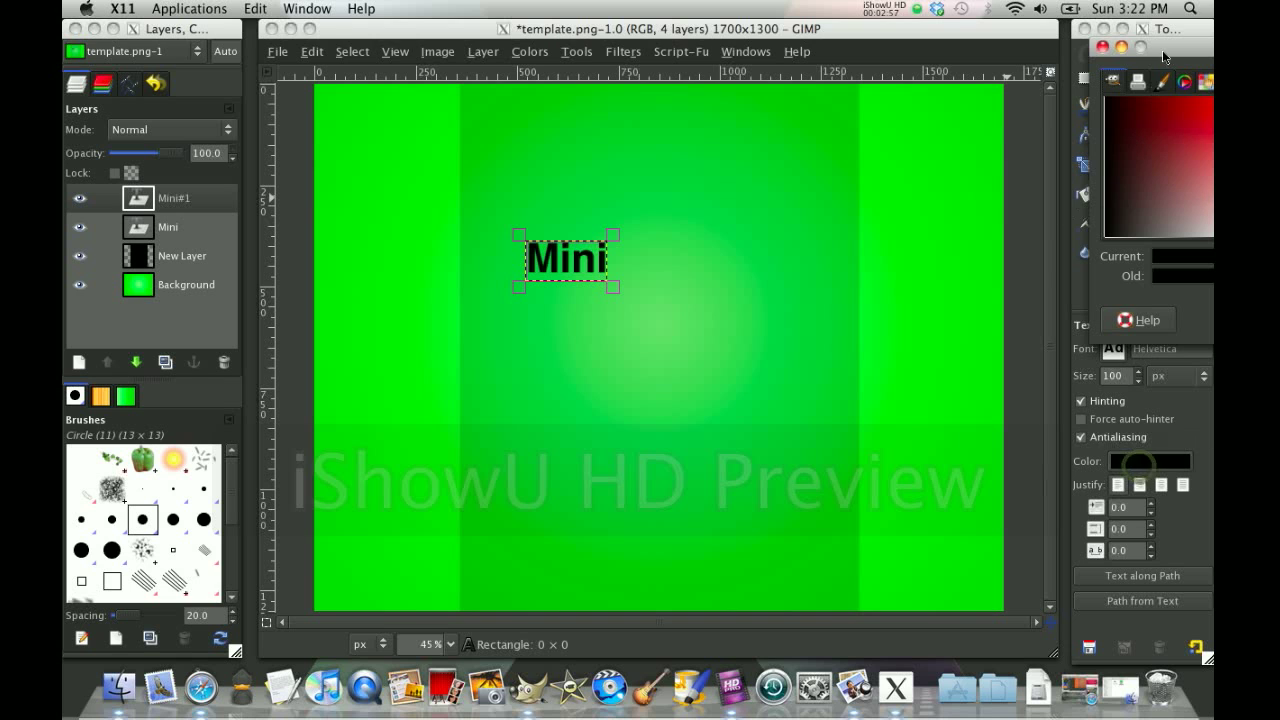
left_click(1150, 460)
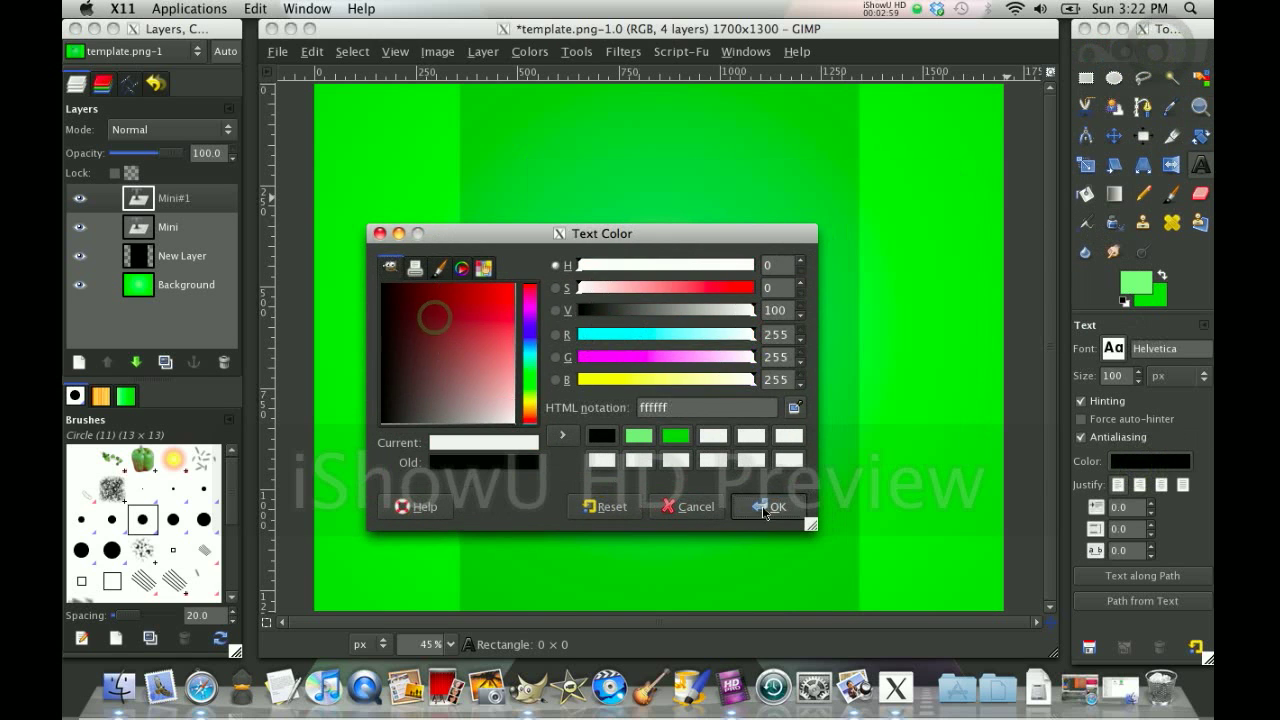
left_click(772, 506)
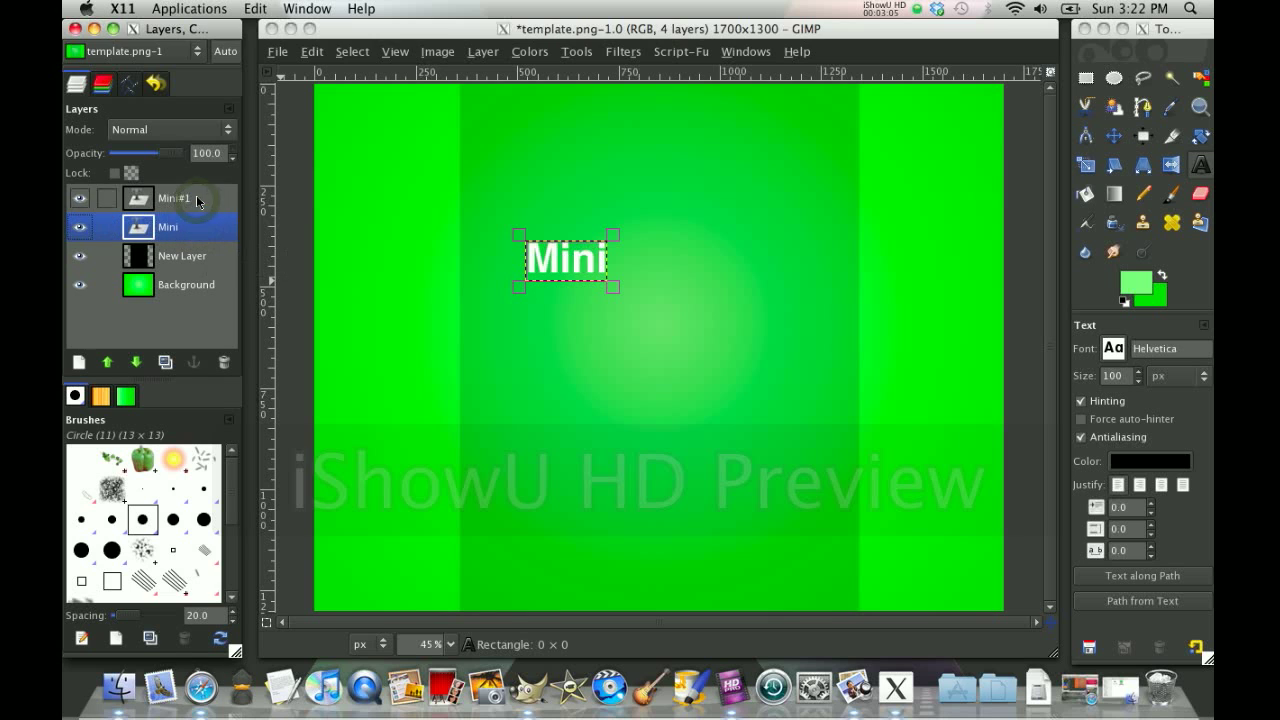
left_click(622, 52)
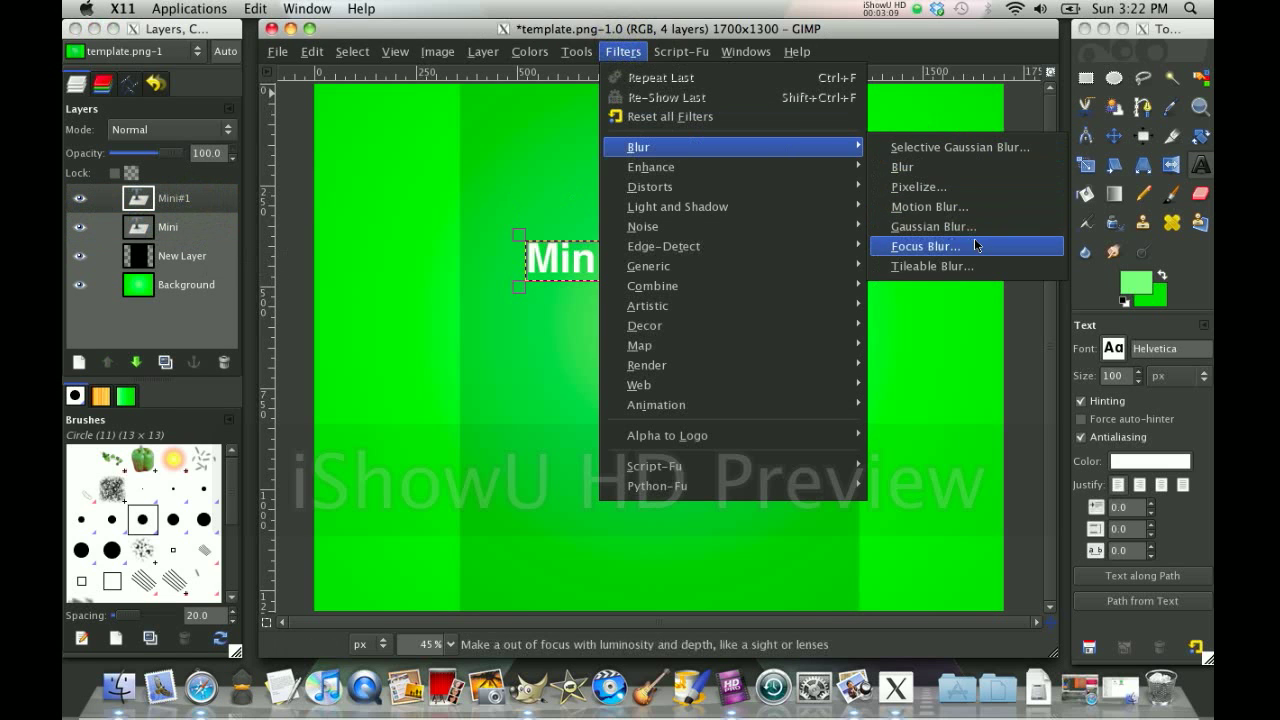
Step: Gaussian-blur the white Mini copy at radius 10 and take the letters' alpha to a selection
left_click(932, 226)
type("10")
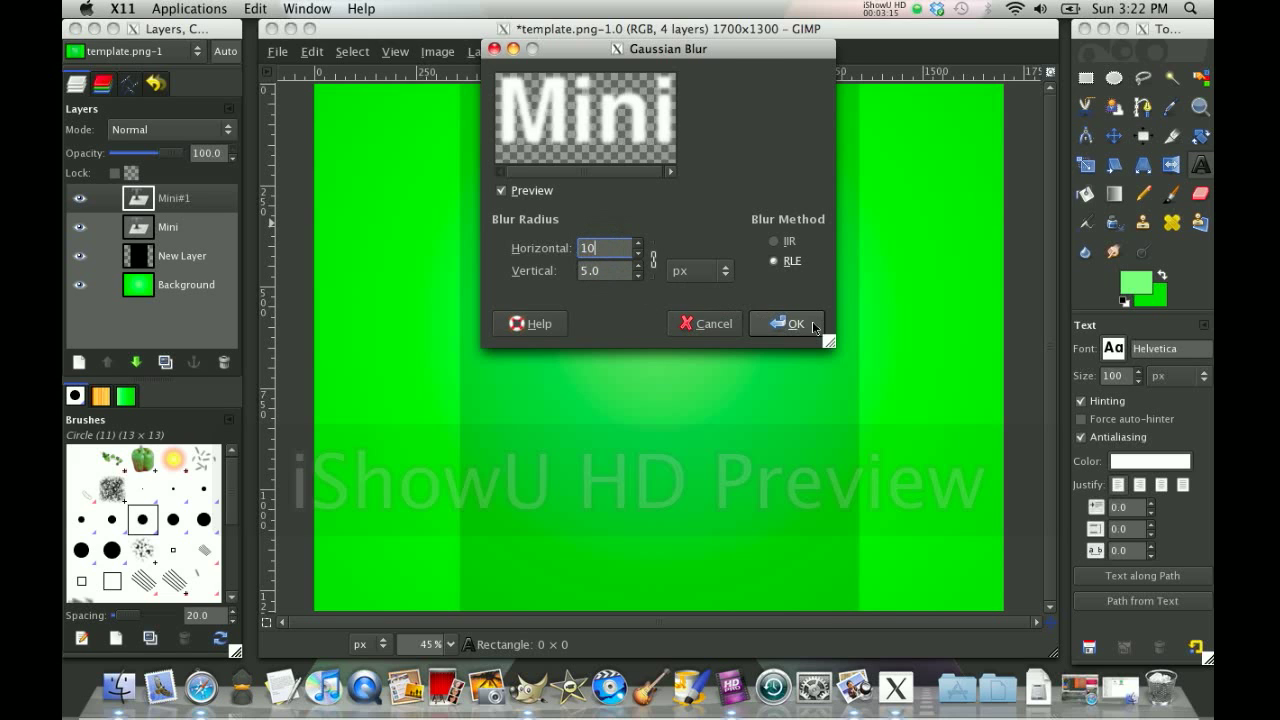
left_click(796, 324)
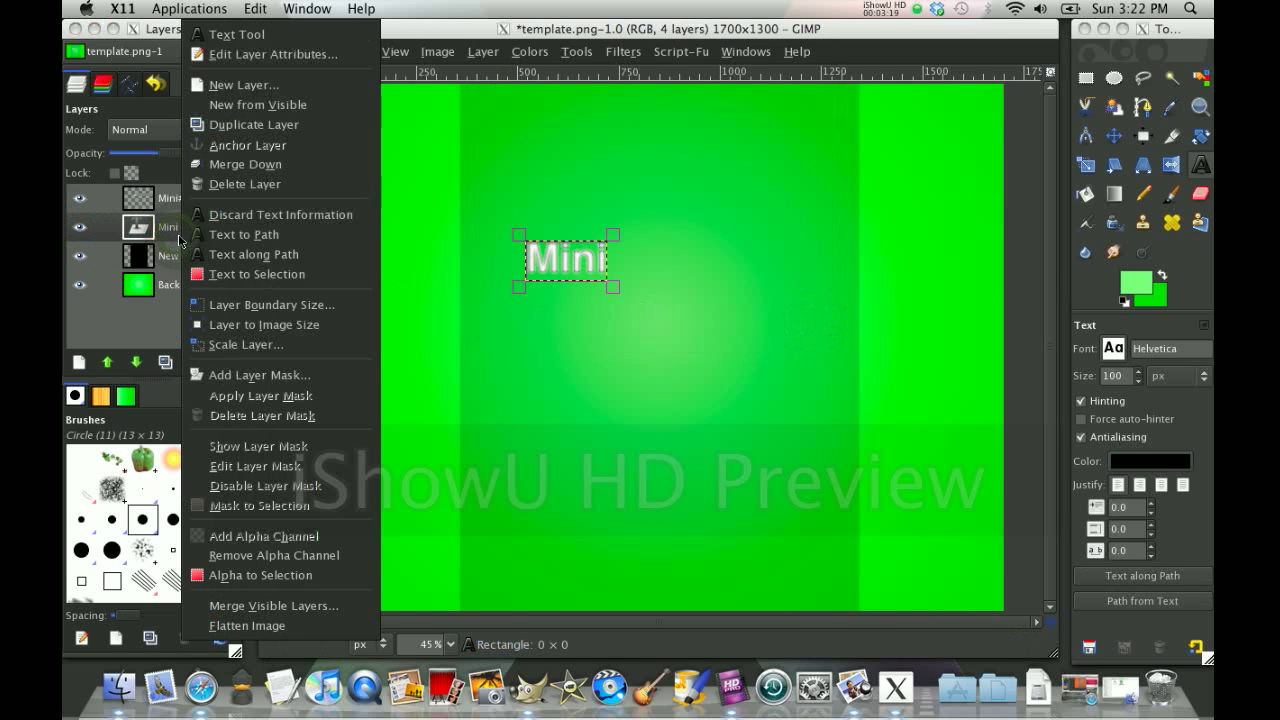
left_click(252, 124)
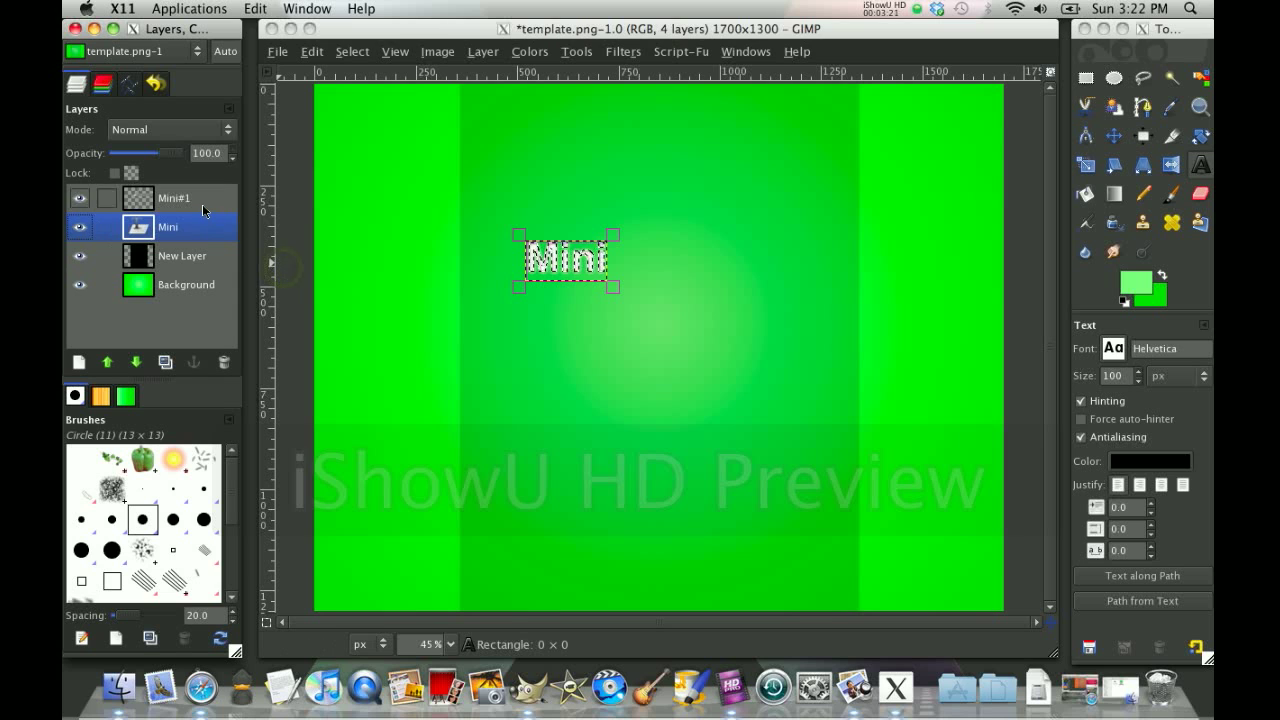
left_click(174, 198)
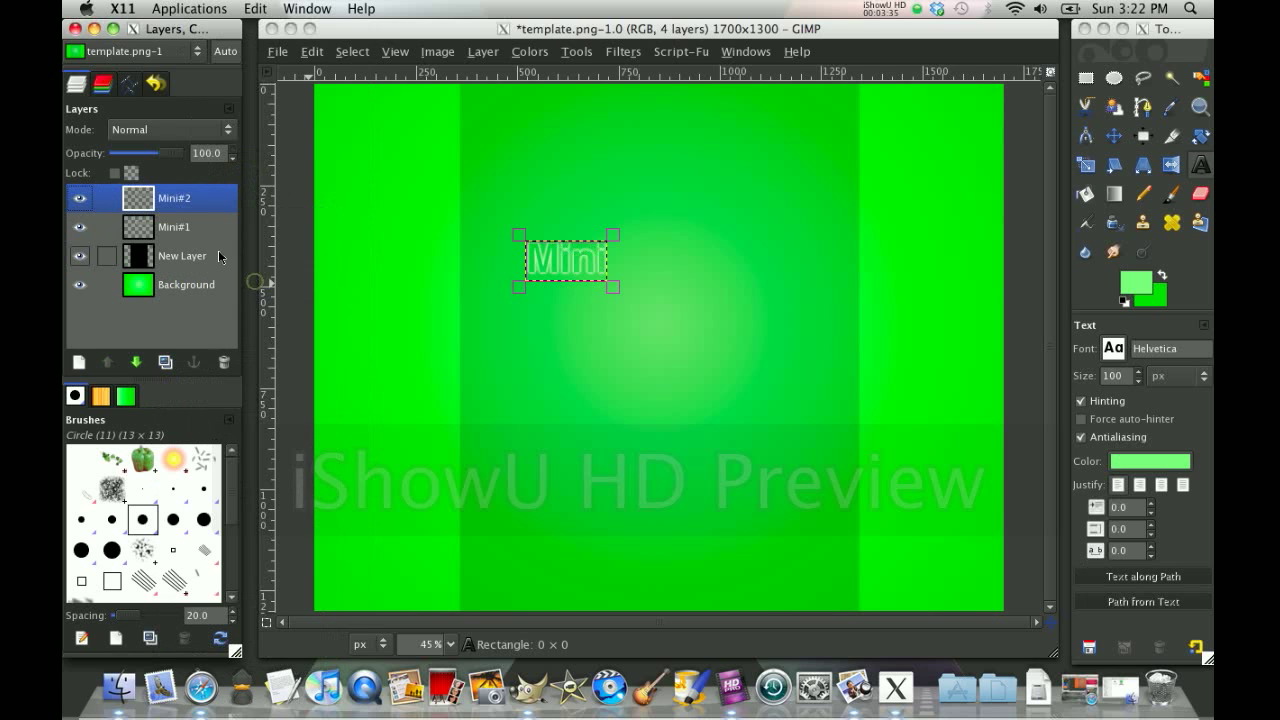
right_click(172, 198)
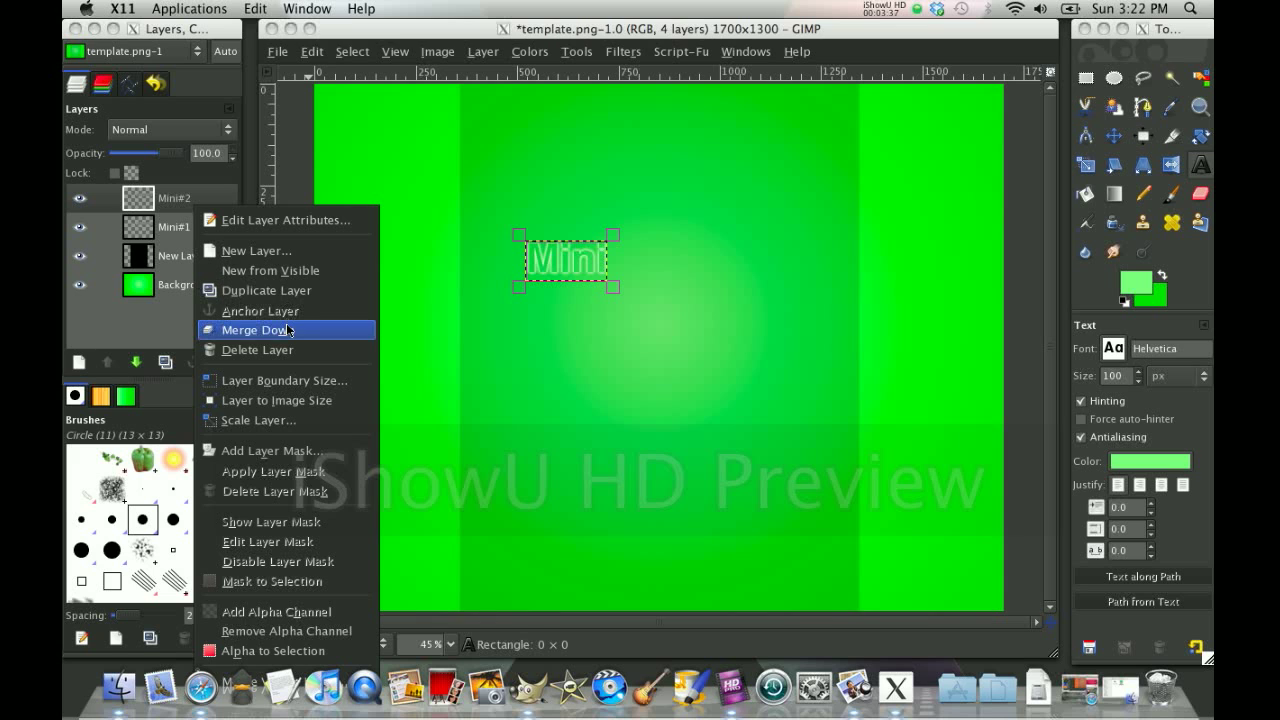
mouse_move(276, 350)
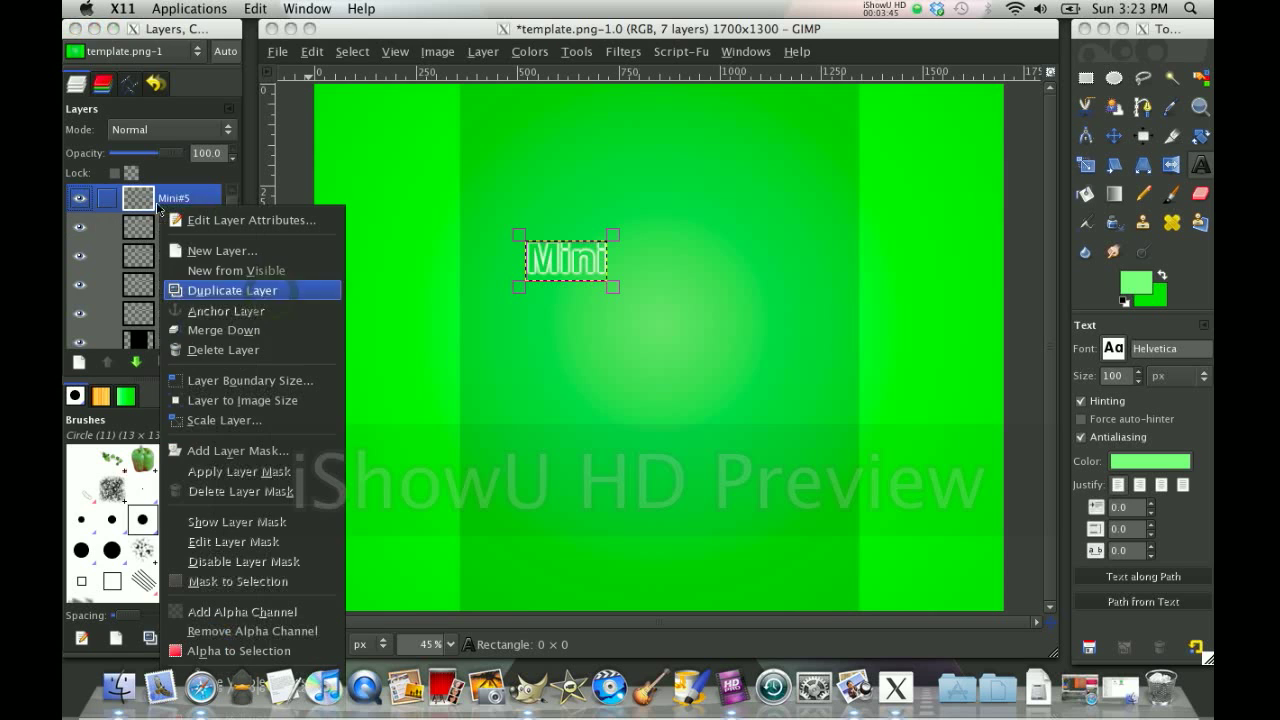
Step: Merge the stacked Mini glow layers down into a single Mini#1 layer
left_click(224, 350)
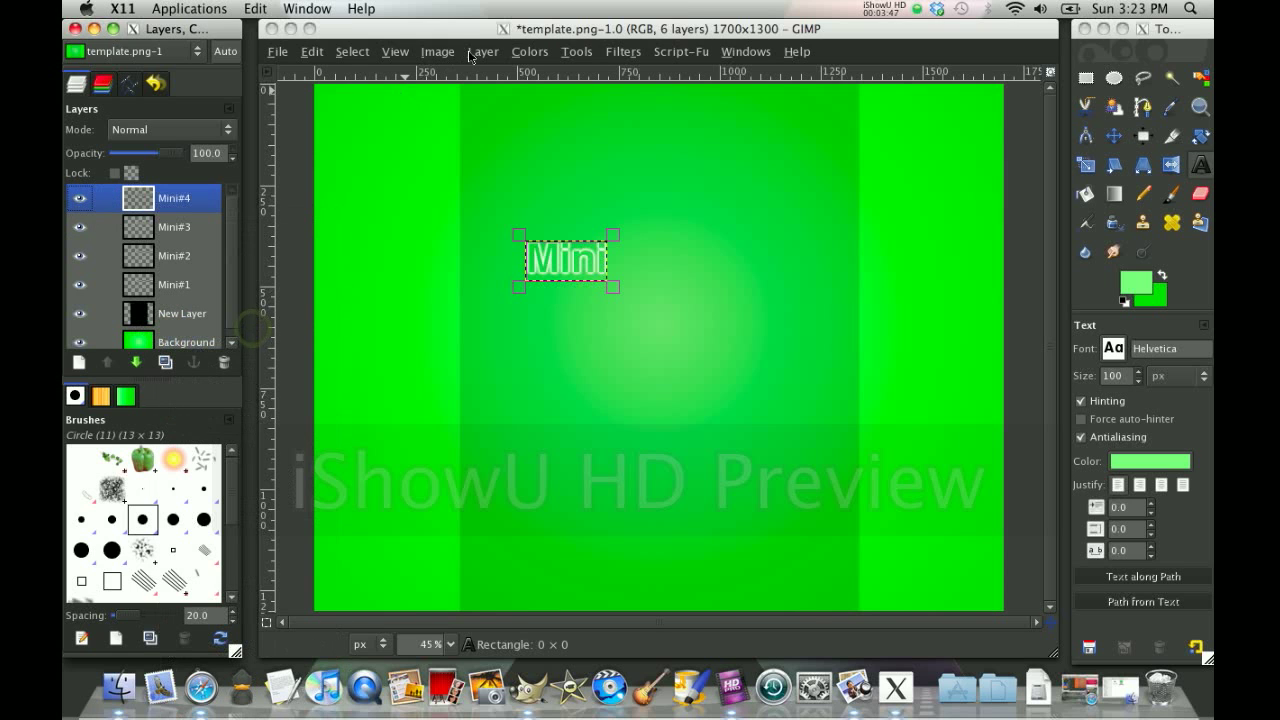
left_click(496, 52)
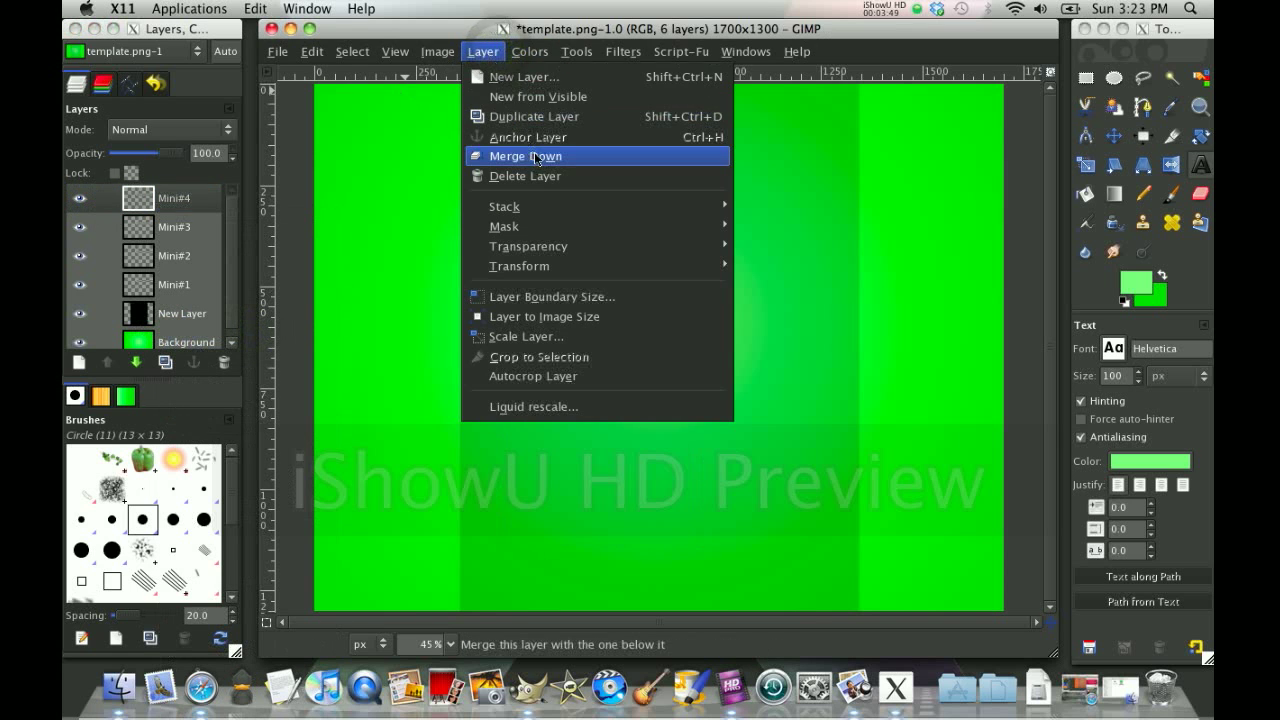
left_click(524, 156)
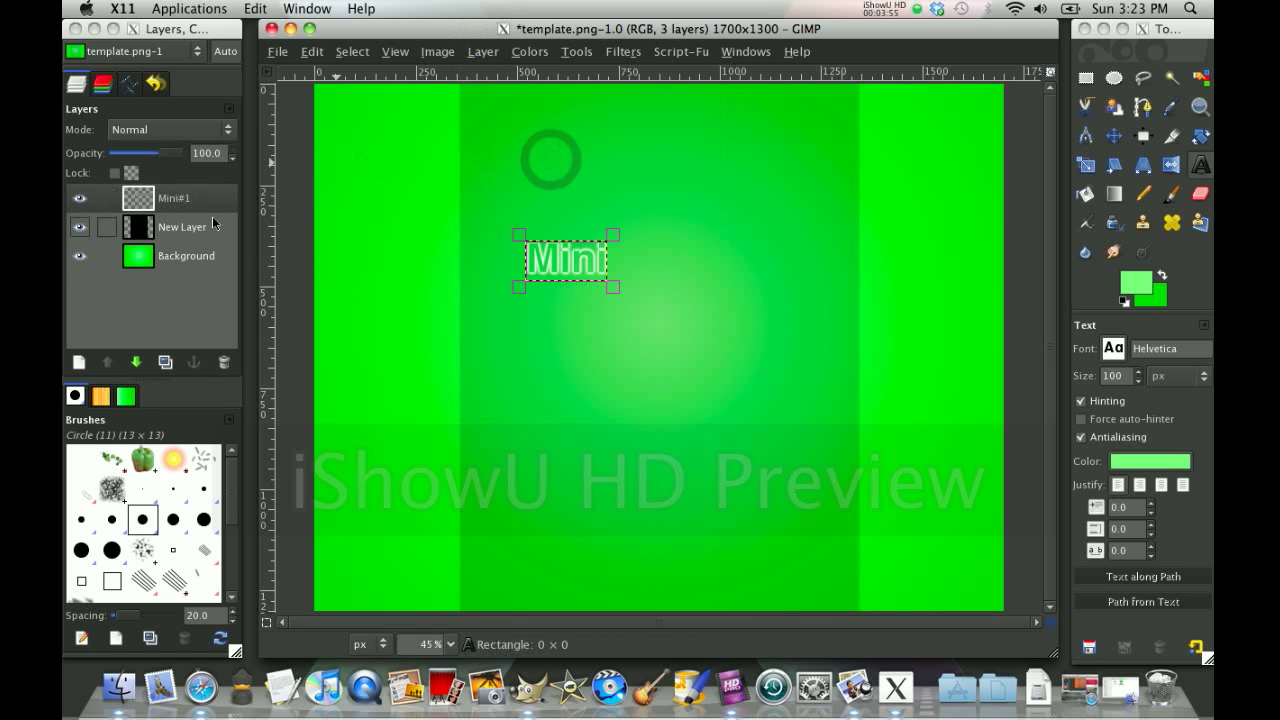
left_click(1200, 136)
type("-90")
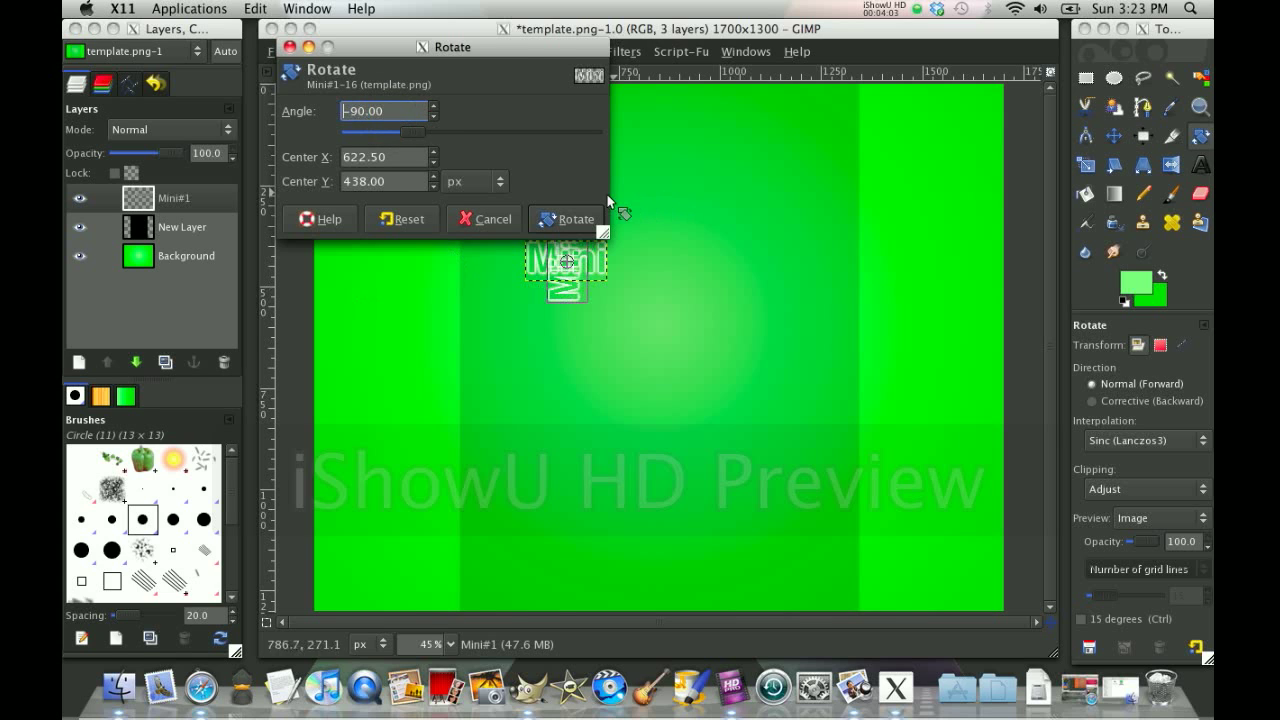
Step: Rotate Mini by -90° and move the vertical word to the canvas's lower-left edge
left_click(564, 218)
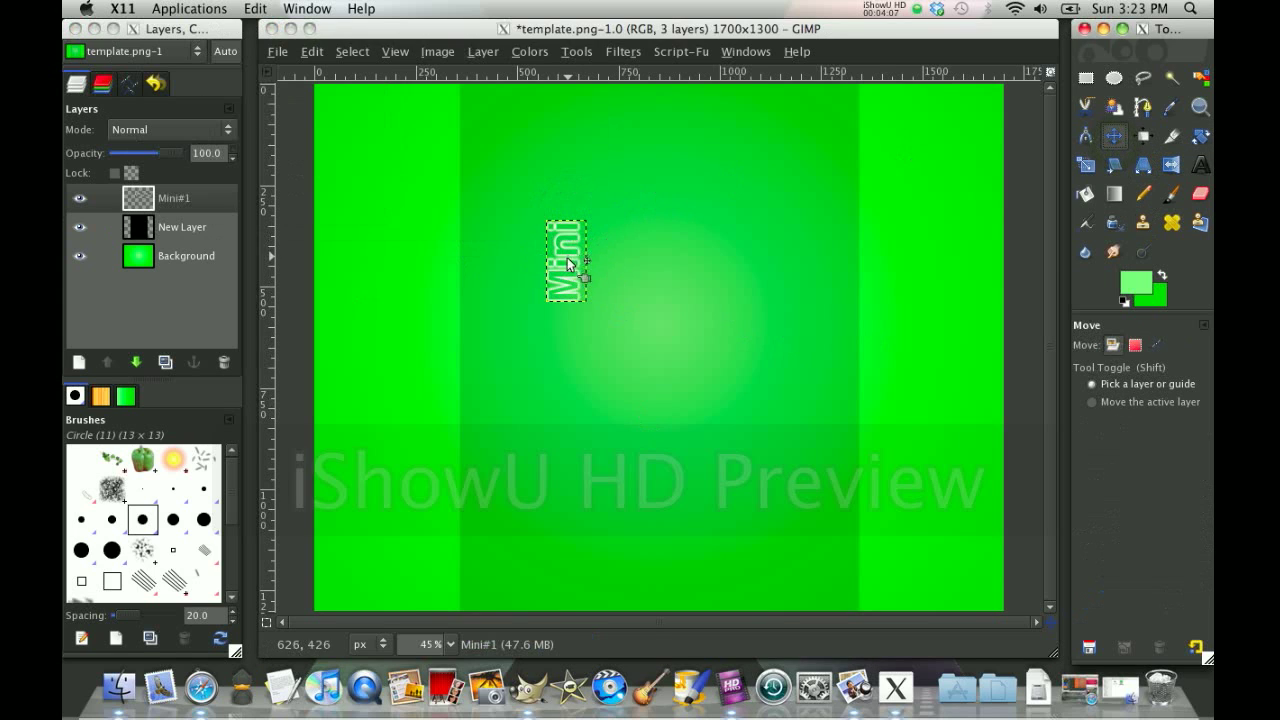
left_click_drag(568, 262, 404, 572)
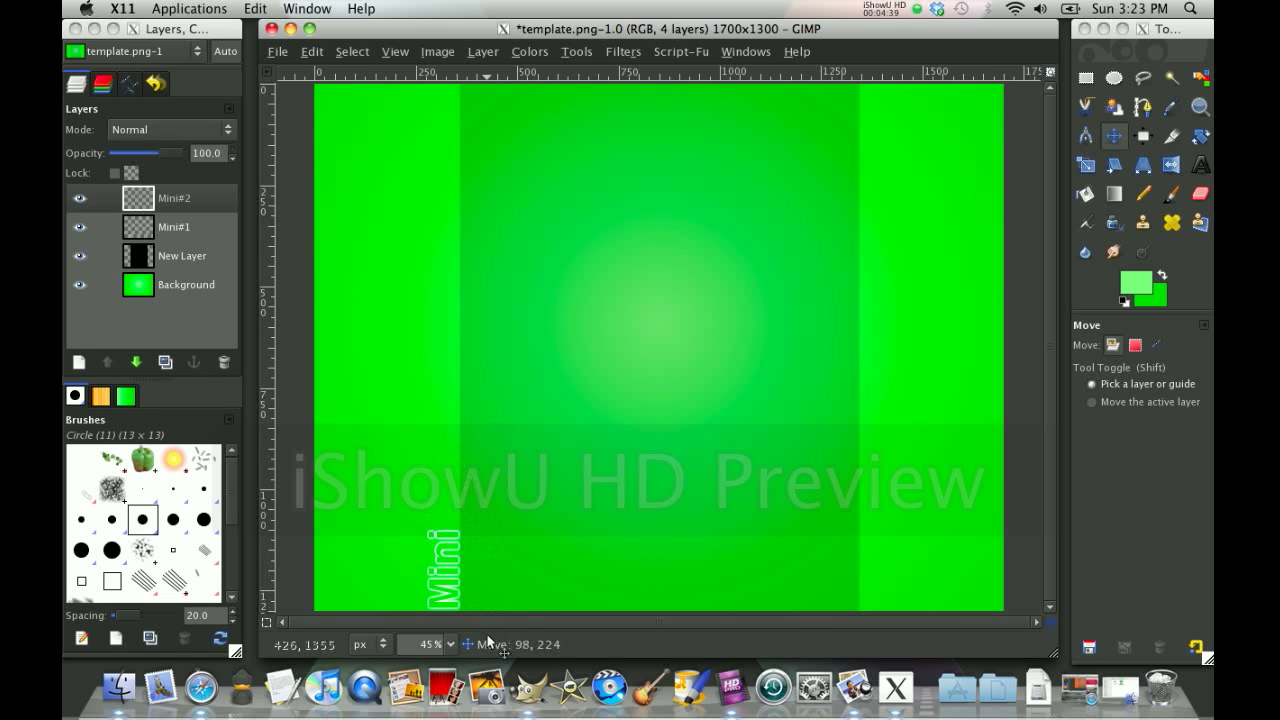
mouse_move(530, 664)
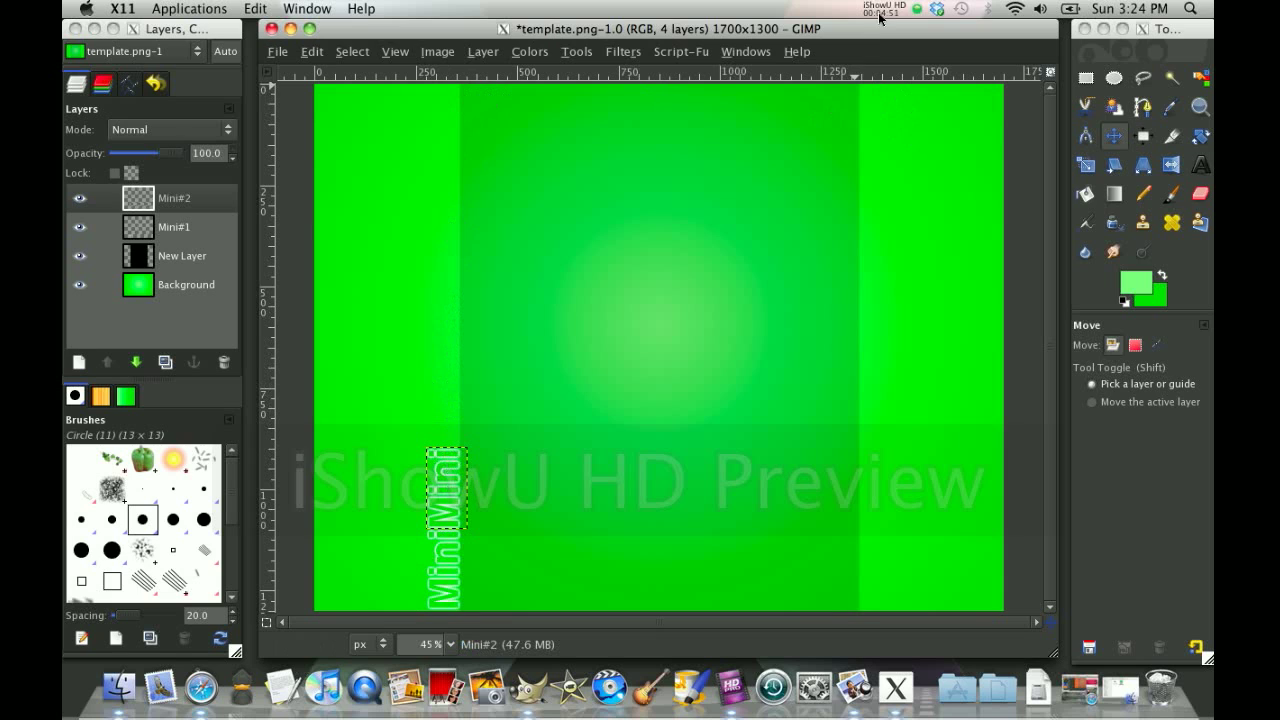
Step: Duplicate the vertical Mini and stack the copy above it so MiniMini runs up the left edge
left_click(884, 8)
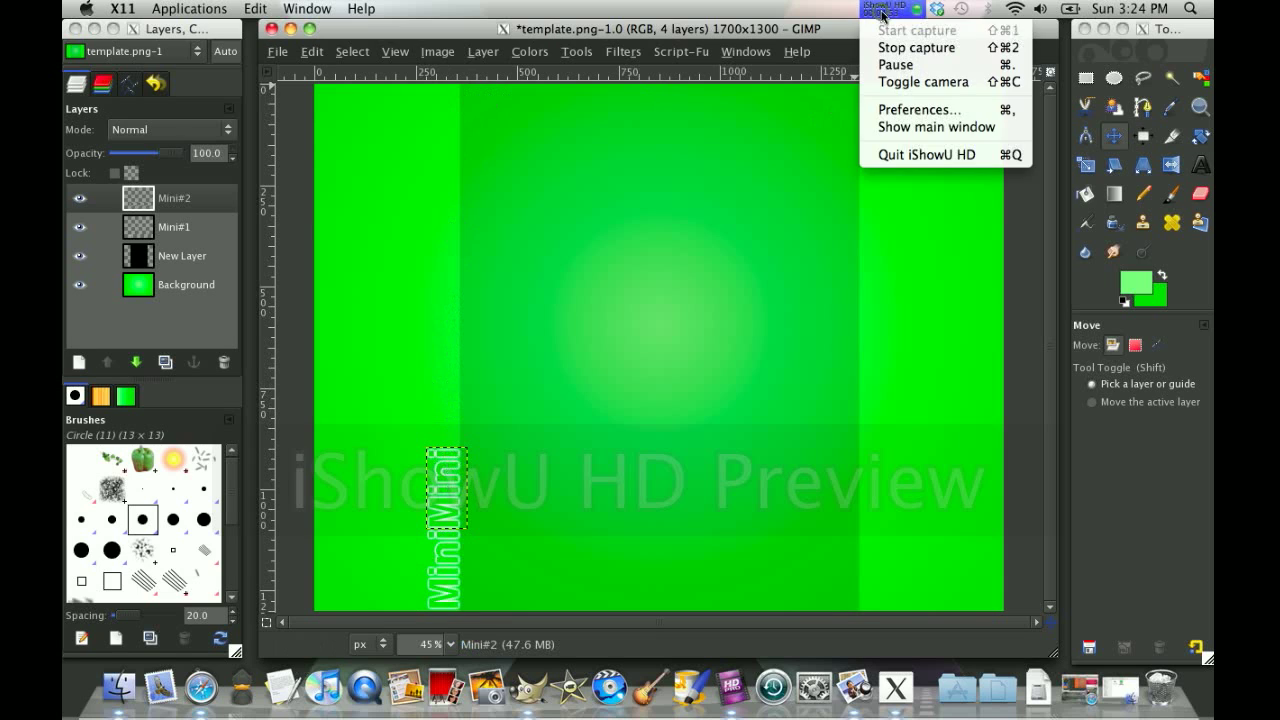
mouse_move(922, 66)
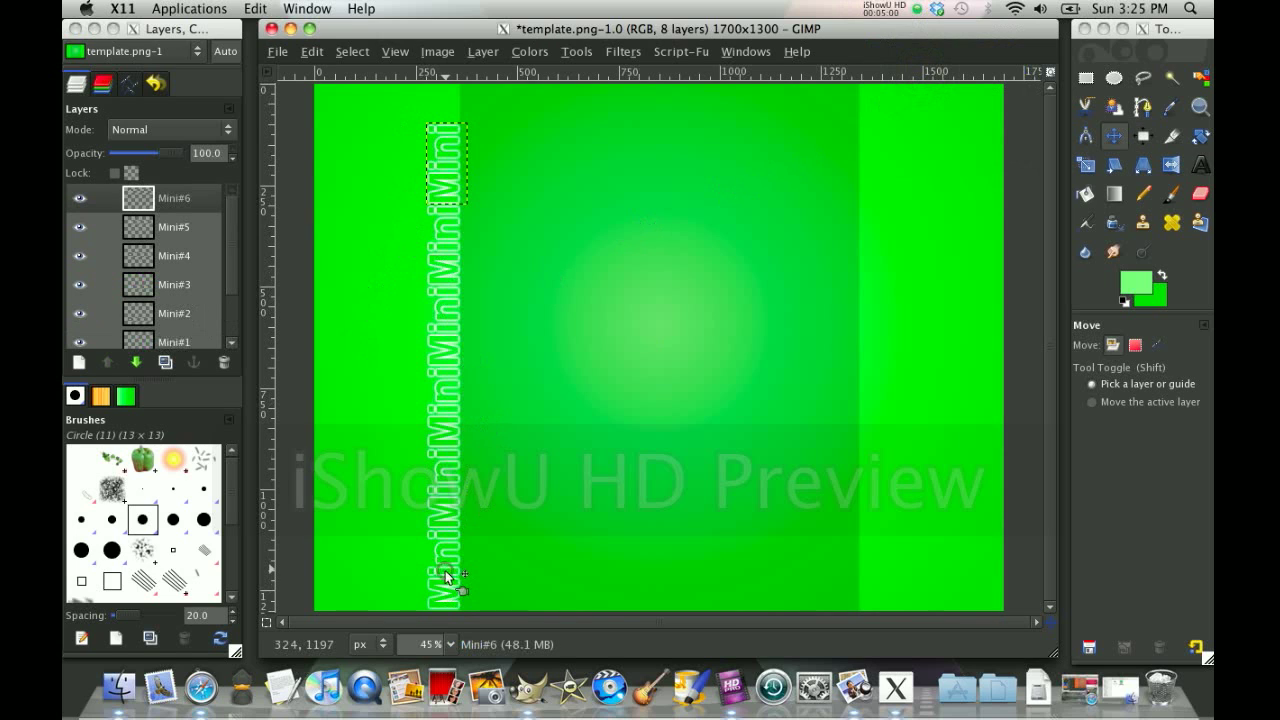
Step: Nudge the bottom Mini#1 copy up to close the gap in the left-edge Mini column
left_click(172, 334)
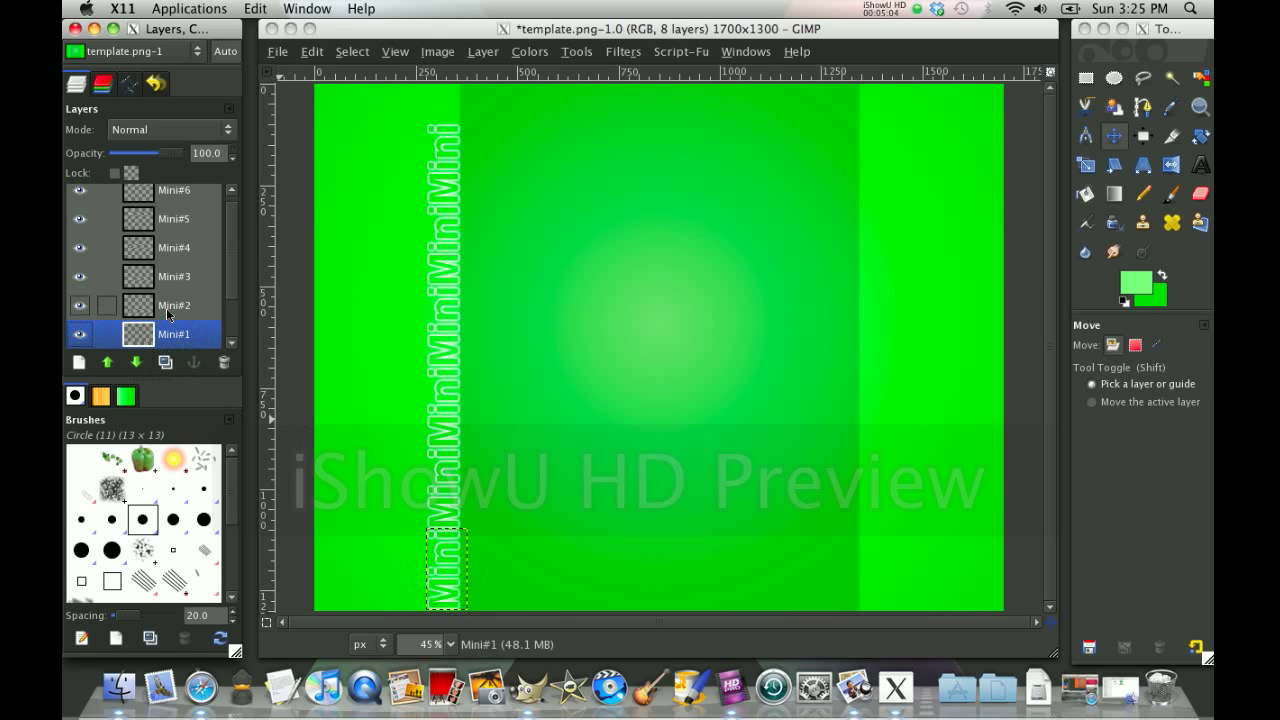
left_click(172, 304)
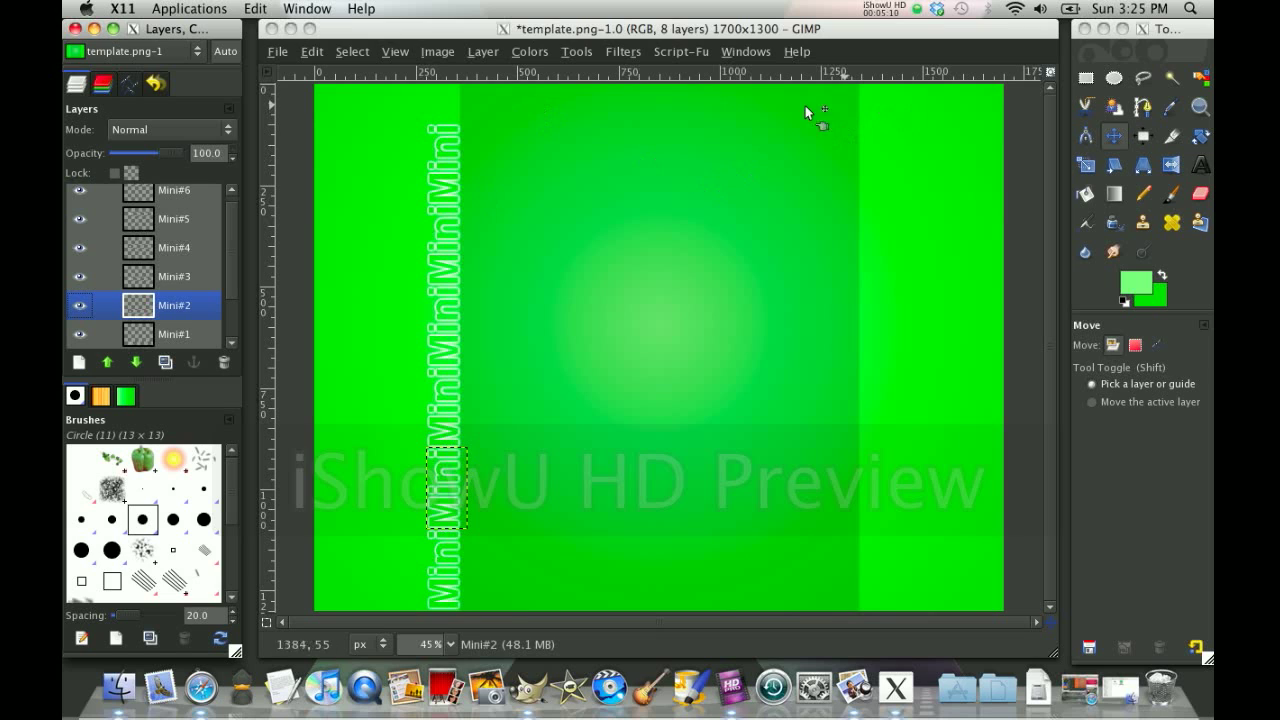
left_click(174, 332)
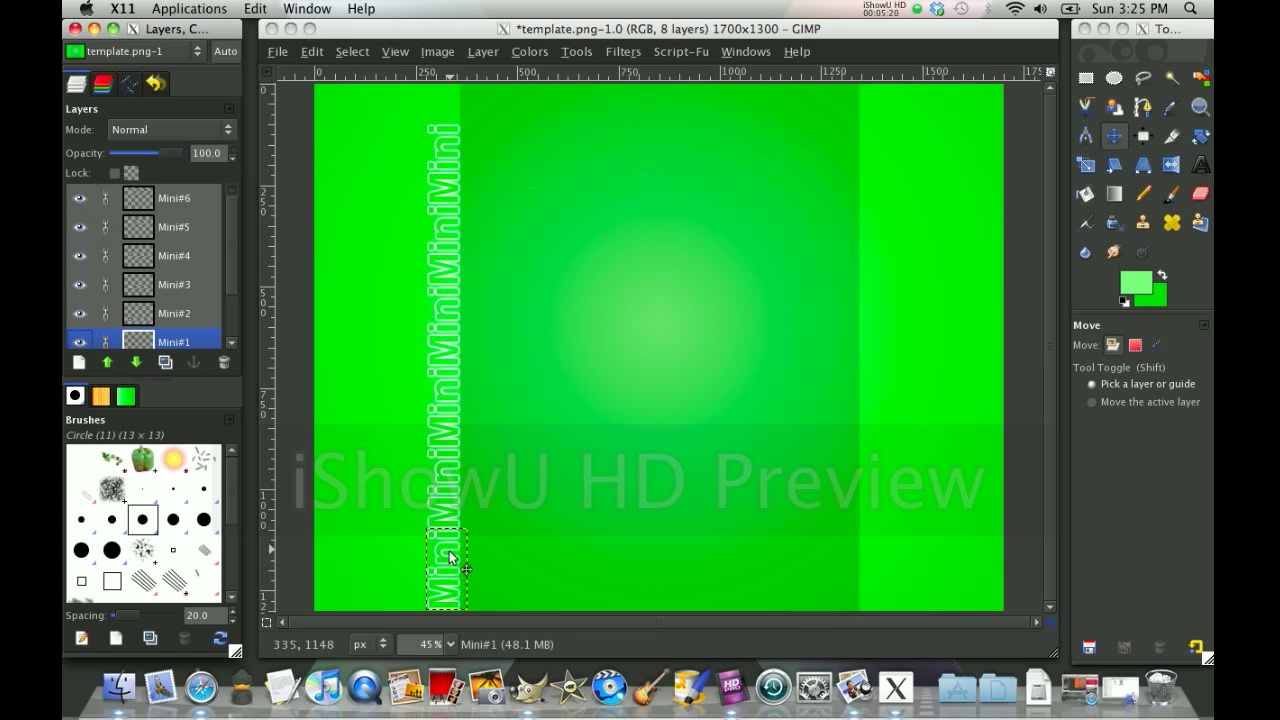
mouse_move(456, 554)
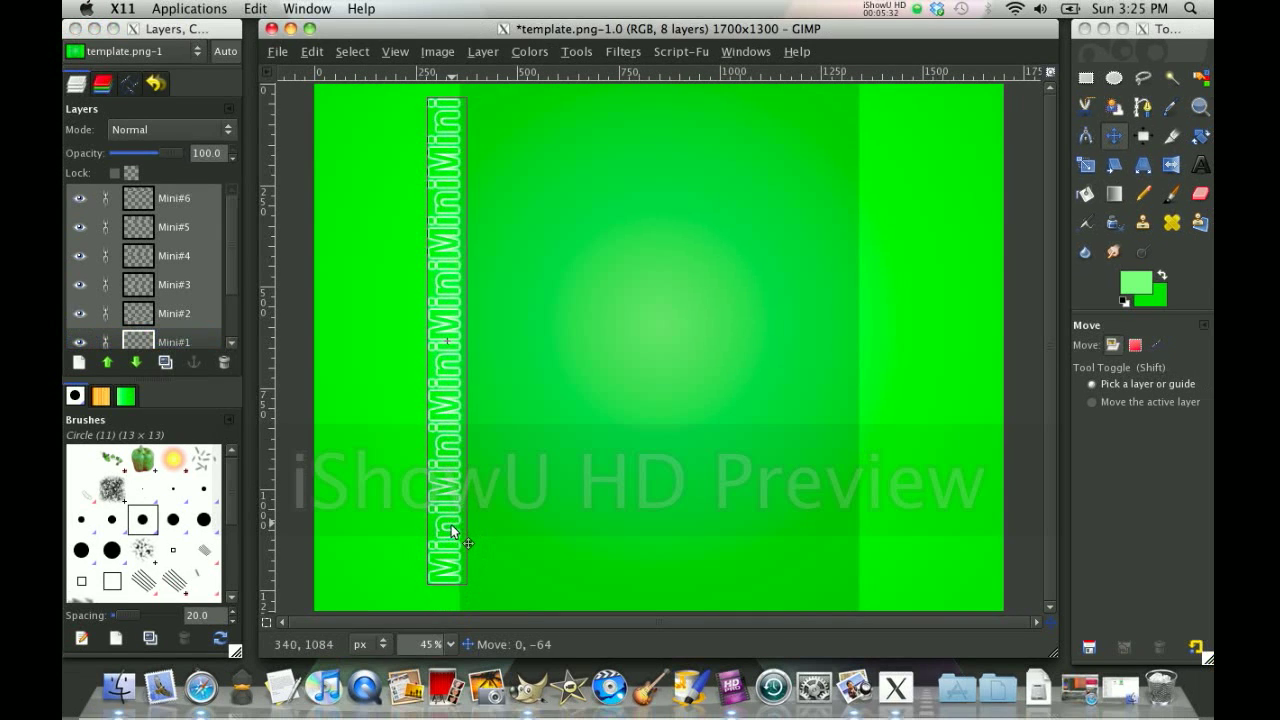
left_click_drag(450, 560, 450, 552)
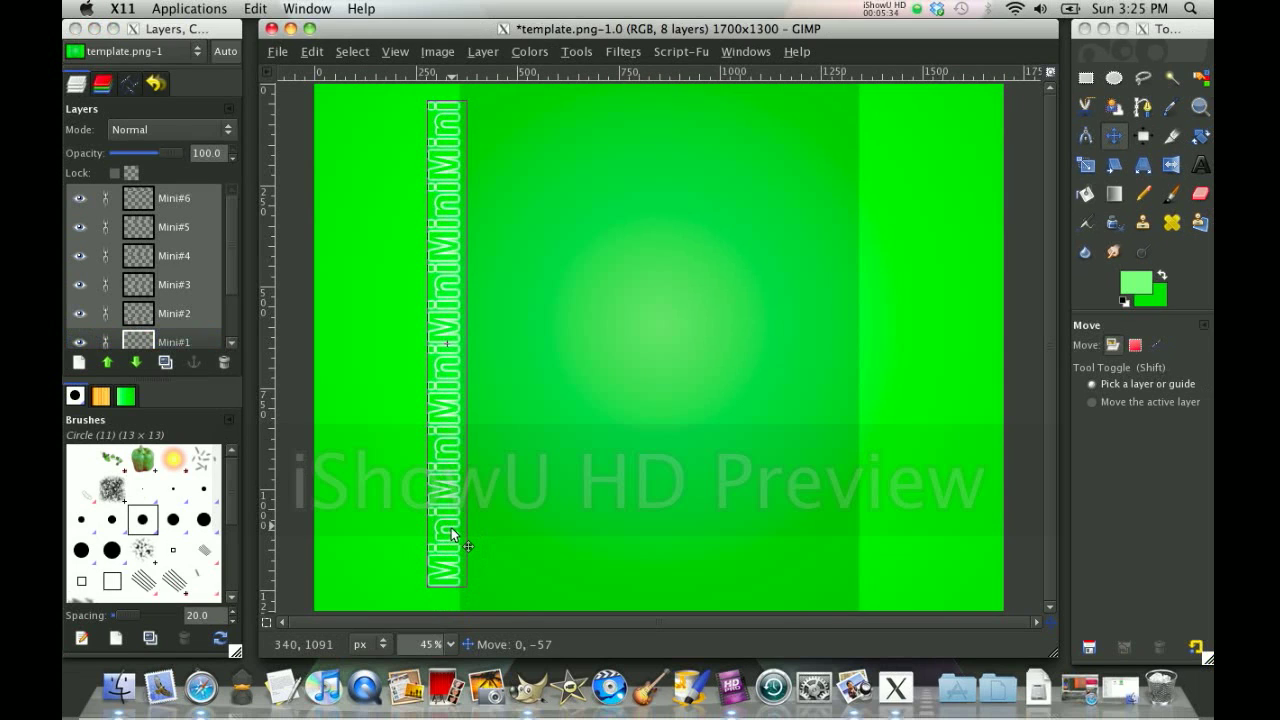
left_click_drag(450, 536, 450, 528)
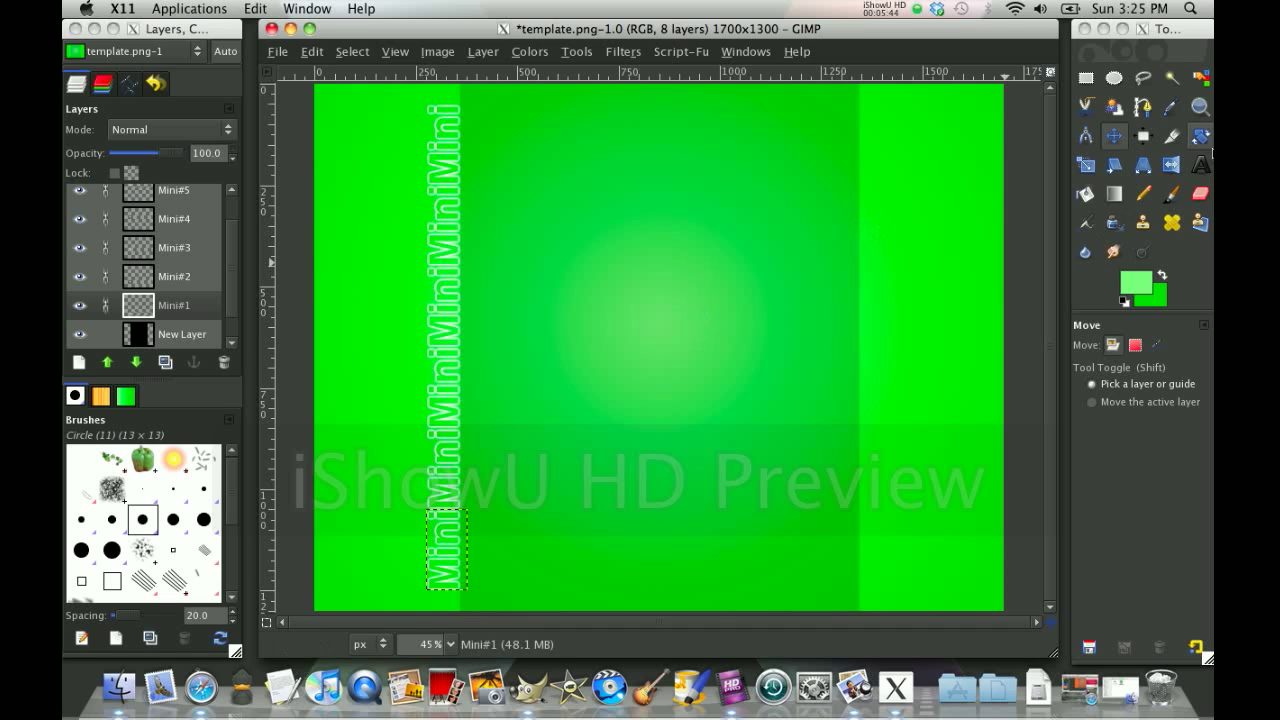
mouse_move(844, 152)
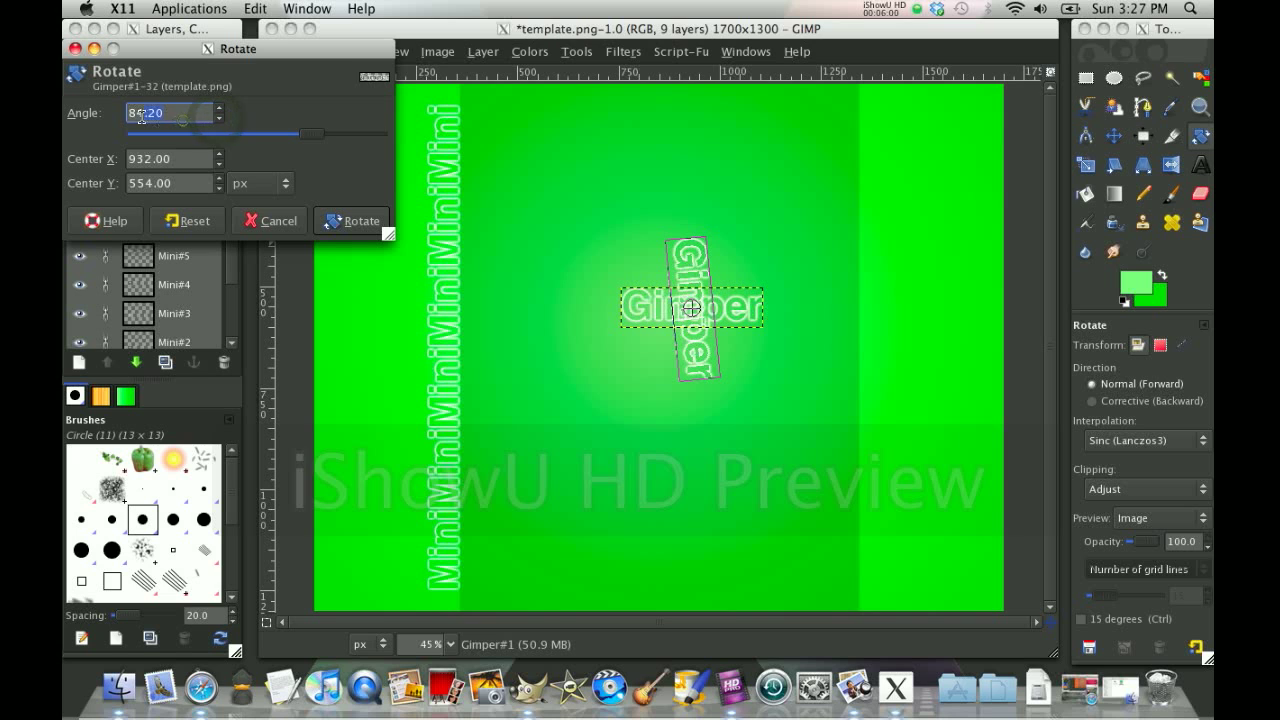
Step: Rotate the Gimper text 90 degrees and move it to the top of the right edge
type("90.00")
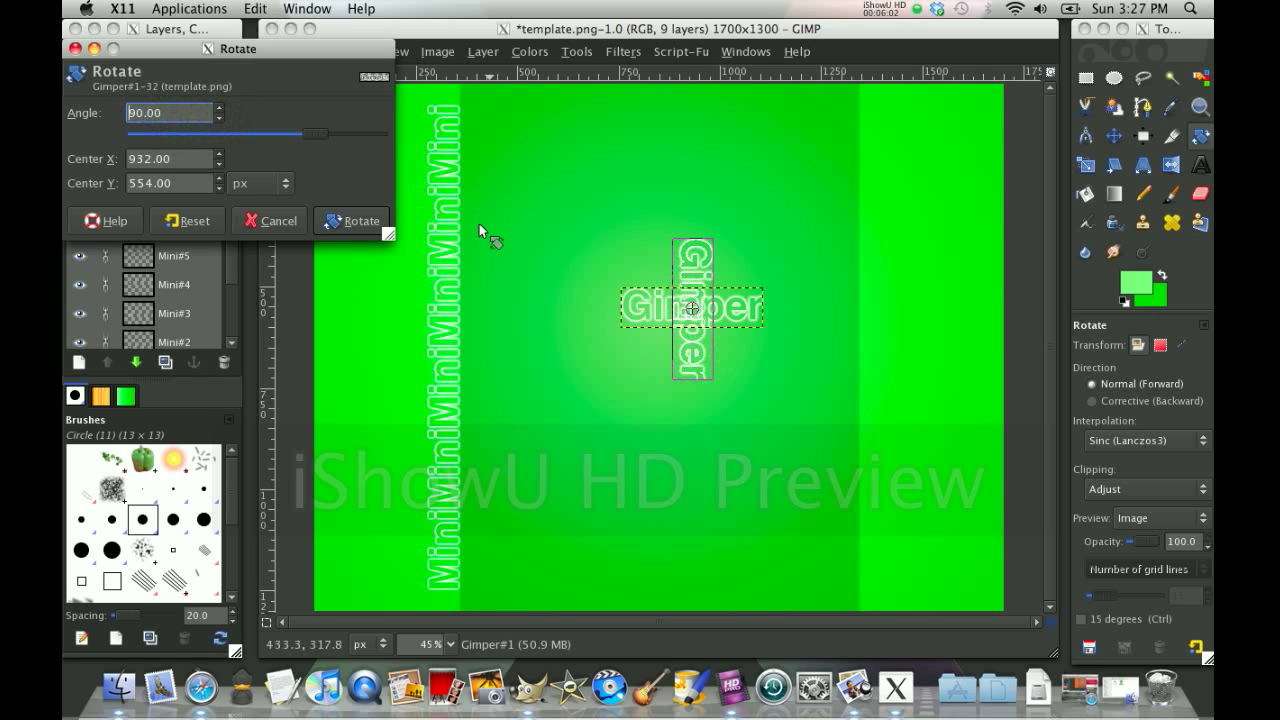
left_click(352, 220)
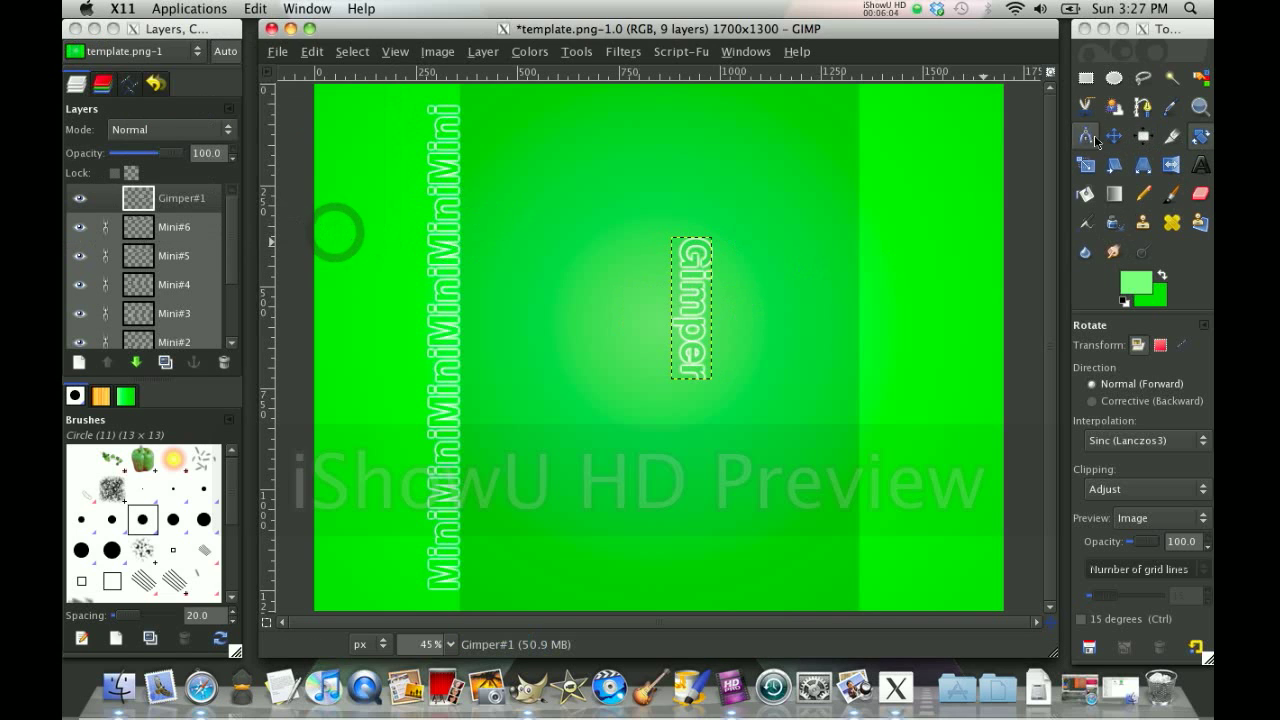
left_click(1112, 136)
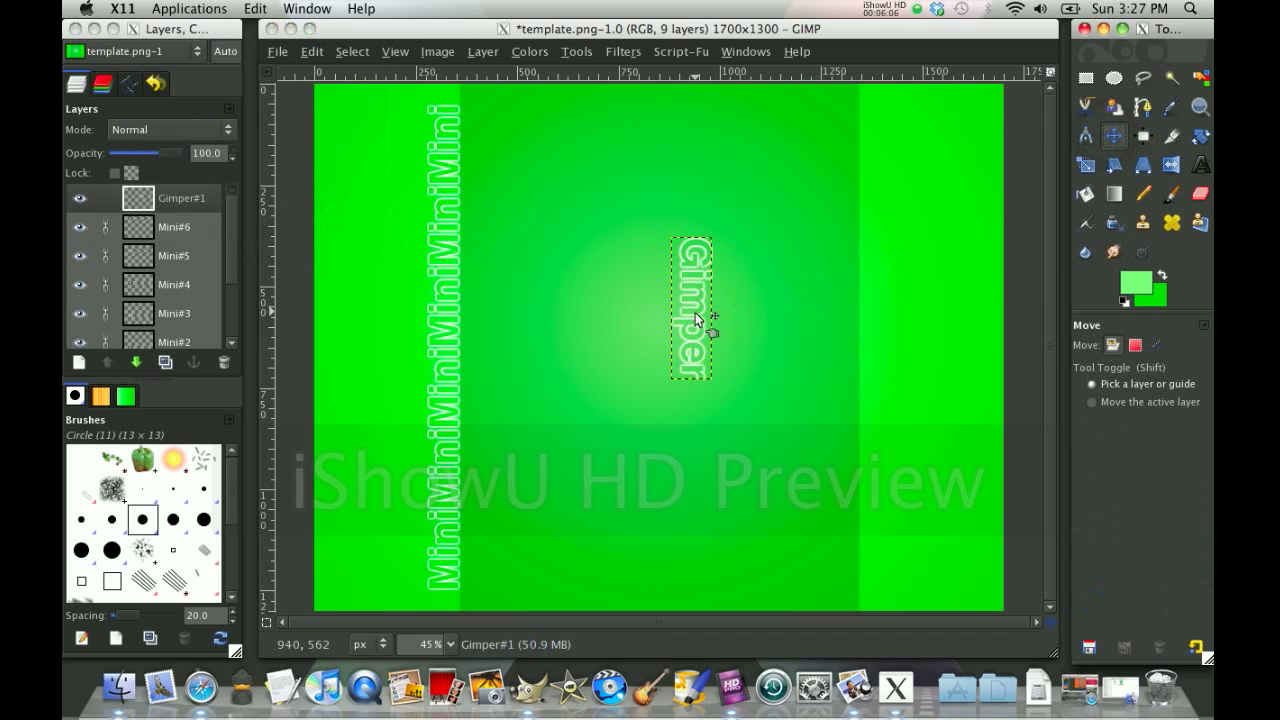
left_click_drag(692, 310, 876, 164)
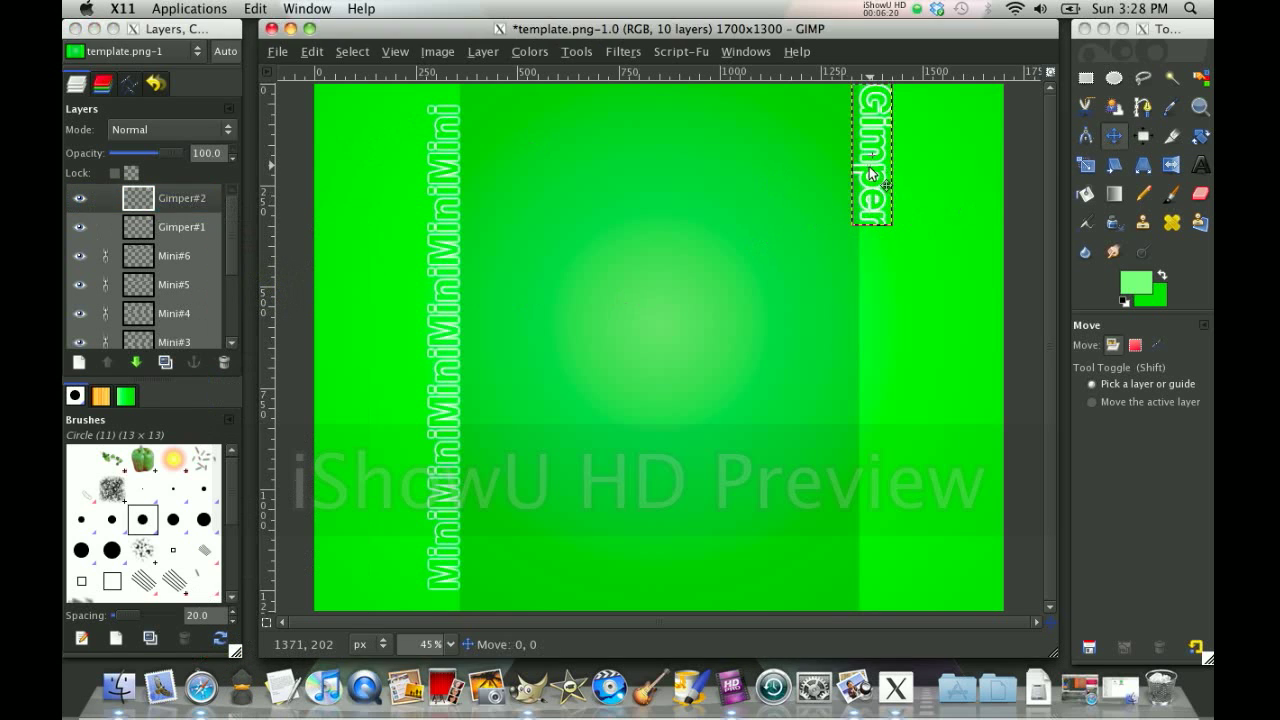
Step: Place the second Gimper copy directly below the first, checking alignment at 200% zoom
left_click_drag(870, 156, 876, 304)
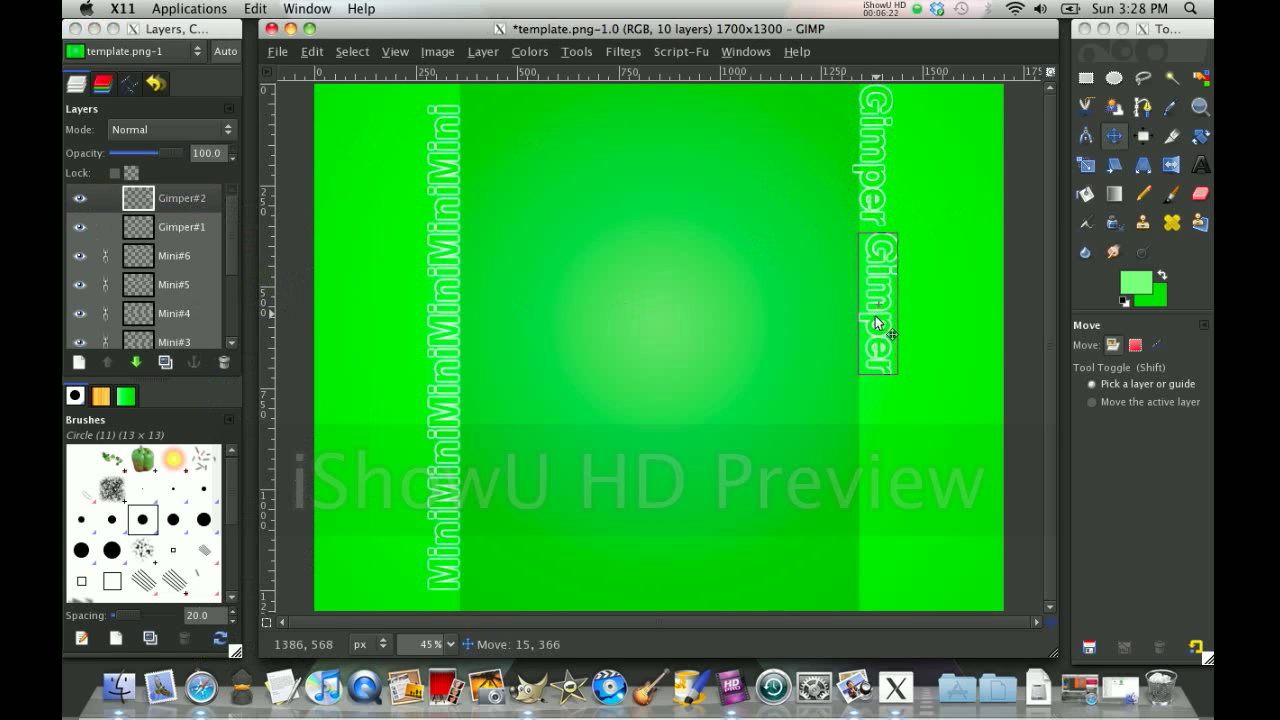
left_click_drag(880, 320, 868, 318)
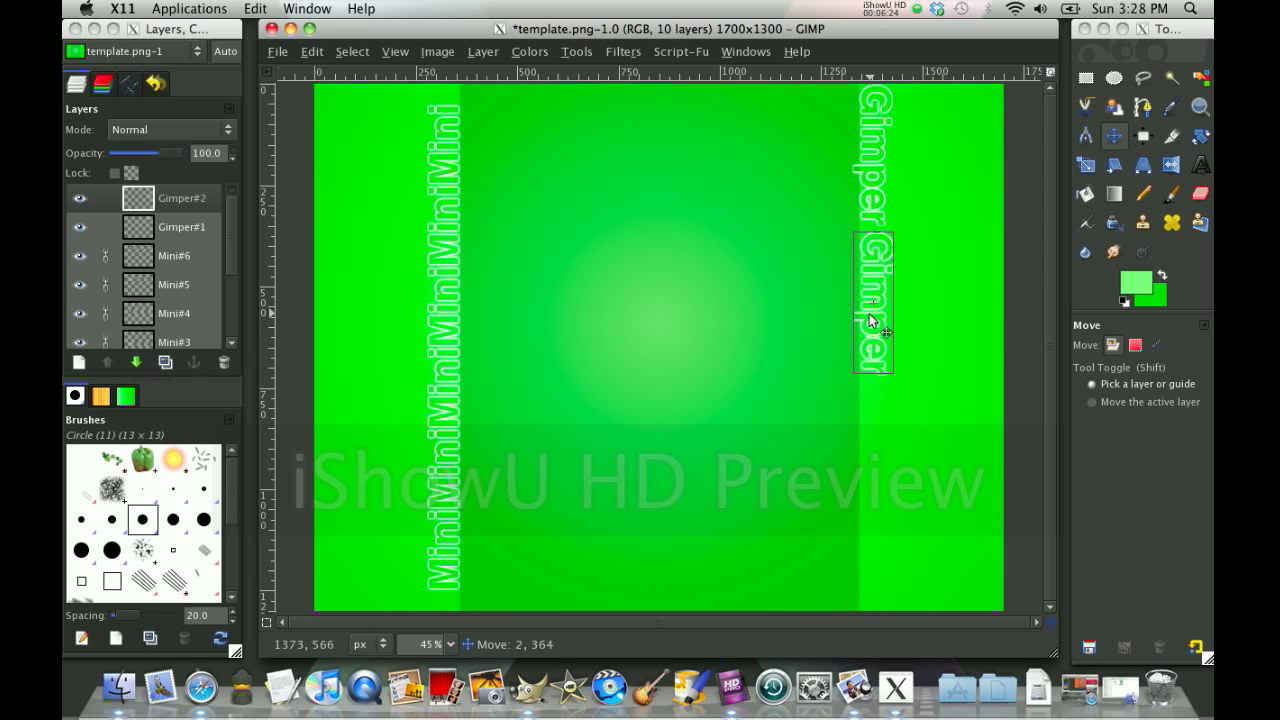
left_click_drag(872, 320, 864, 316)
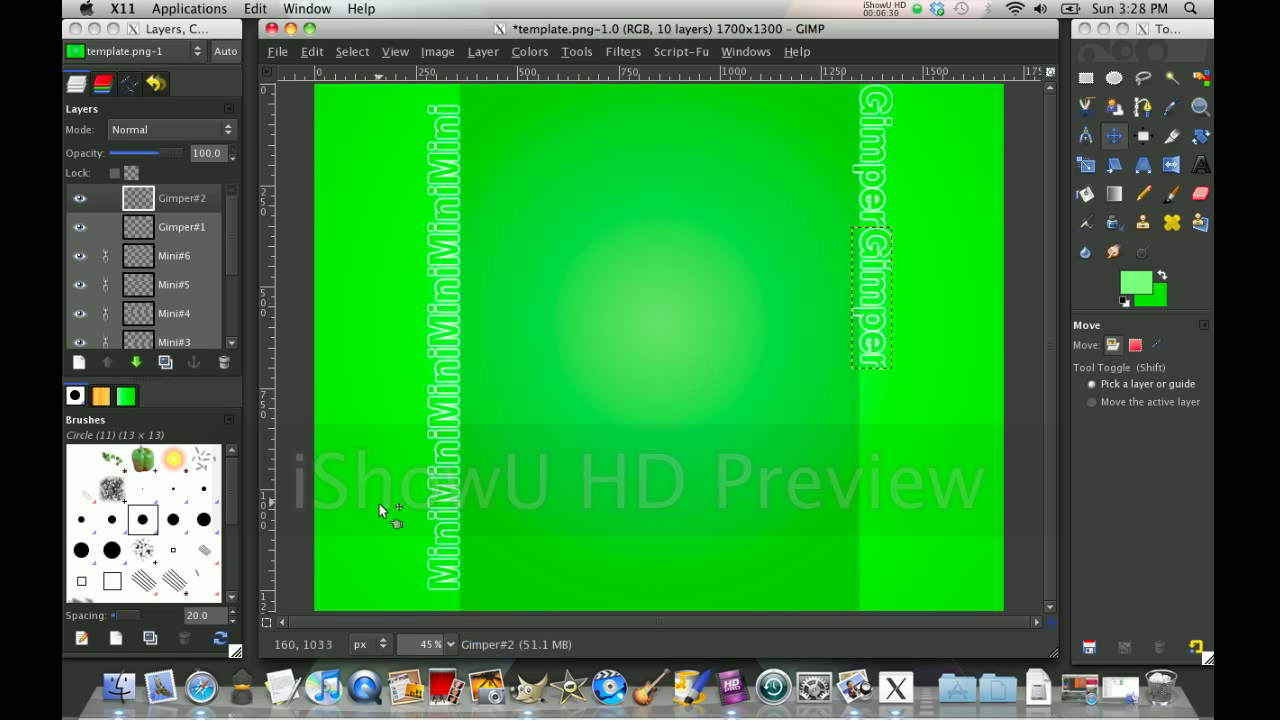
left_click(456, 644)
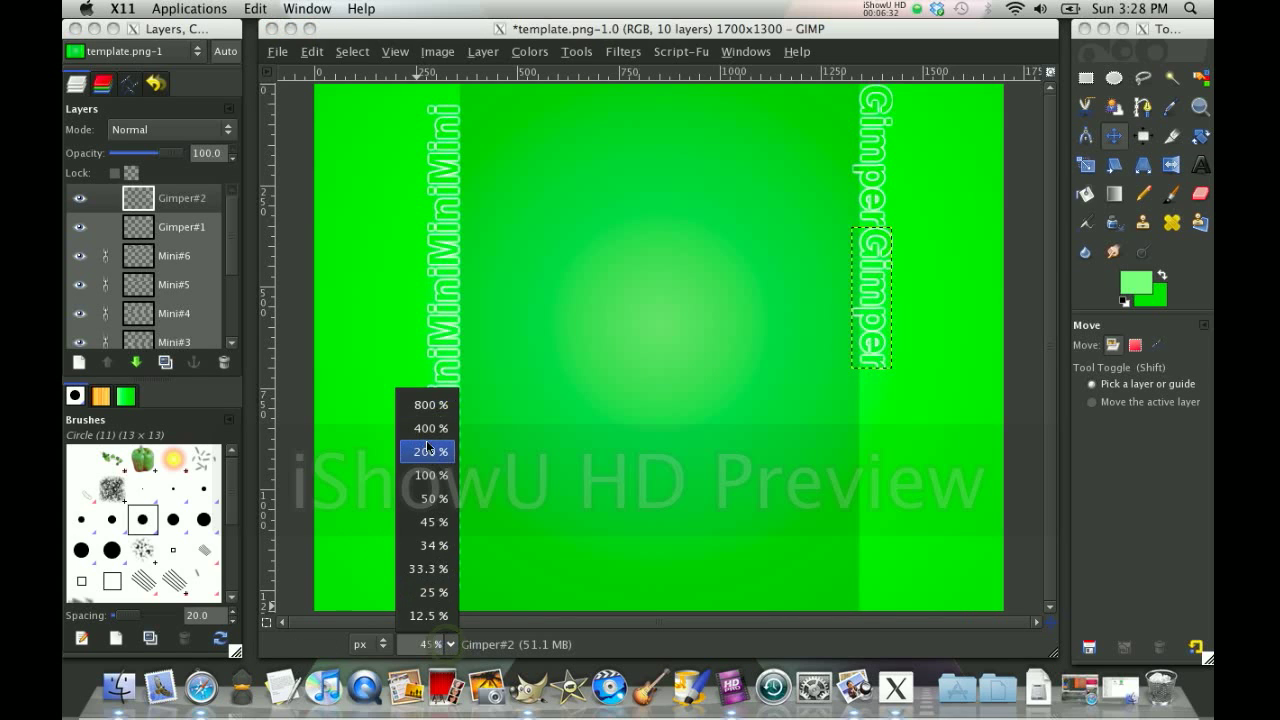
left_click(426, 452)
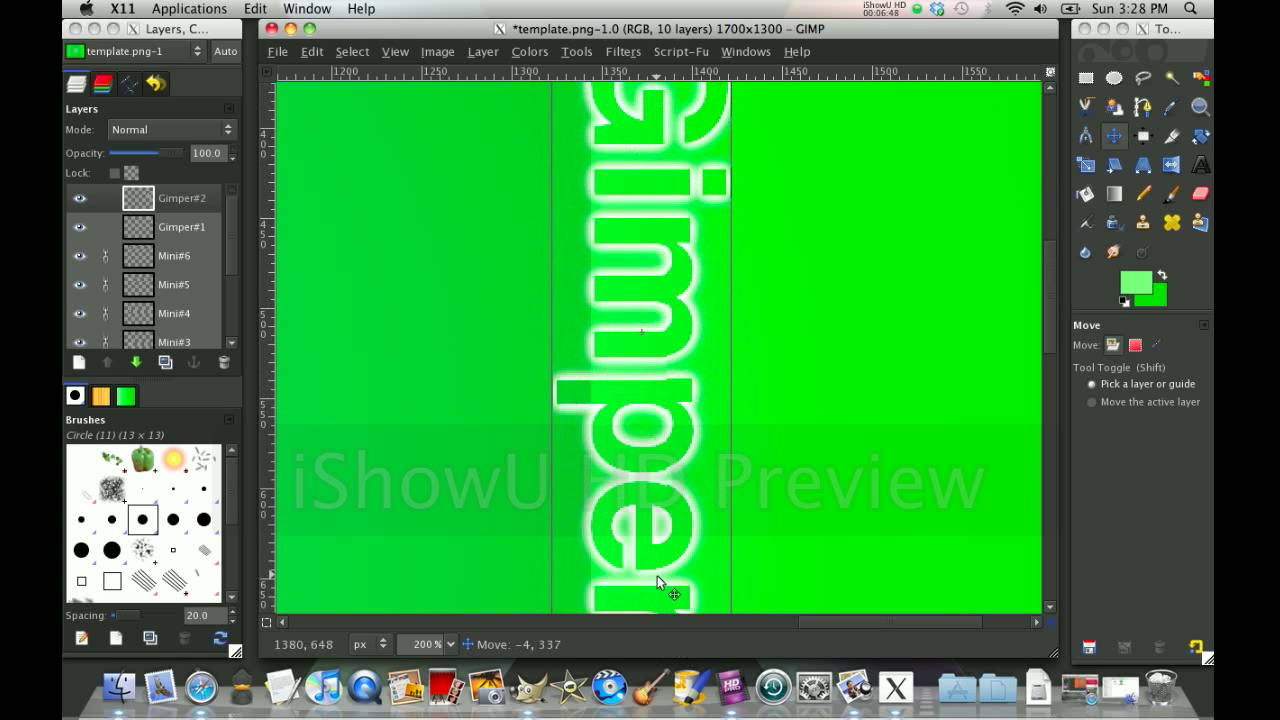
left_click_drag(658, 584, 664, 608)
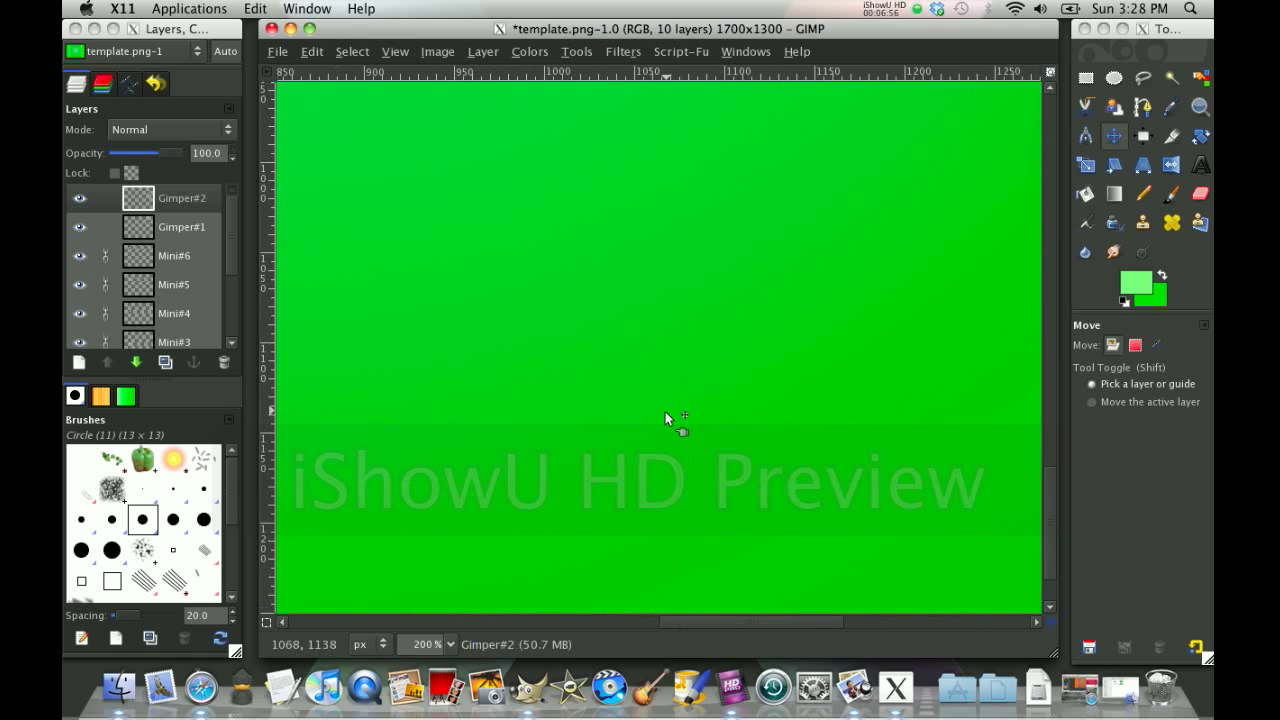
mouse_move(704, 312)
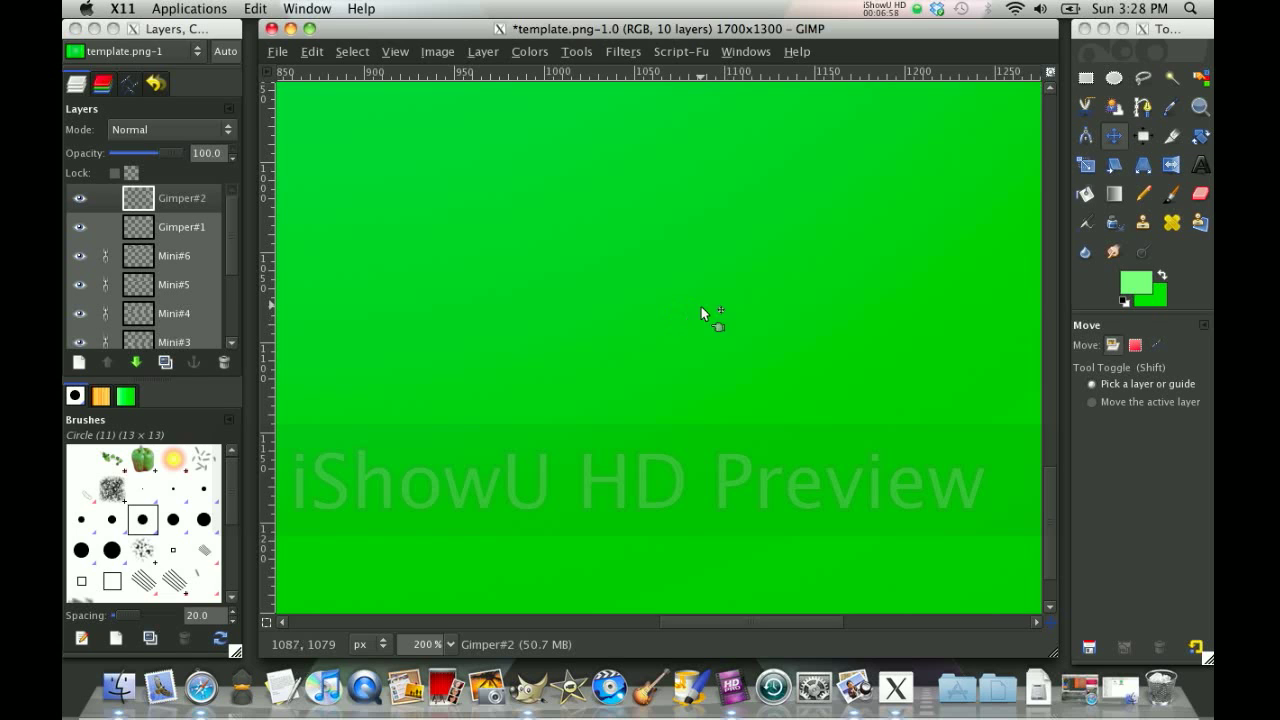
mouse_move(544, 464)
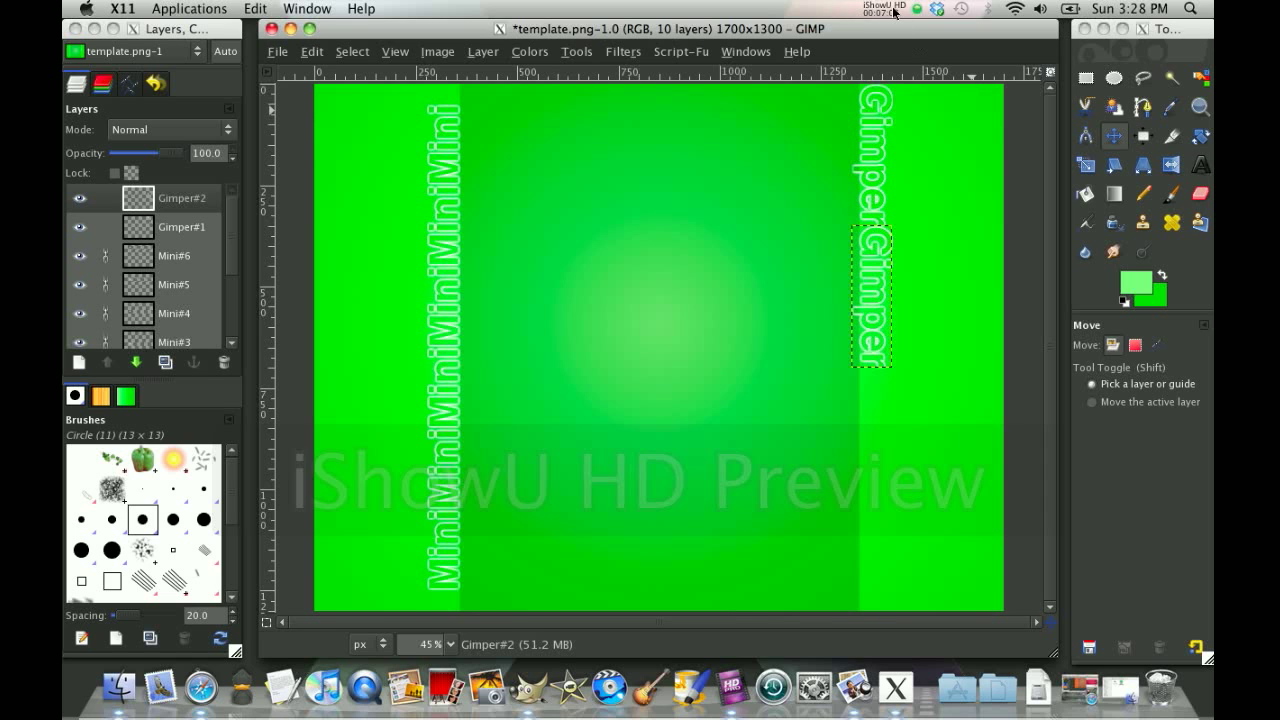
Step: Place the third Gimper copy at the bottom of the right-edge column
left_click(884, 8)
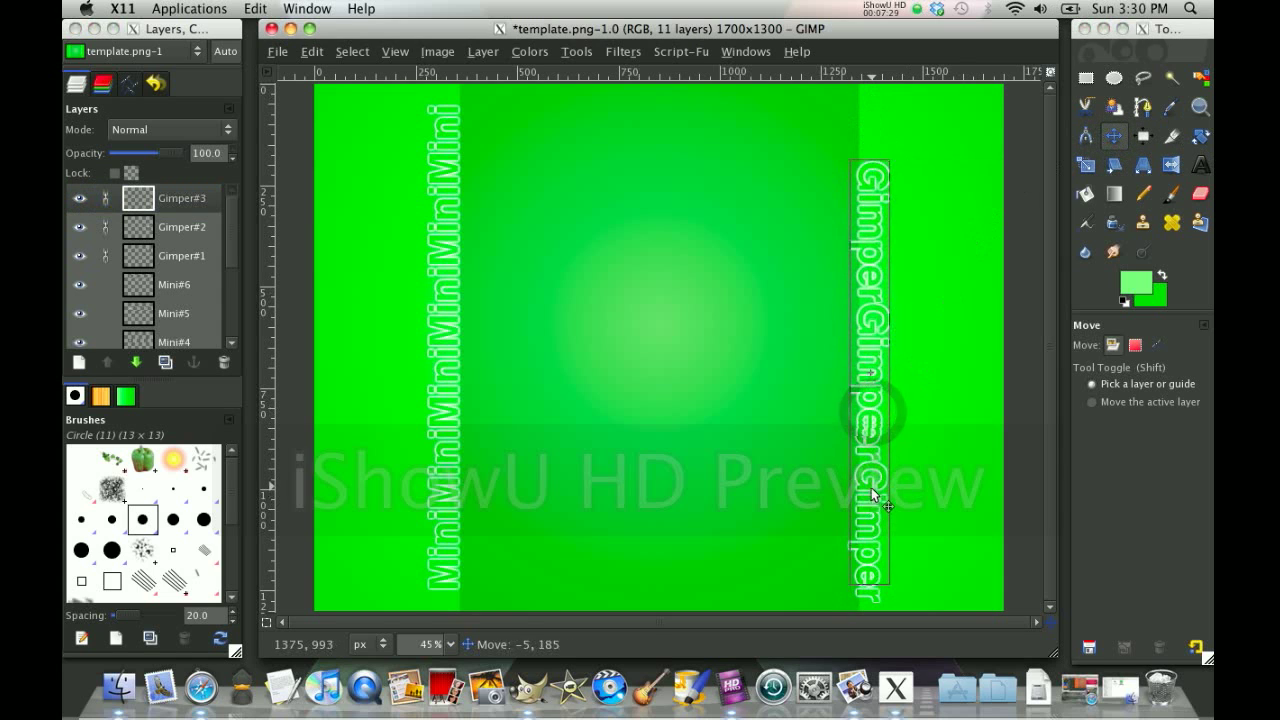
left_click_drag(888, 504, 872, 480)
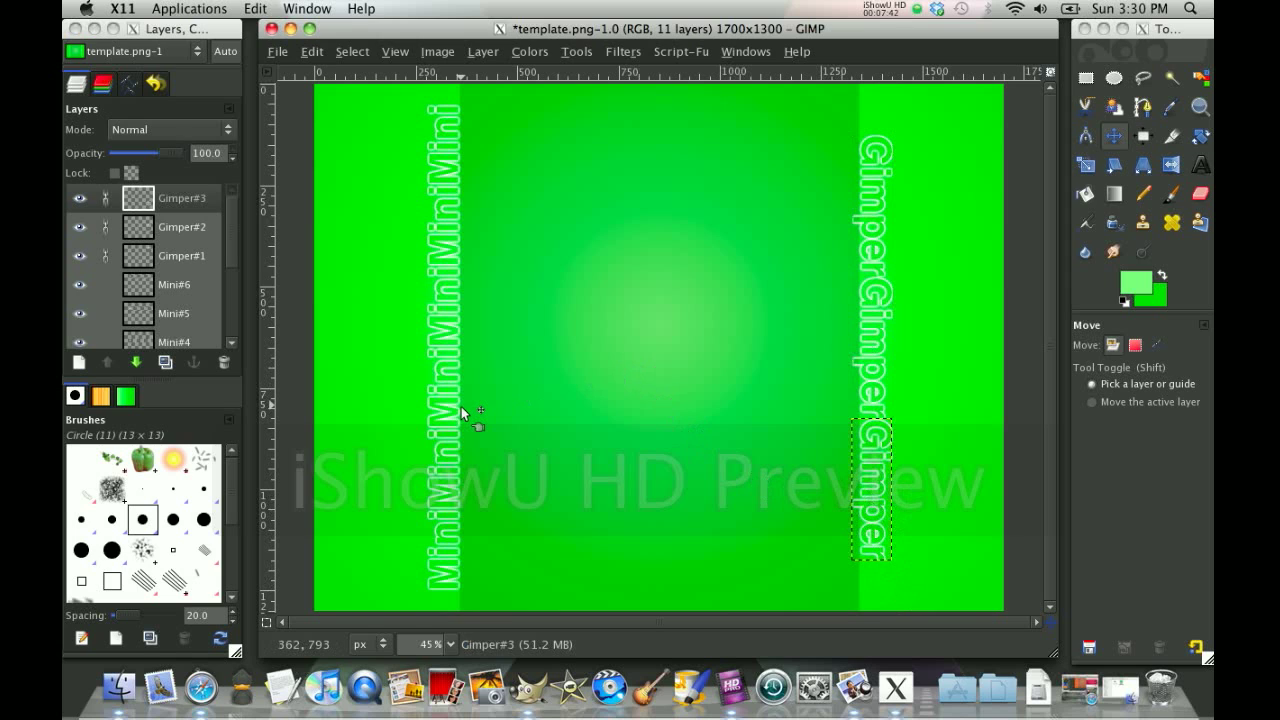
mouse_move(884, 122)
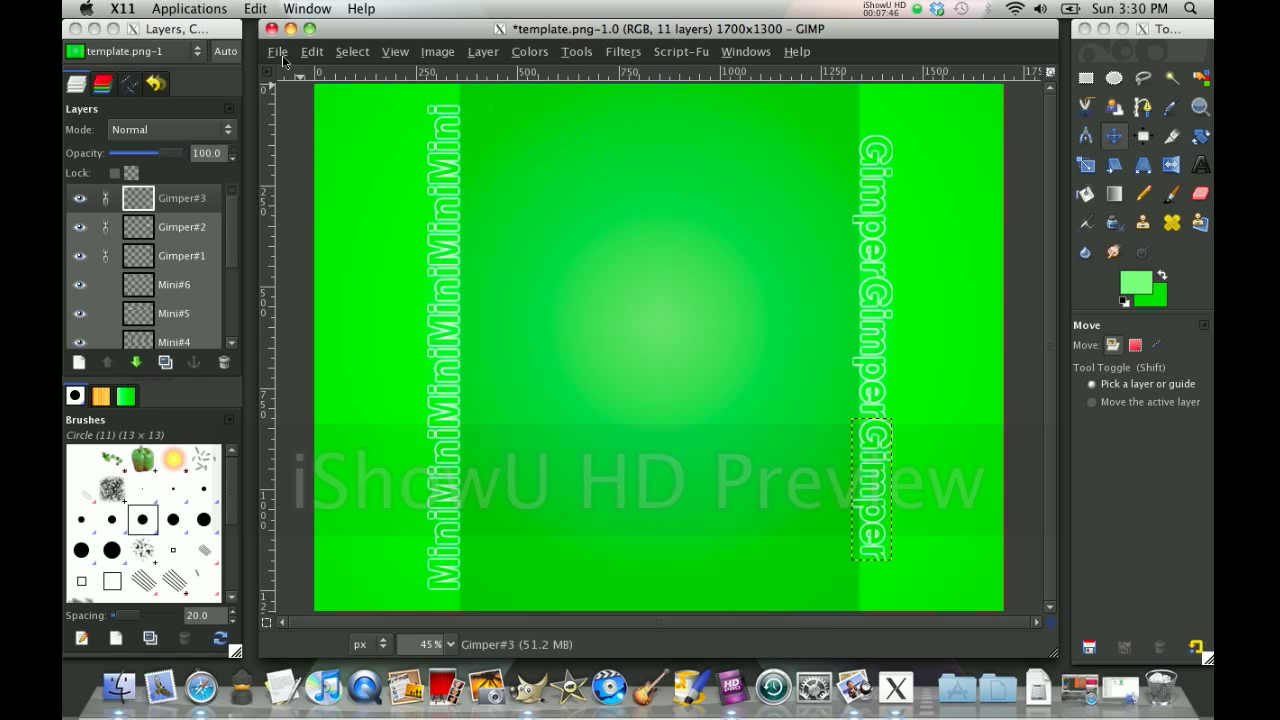
Step: Add wpid-gimp_logo.png from the YouTube Background folder as a new layer
left_click(276, 52)
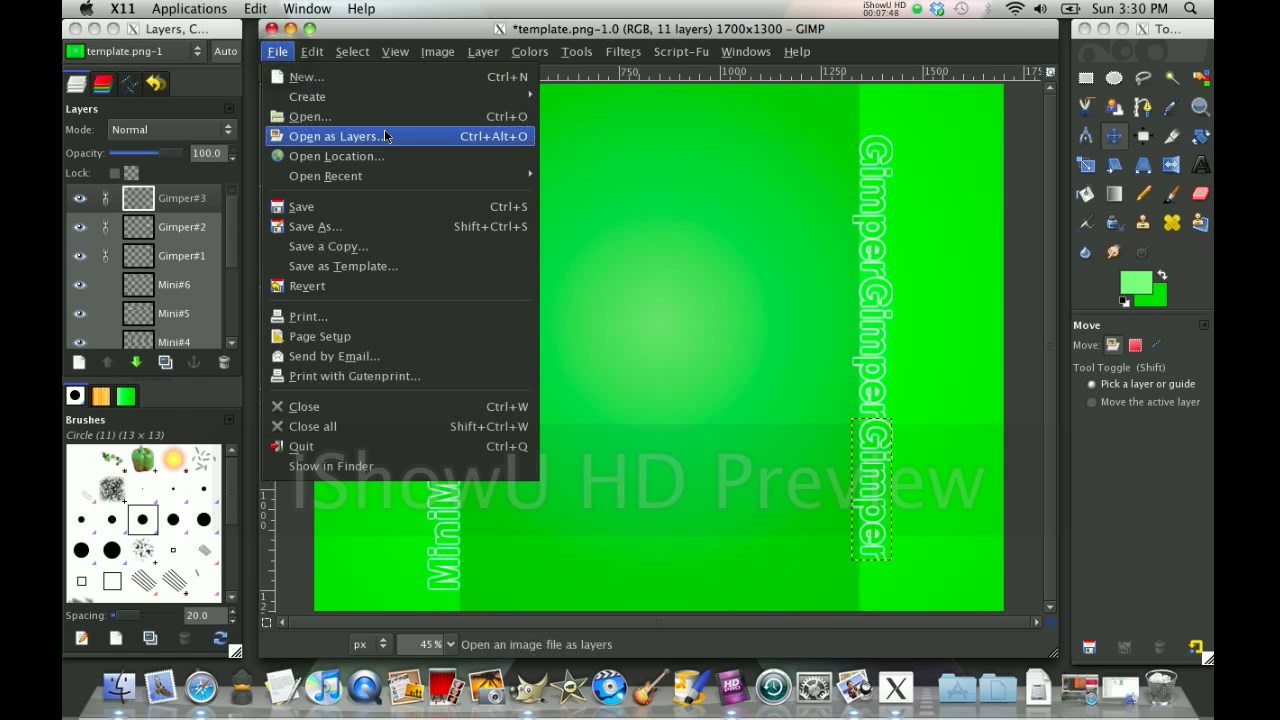
left_click(332, 136)
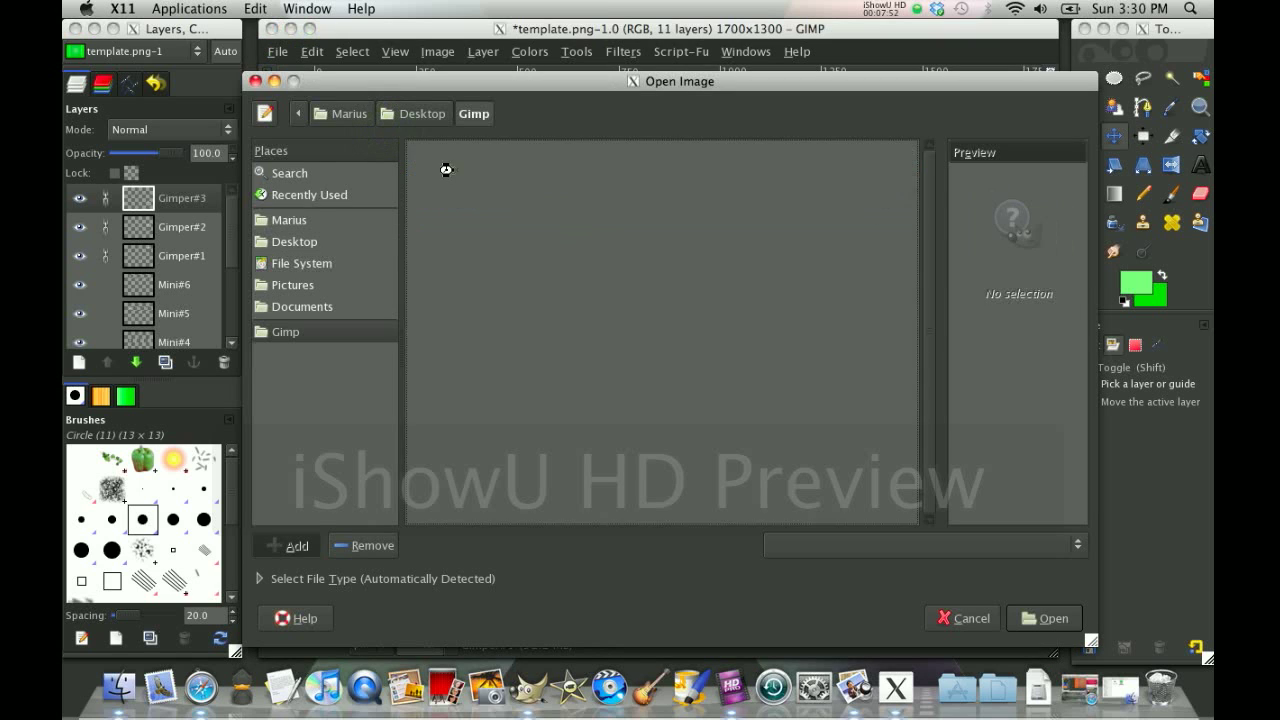
left_click(496, 194)
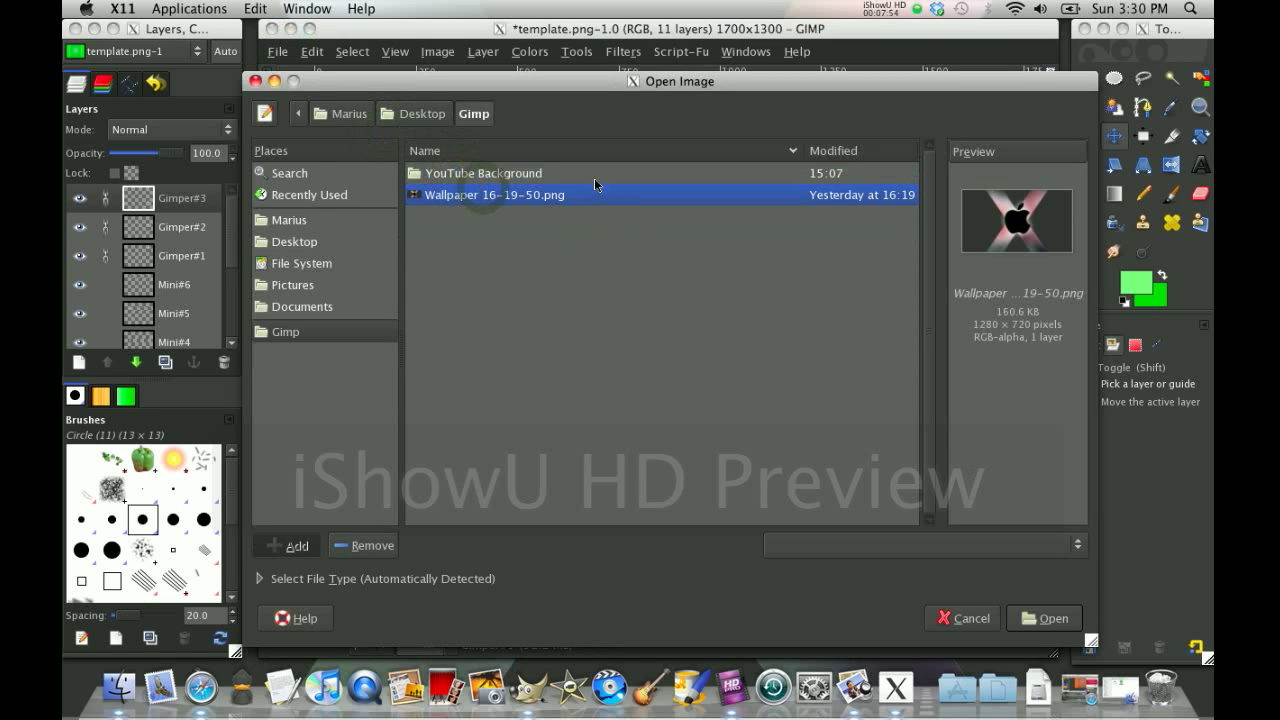
double_click(484, 172)
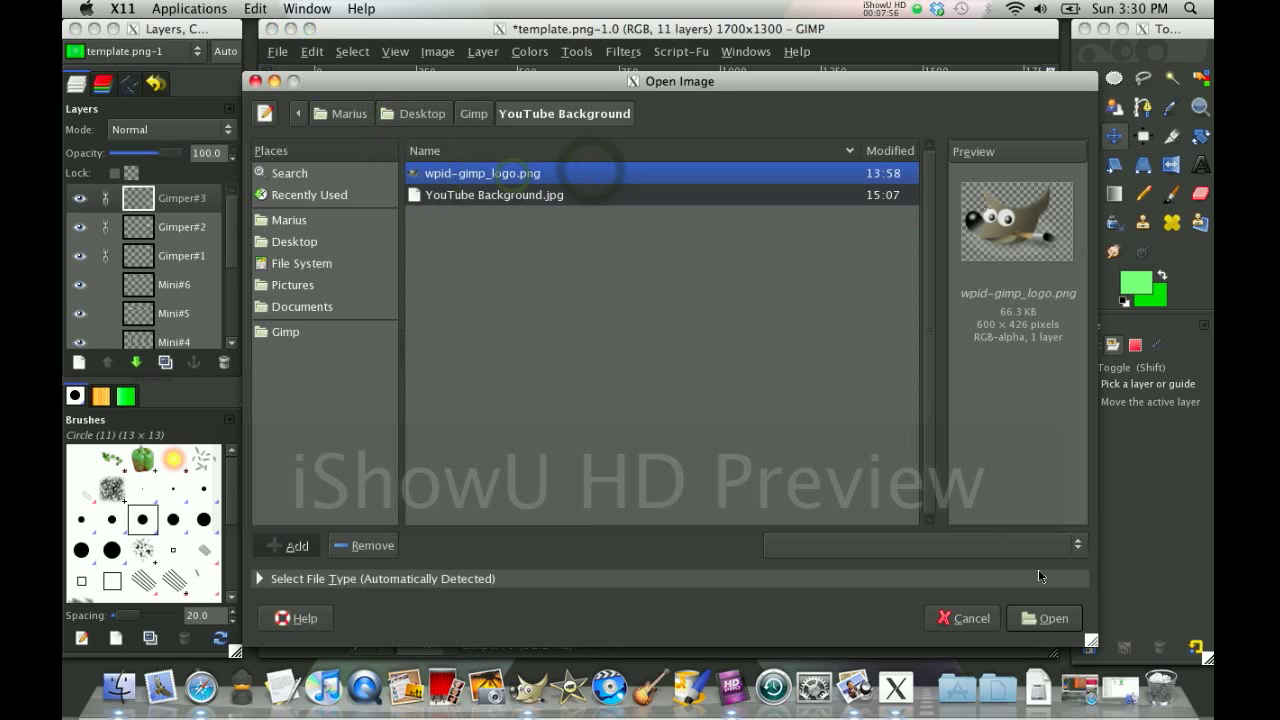
left_click(1052, 618)
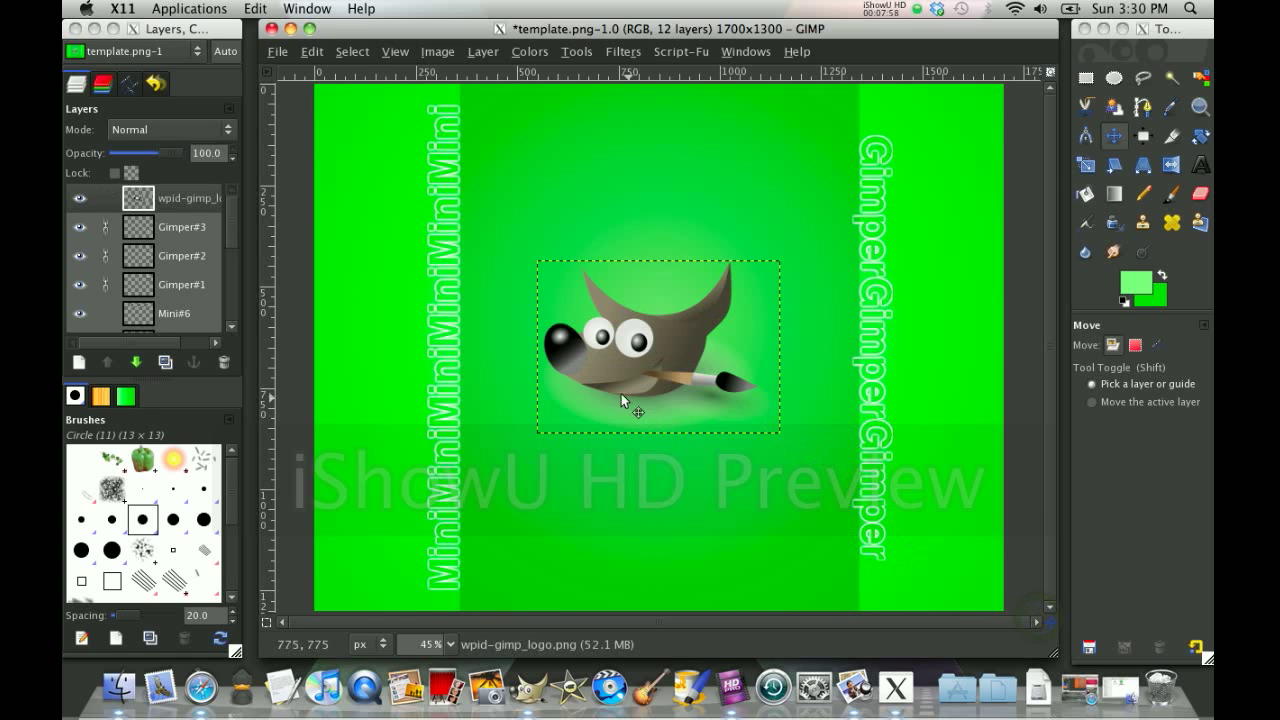
left_click(1084, 164)
type("440")
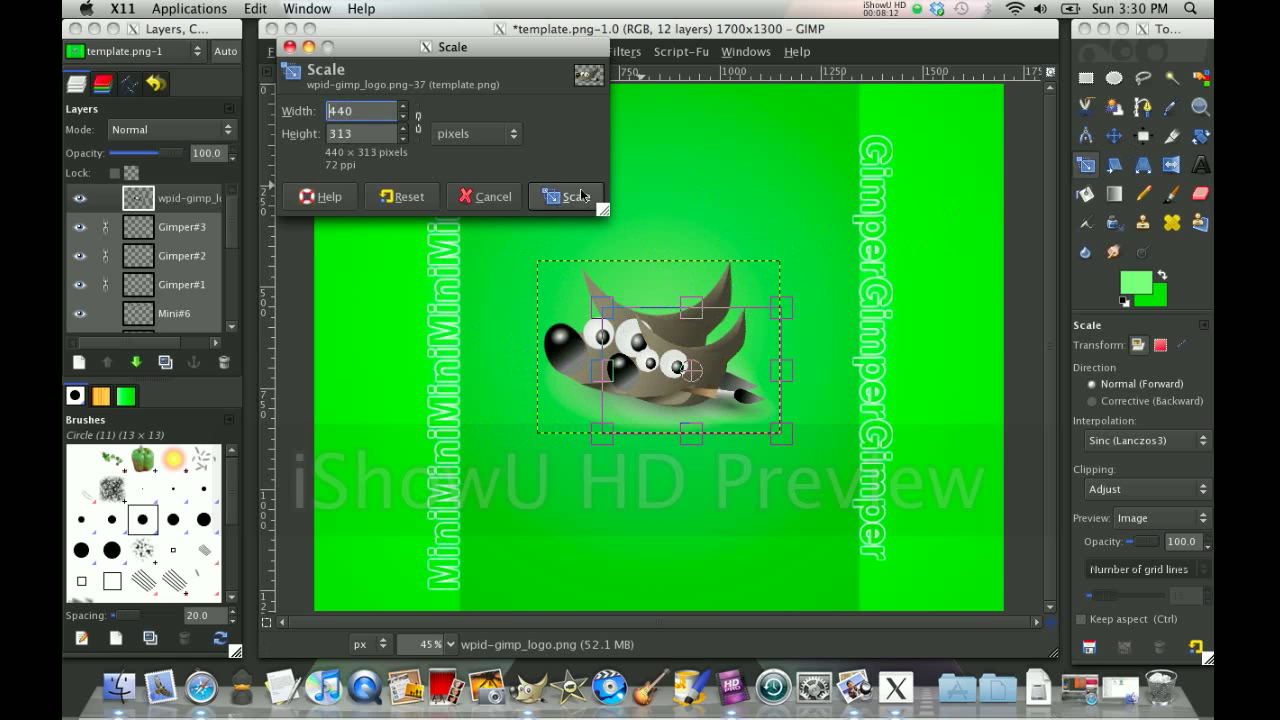
Step: Scale the mascot logo layer down to 440 by 315 pixels at the centre
left_click(572, 196)
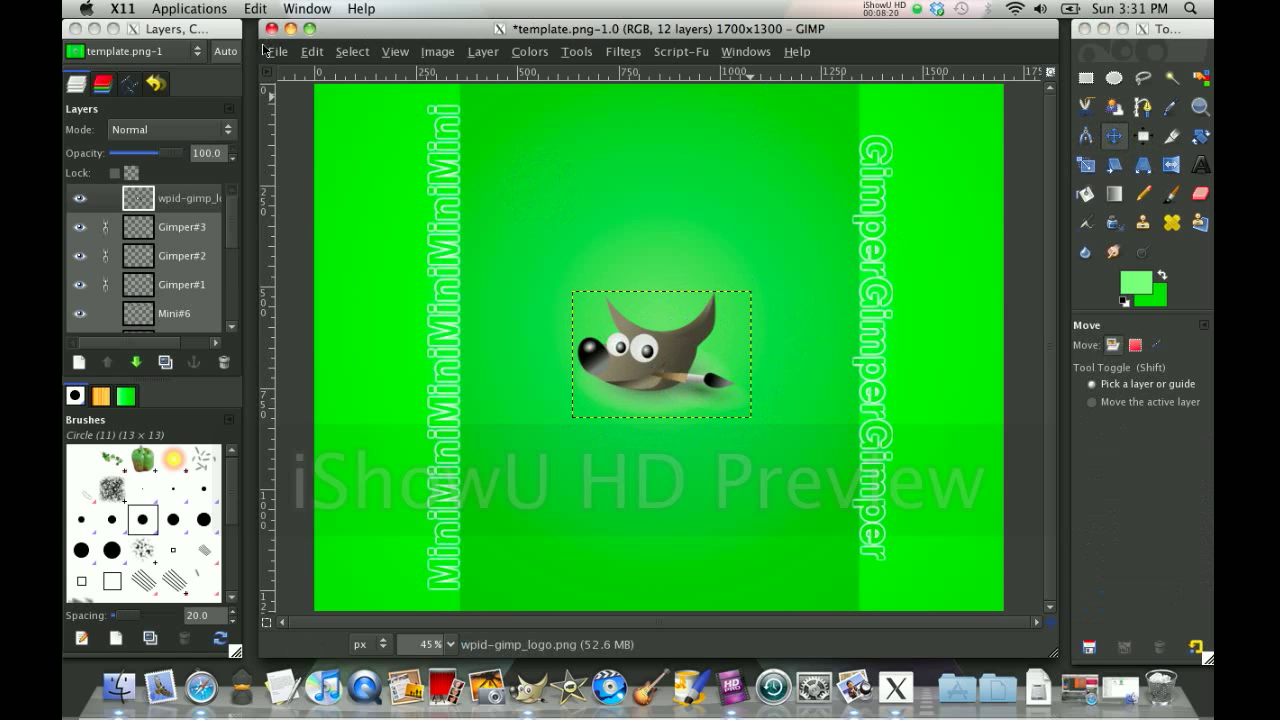
left_click(276, 52)
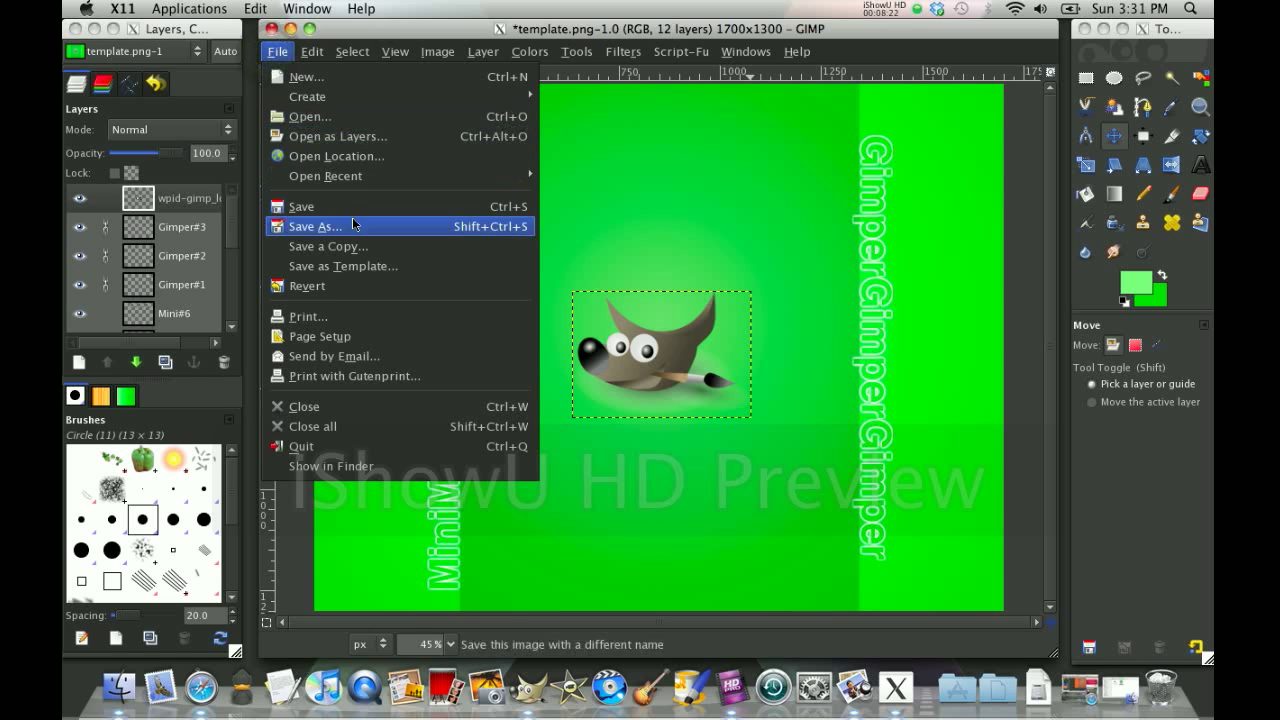
Step: Save the image to the Desktop as minigimper.jpg
left_click(316, 226)
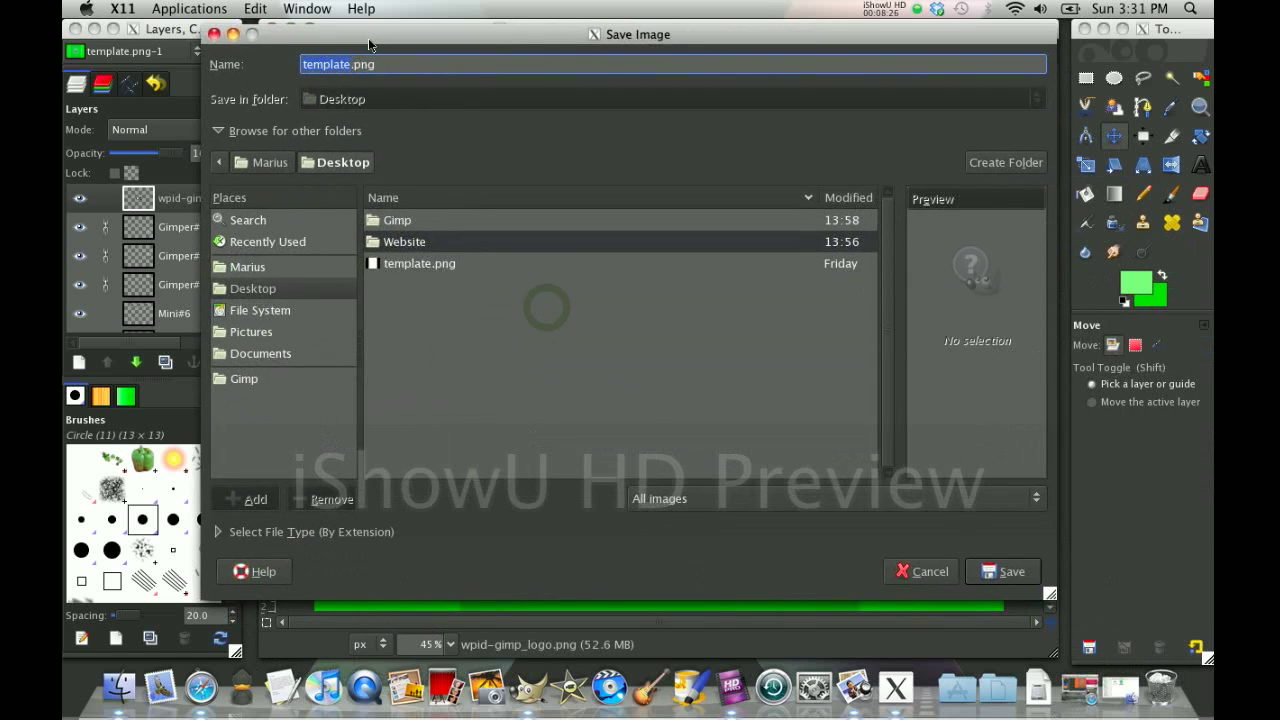
left_click(252, 288)
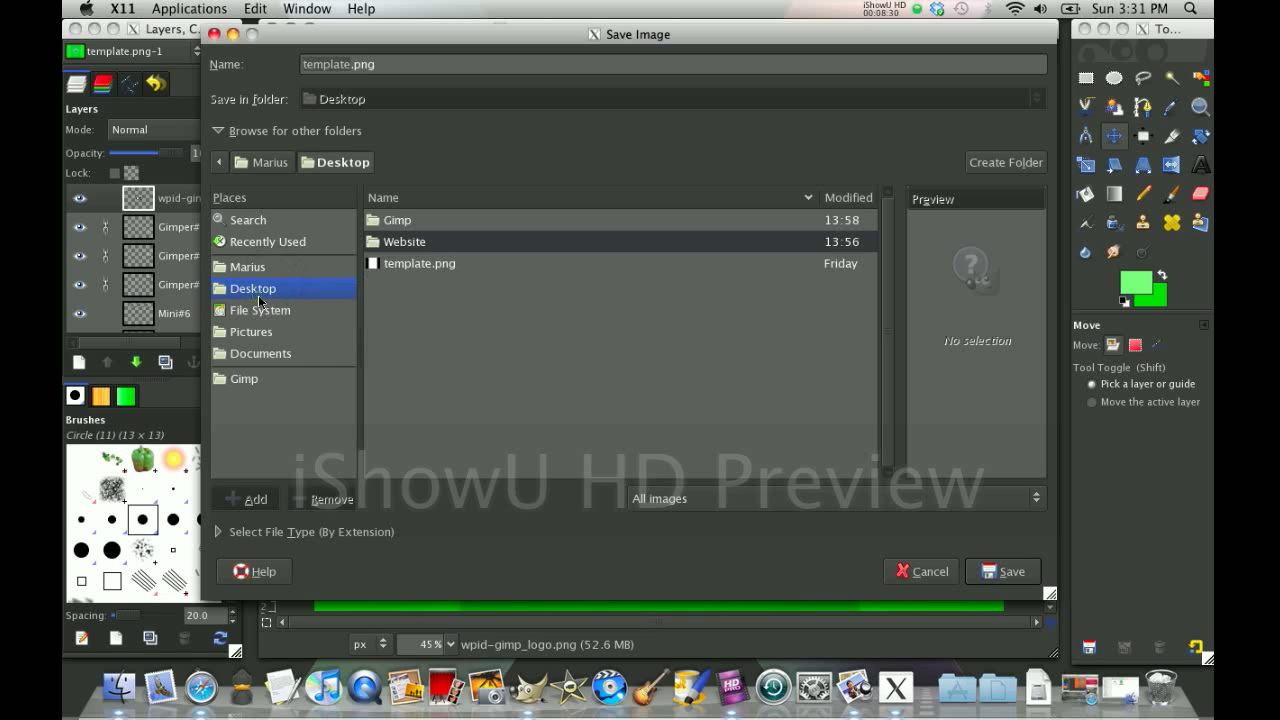
mouse_move(494, 92)
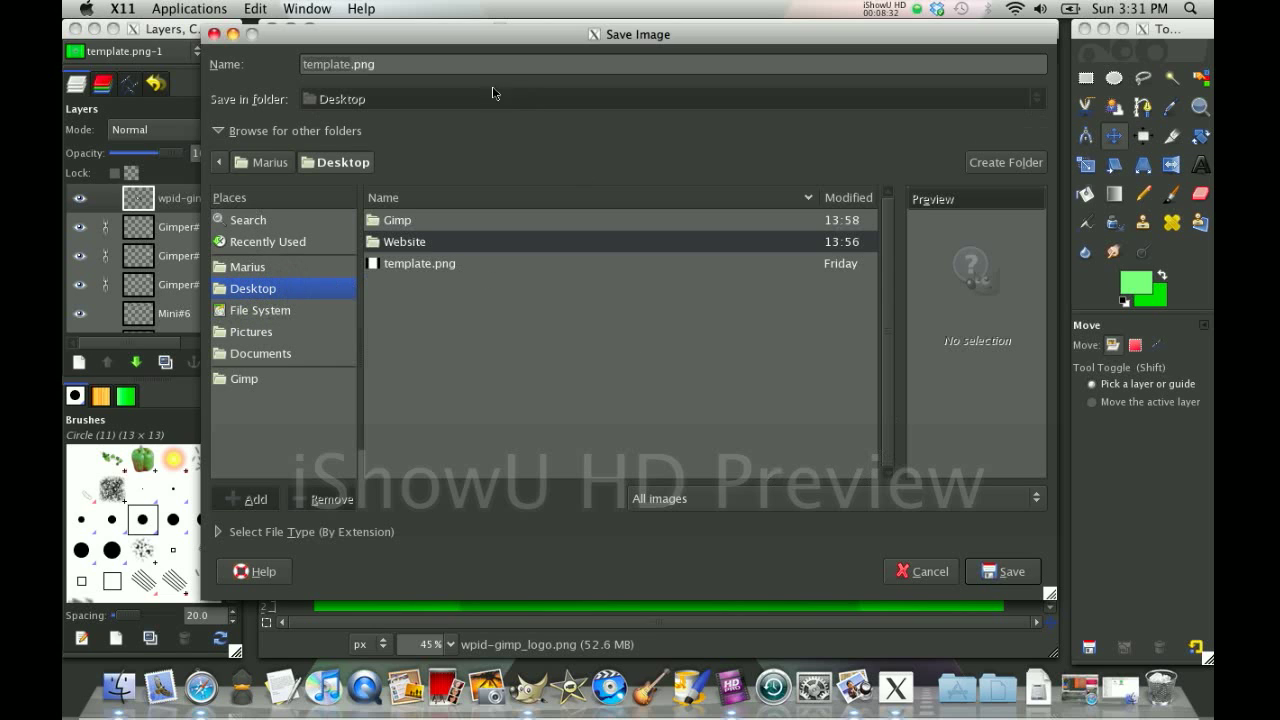
left_click(350, 64)
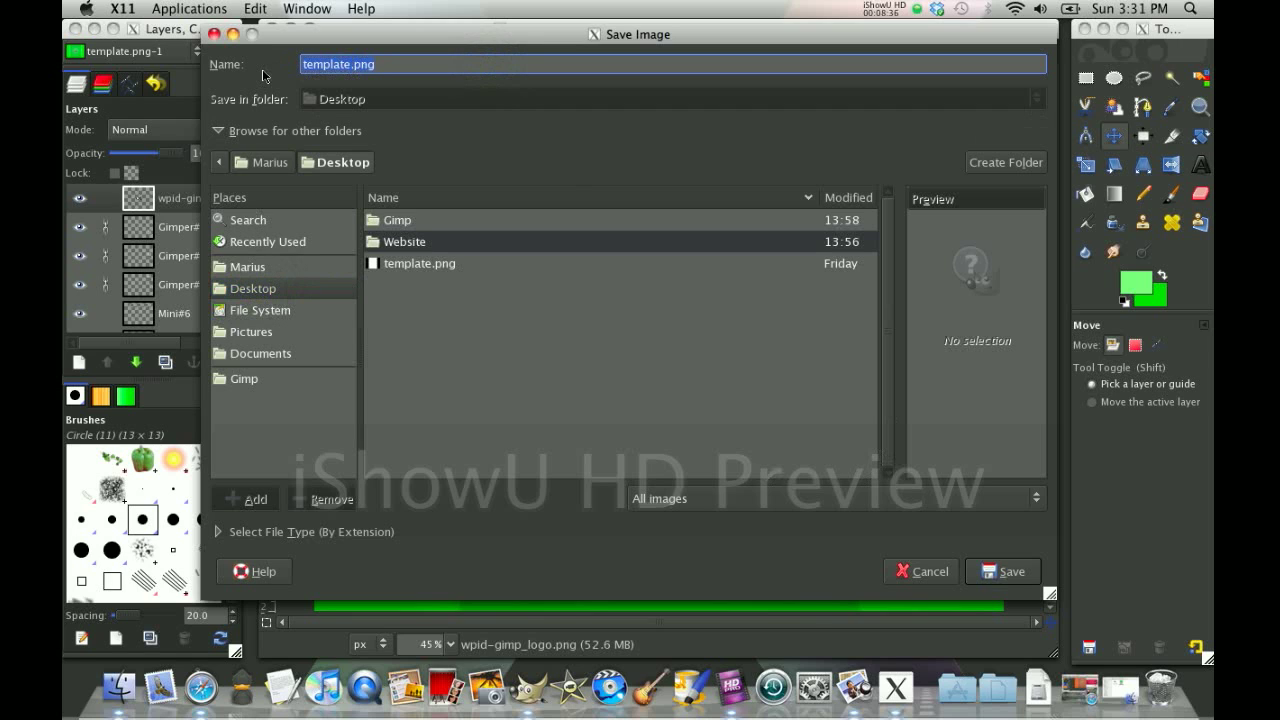
type("minigimper.")
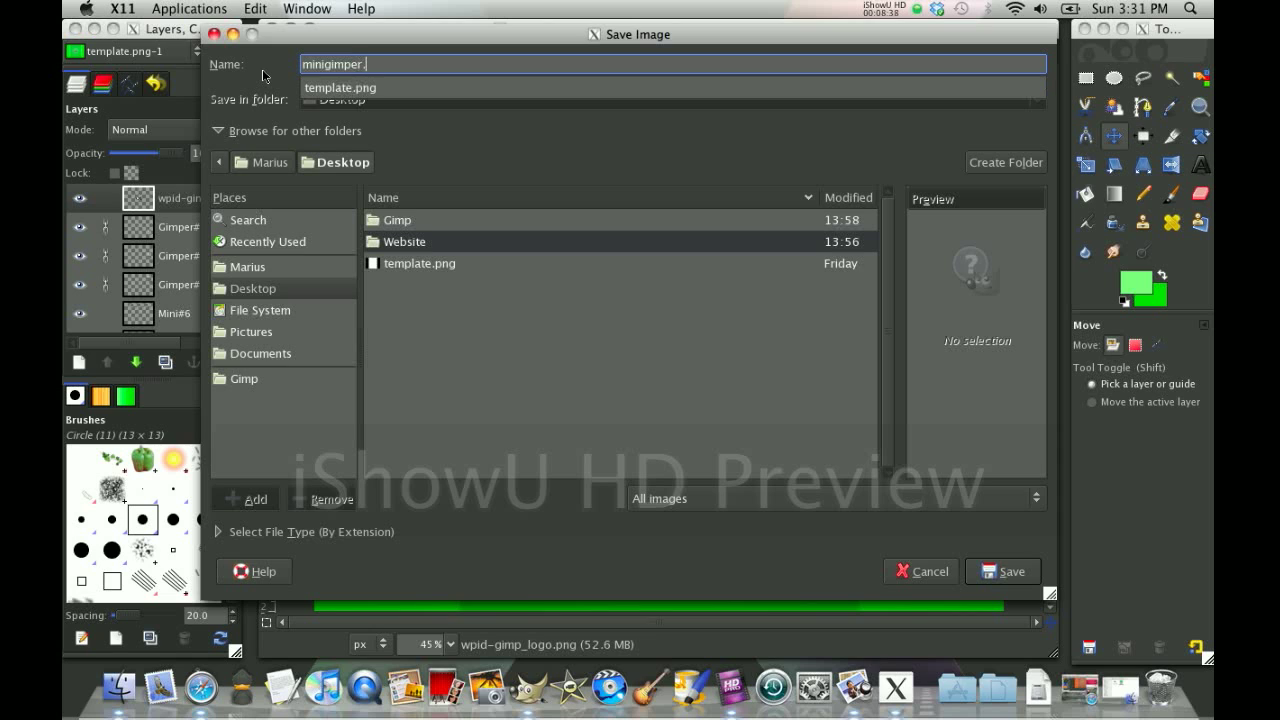
type("jpg")
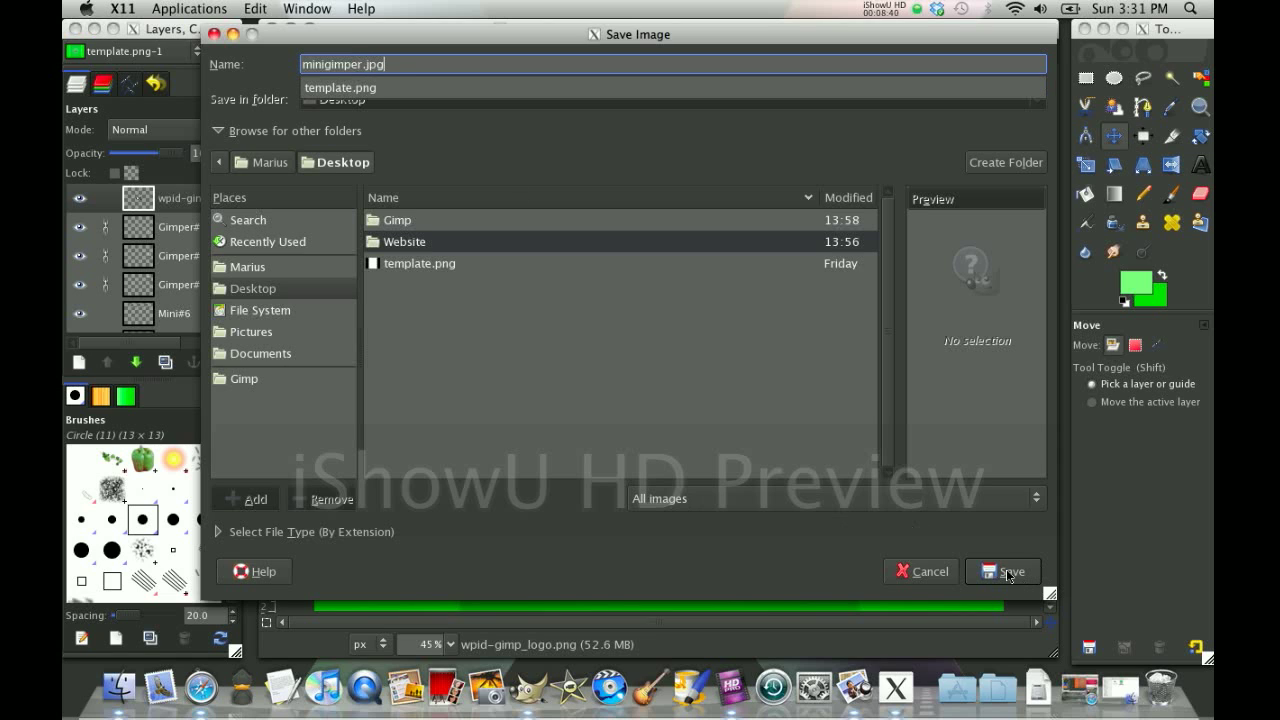
mouse_move(1004, 624)
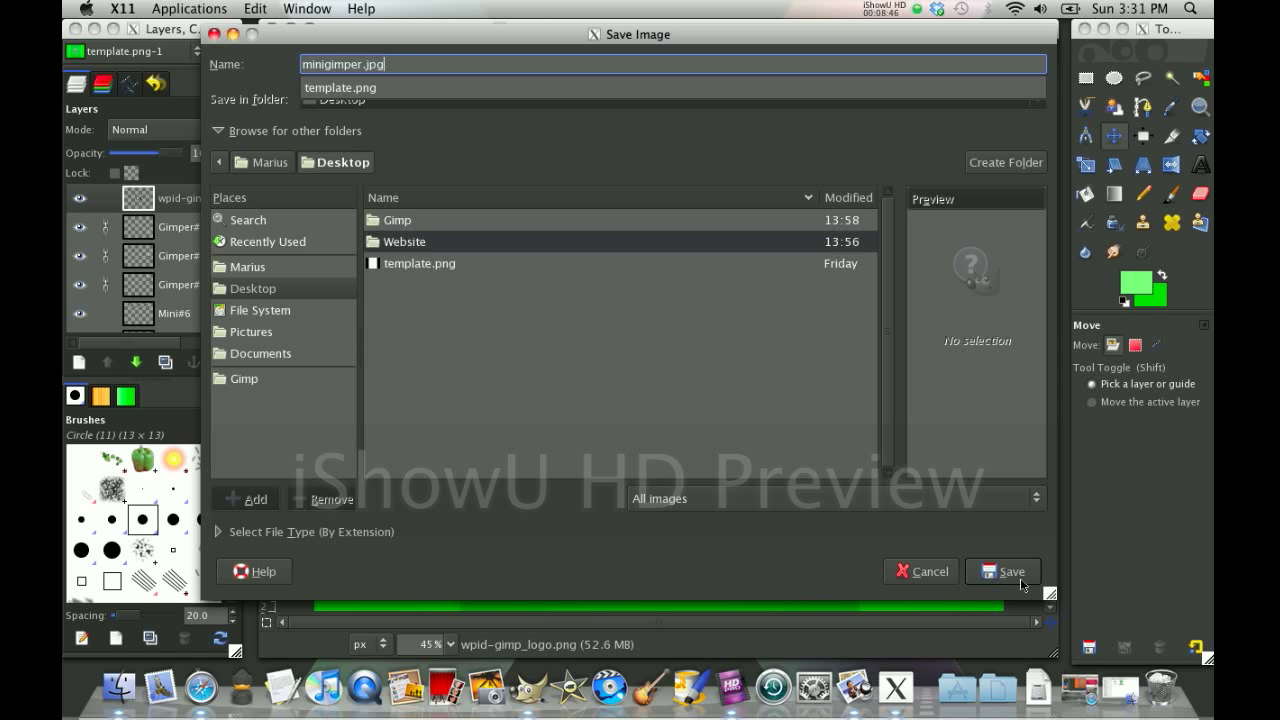
left_click(1012, 572)
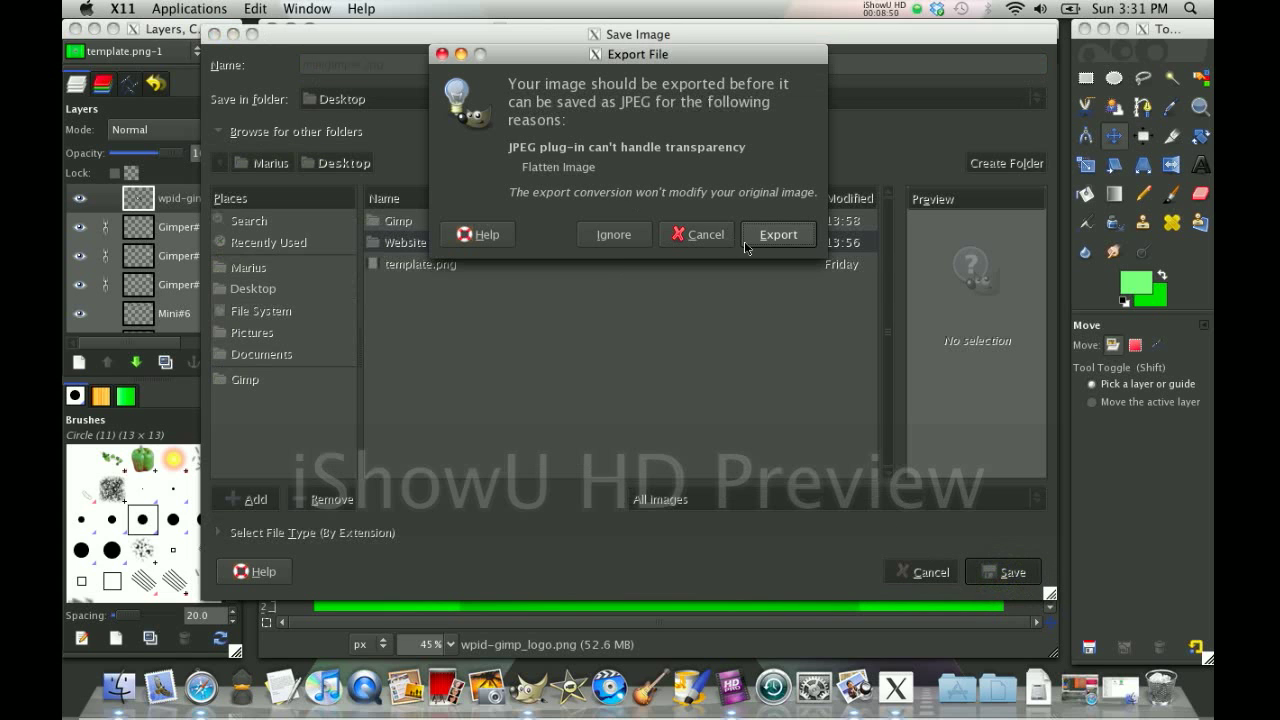
Step: Accept flattening and export the JPEG at quality 80
left_click(778, 234)
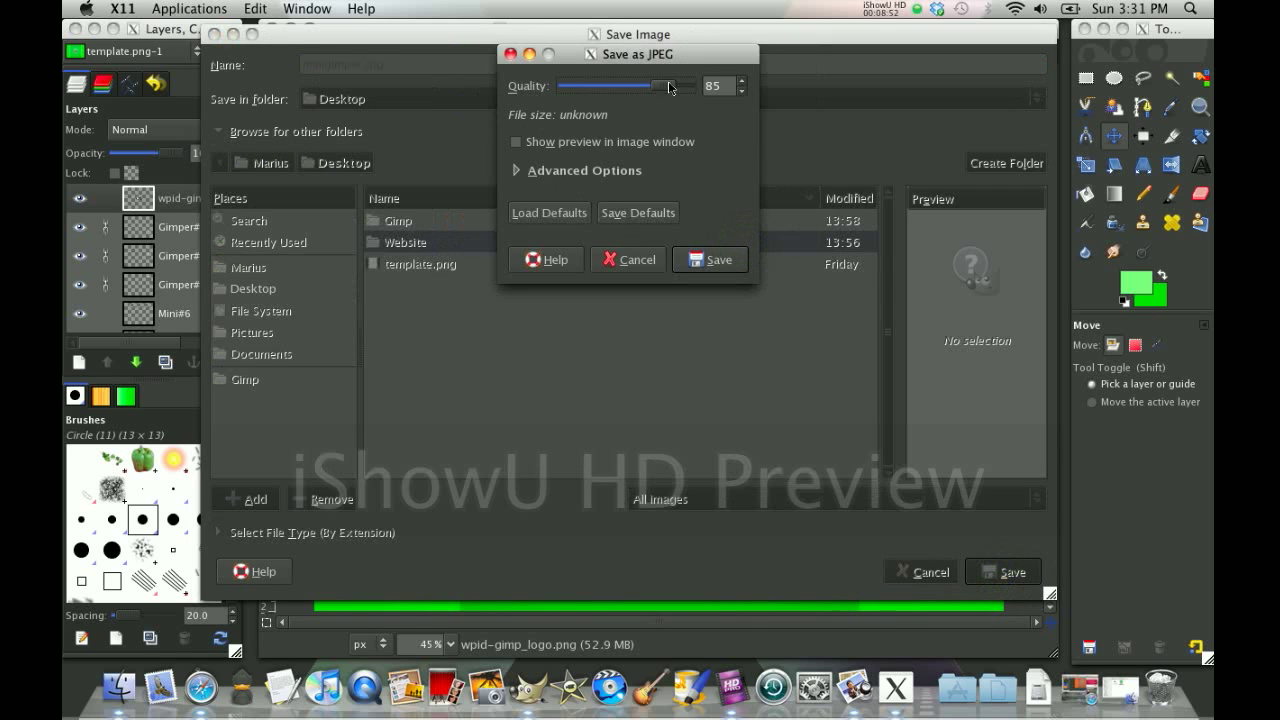
left_click_drag(670, 86, 656, 86)
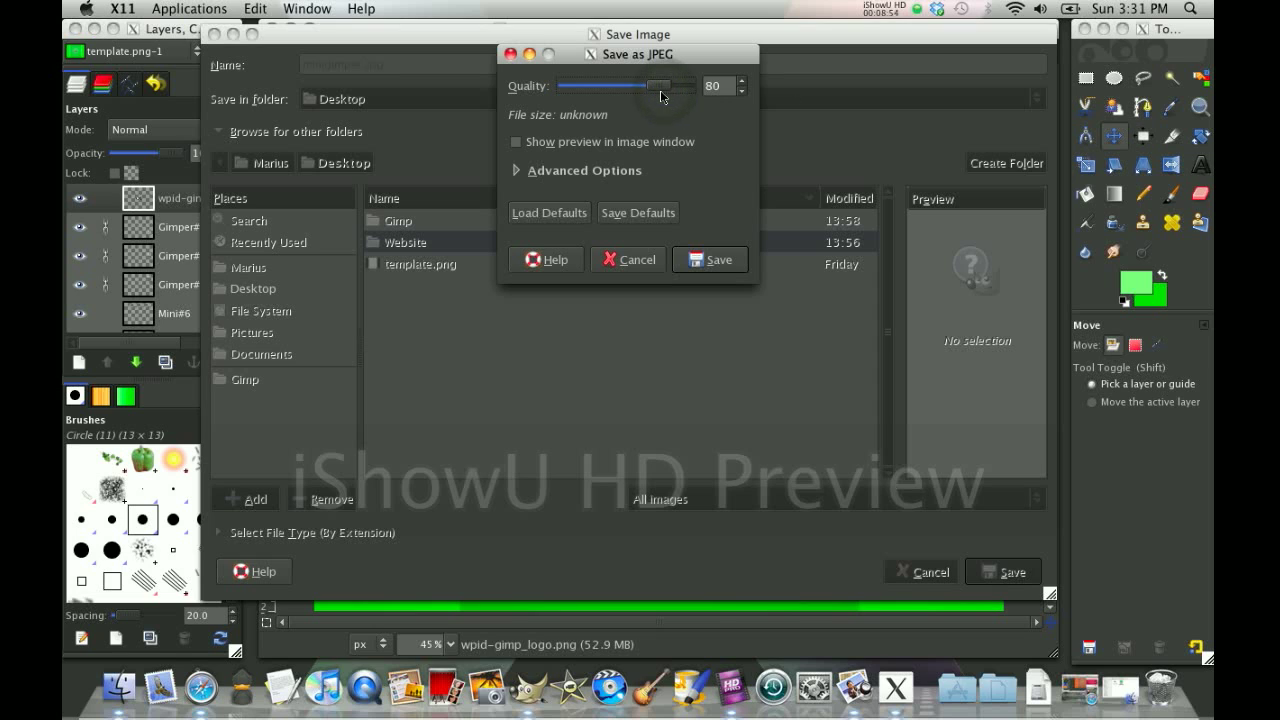
left_click_drag(656, 84, 670, 84)
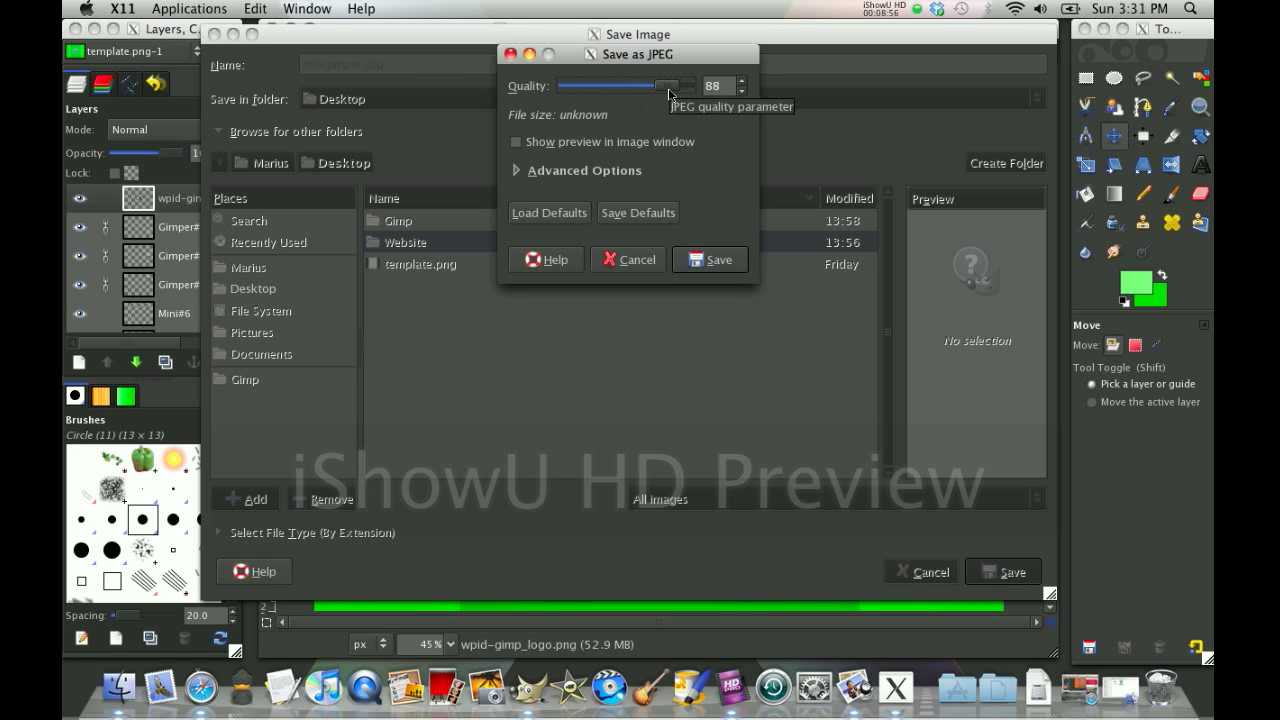
left_click_drag(668, 84, 656, 84)
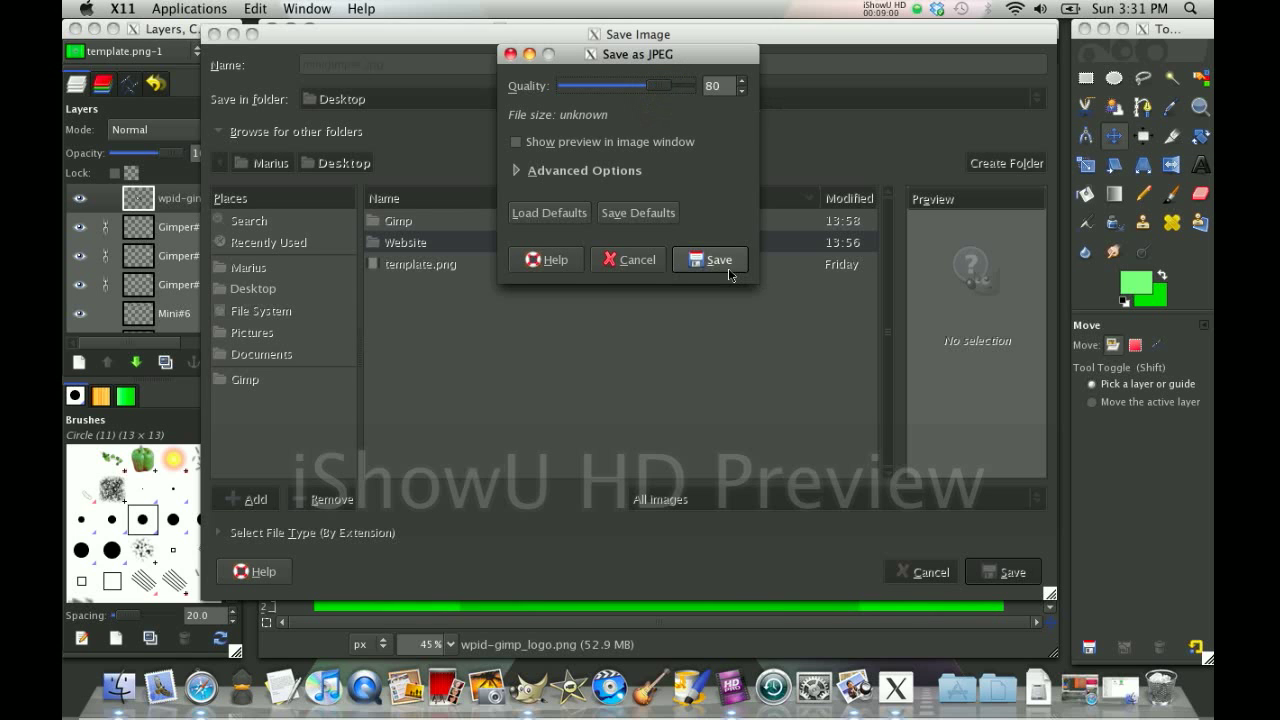
left_click(712, 260)
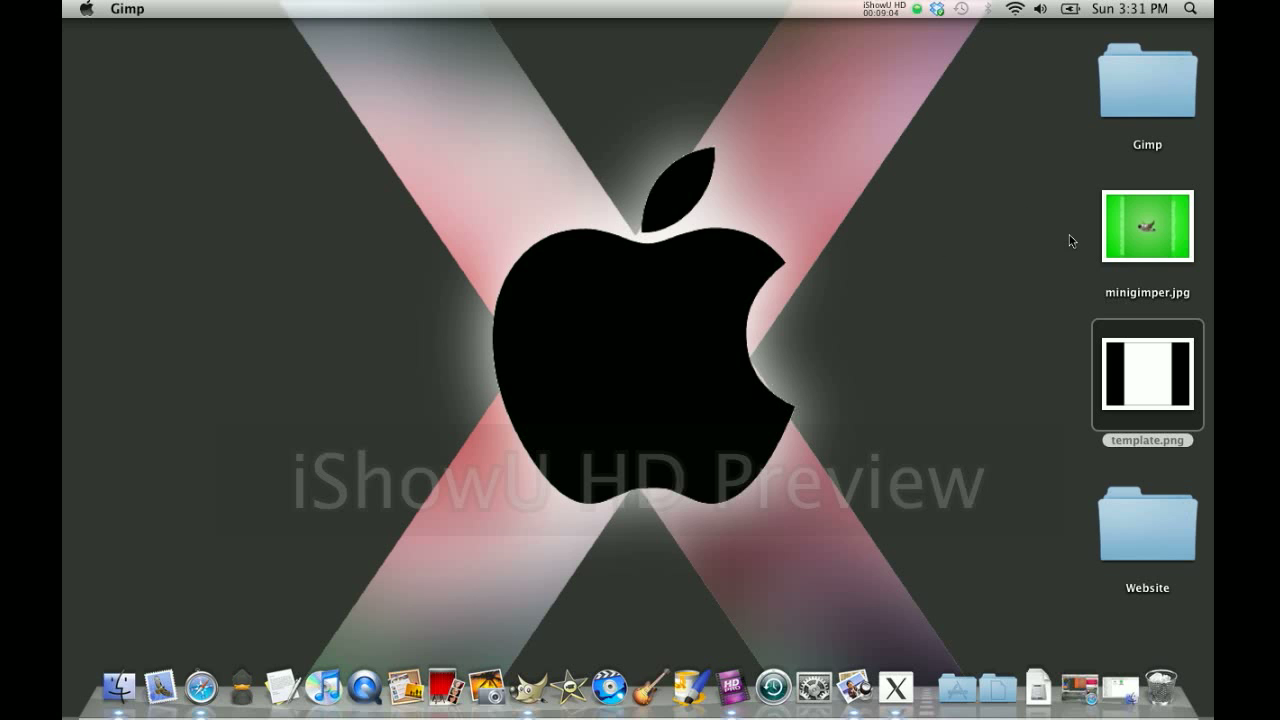
Step: Open minigimper.jpg from the Desktop in Preview to check the finished background
double_click(1148, 226)
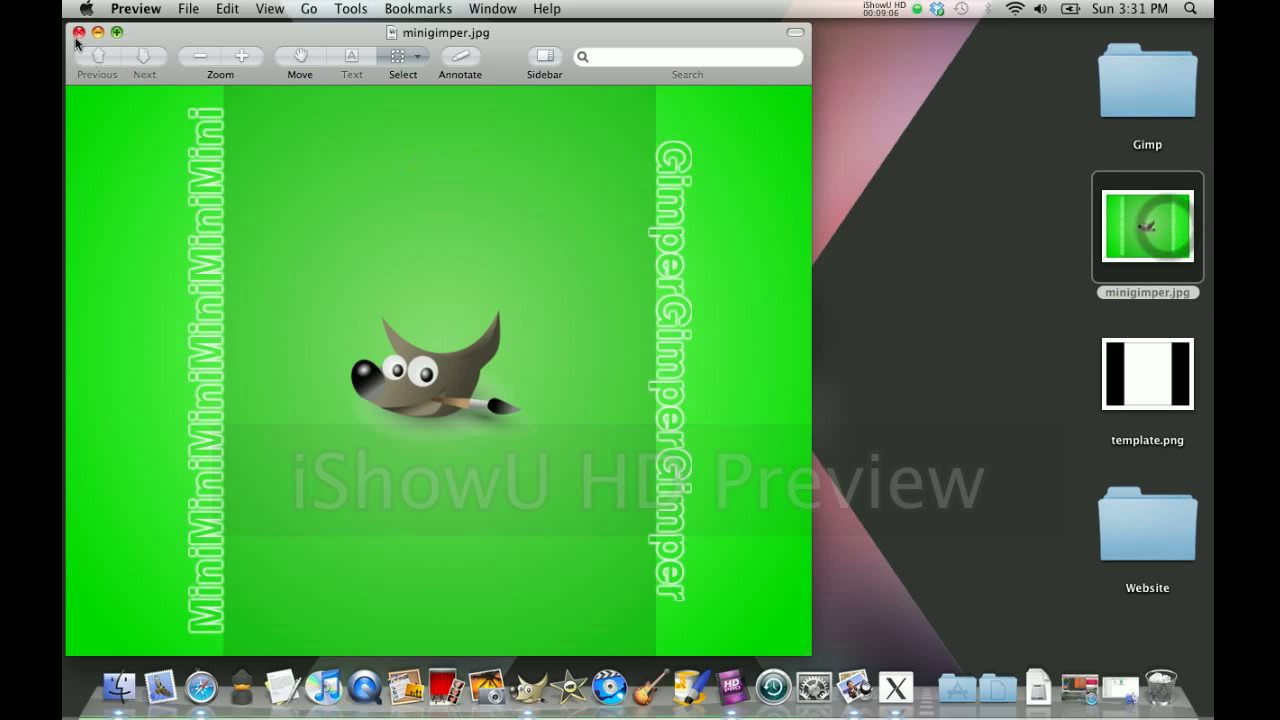
right_click(1148, 228)
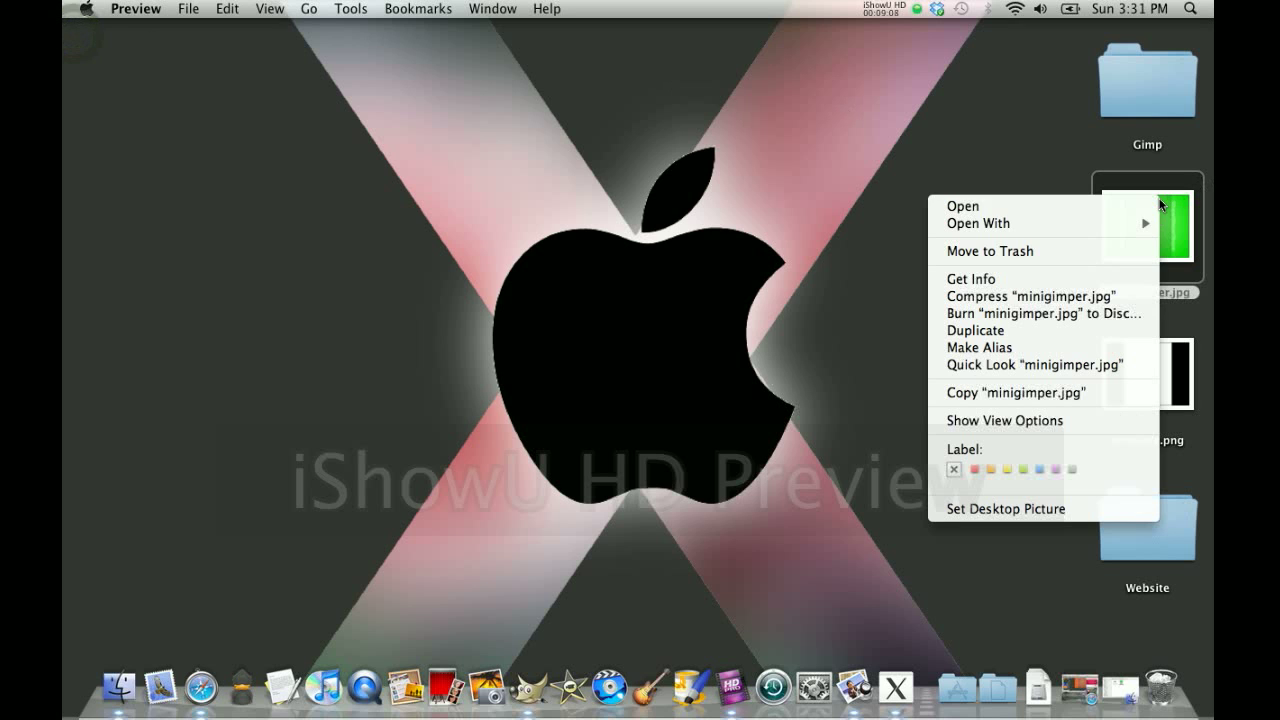
left_click(970, 280)
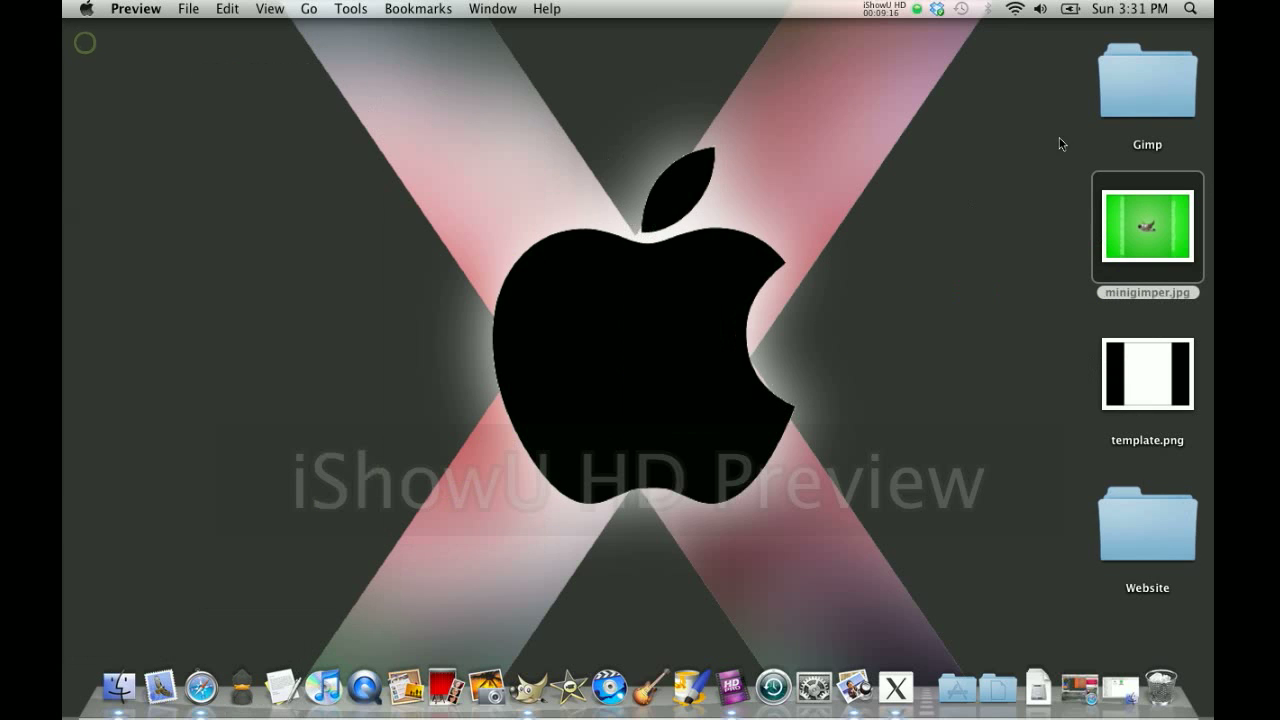
double_click(1146, 228)
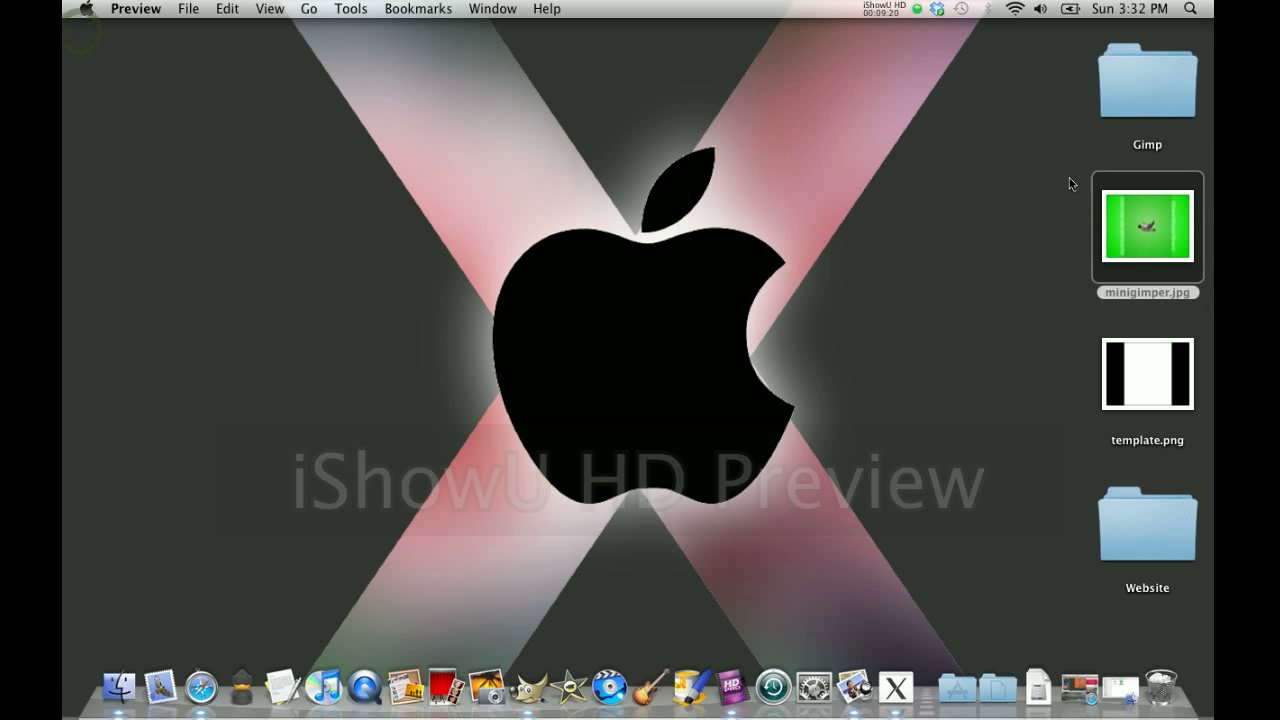
double_click(1148, 228)
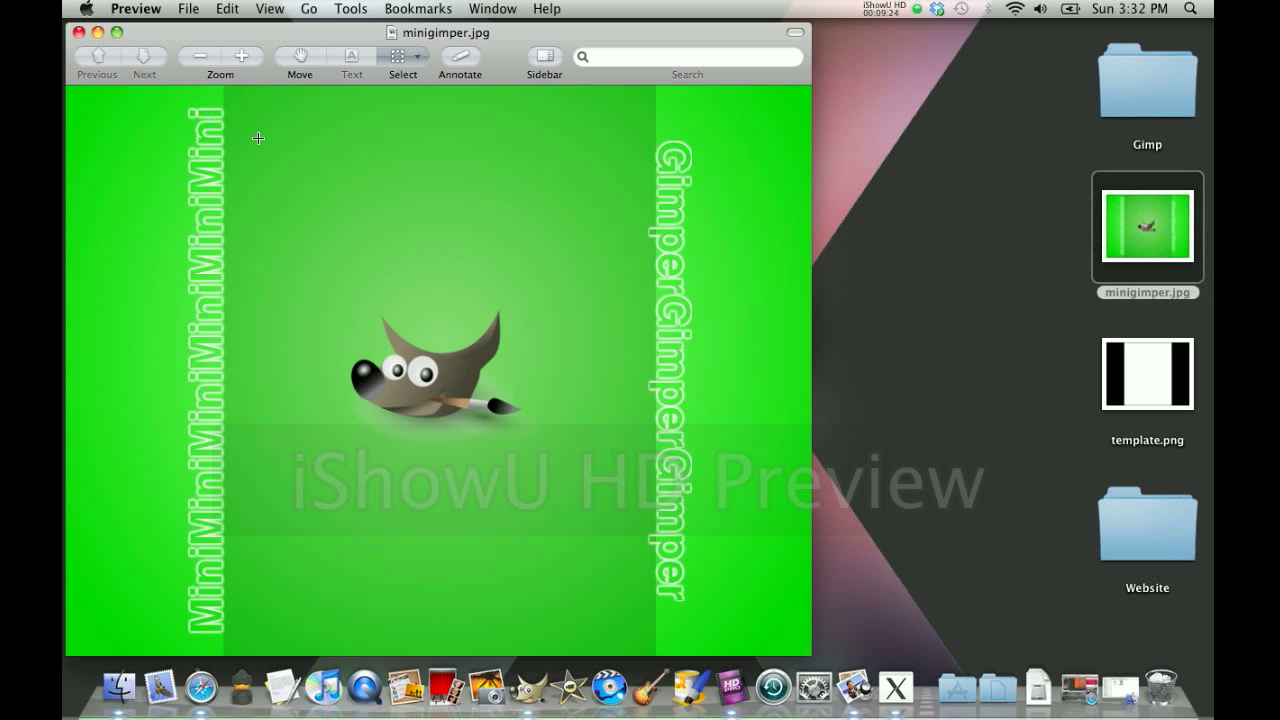
mouse_move(544, 444)
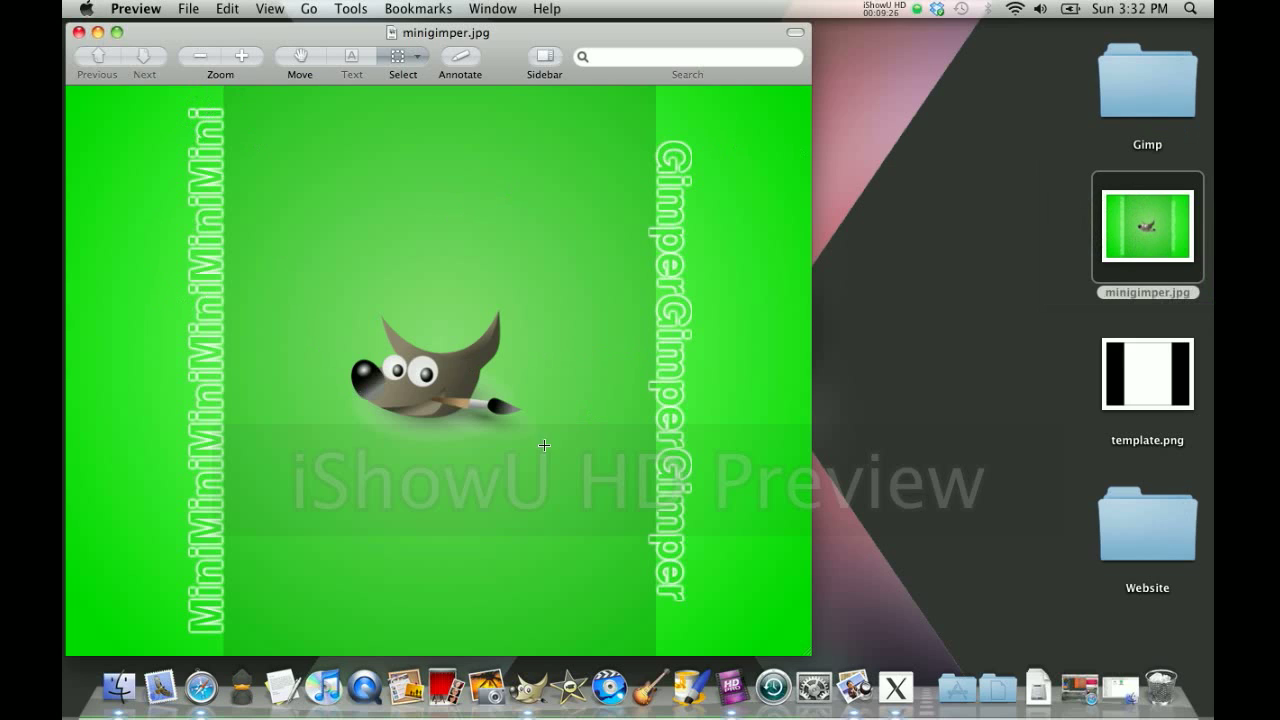
mouse_move(566, 432)
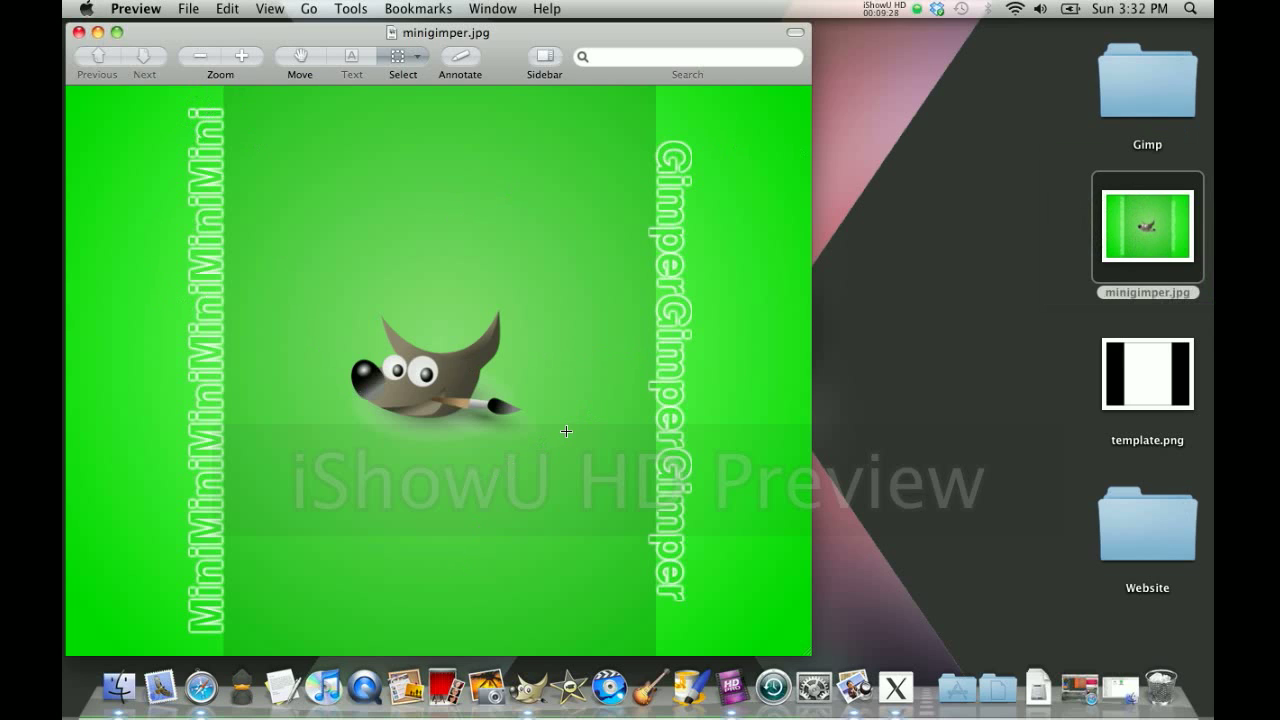
mouse_move(258, 568)
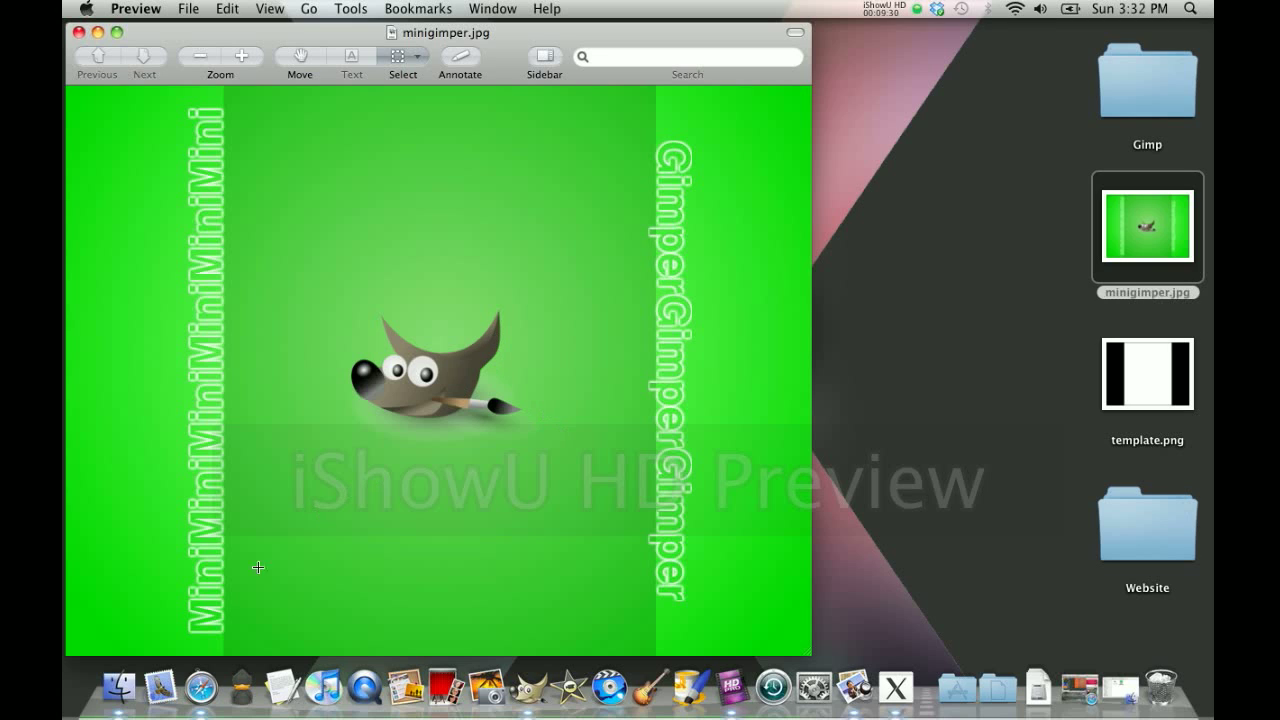
mouse_move(210, 638)
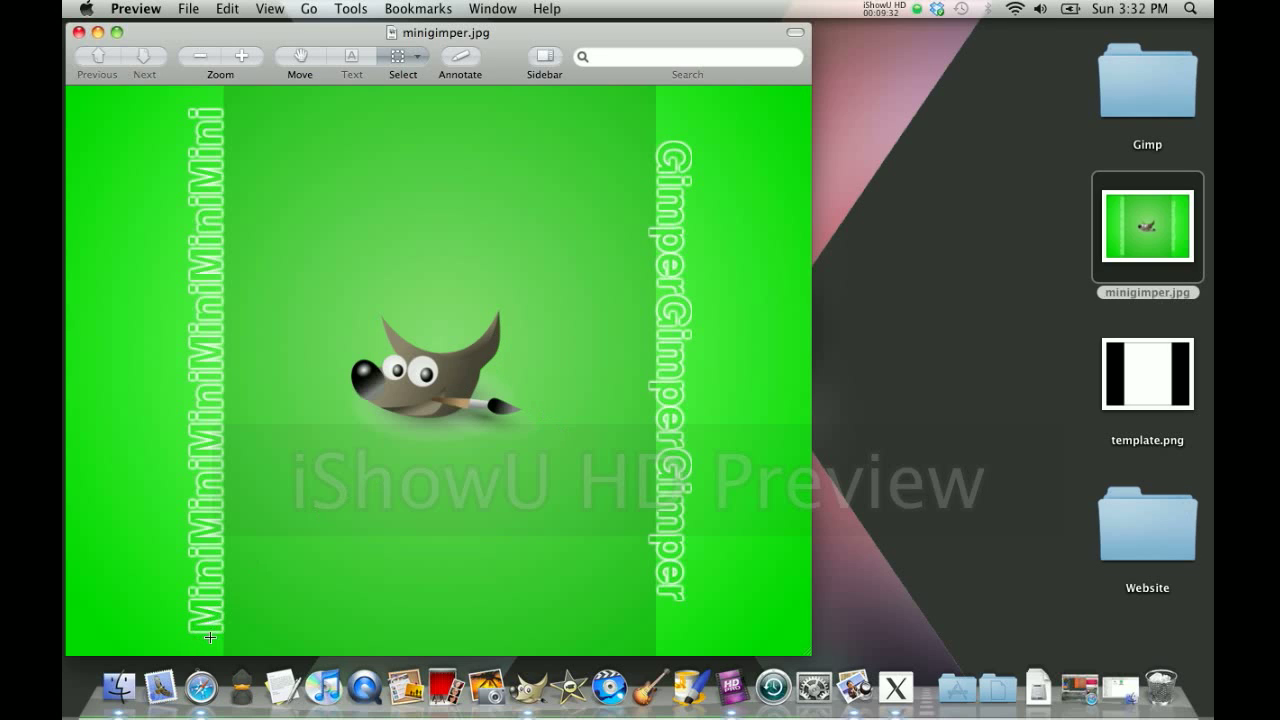
mouse_move(880, 412)
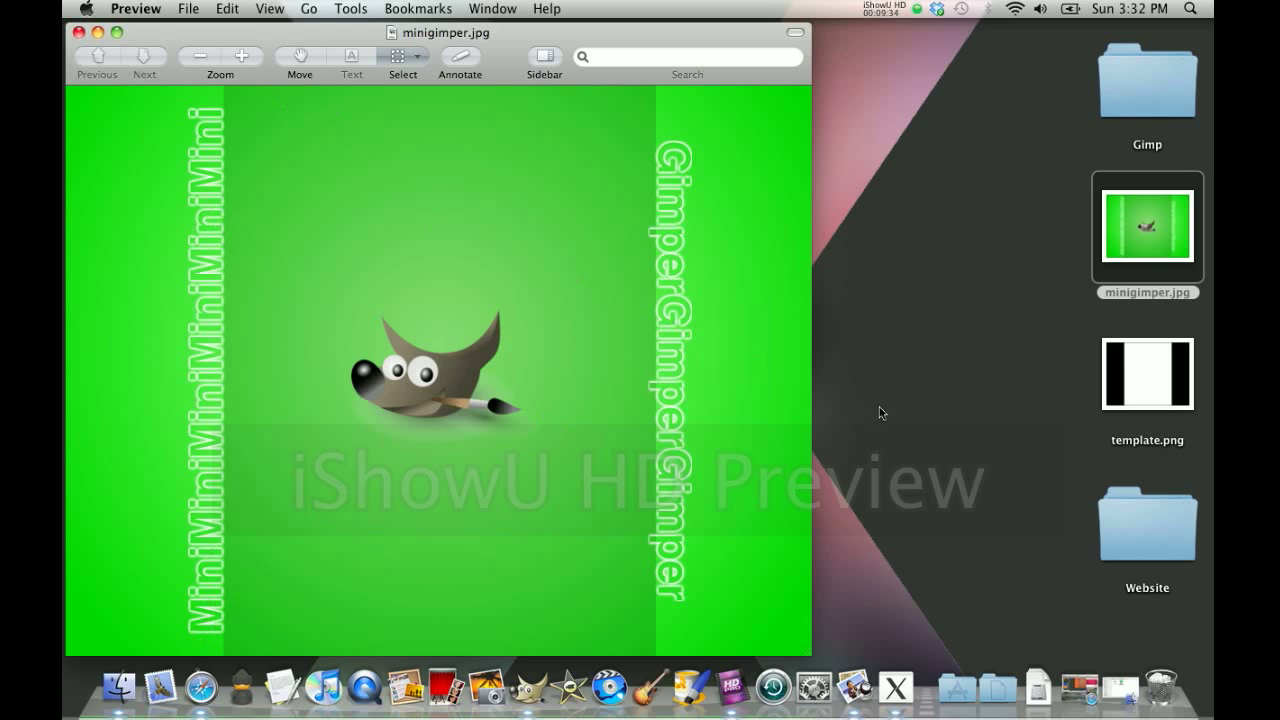
mouse_move(756, 392)
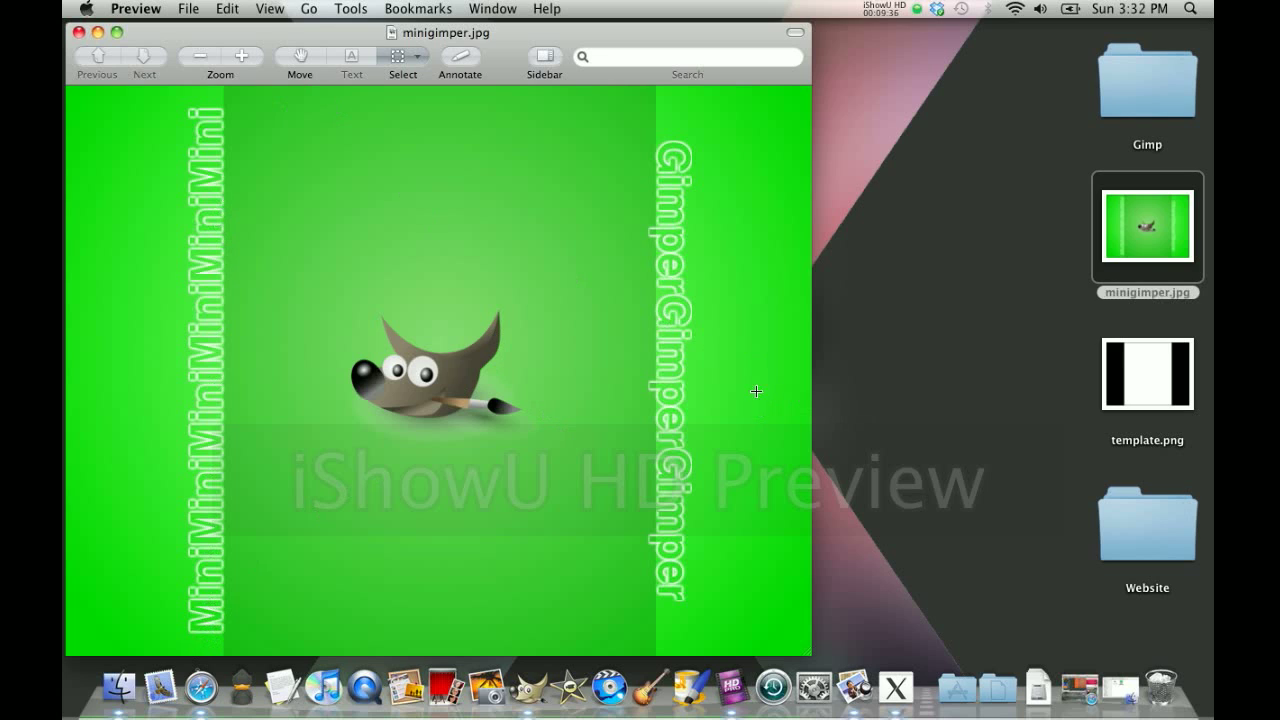
mouse_move(860, 456)
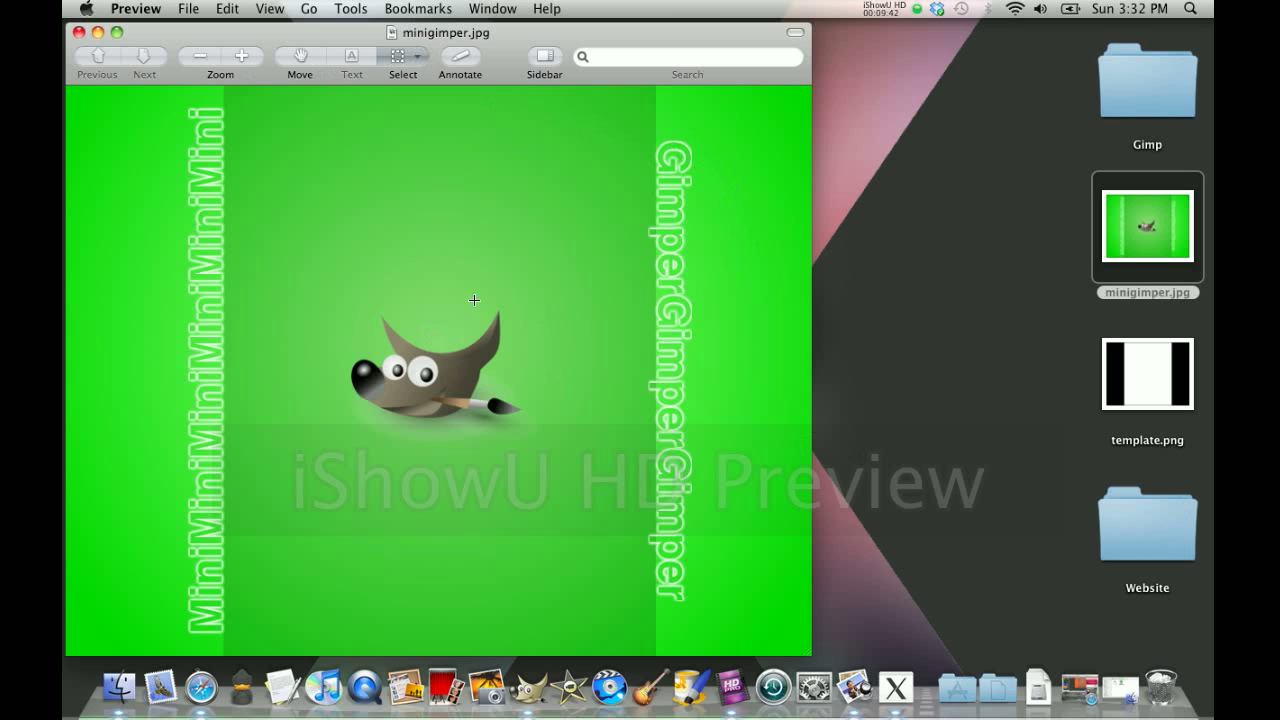
mouse_move(826, 88)
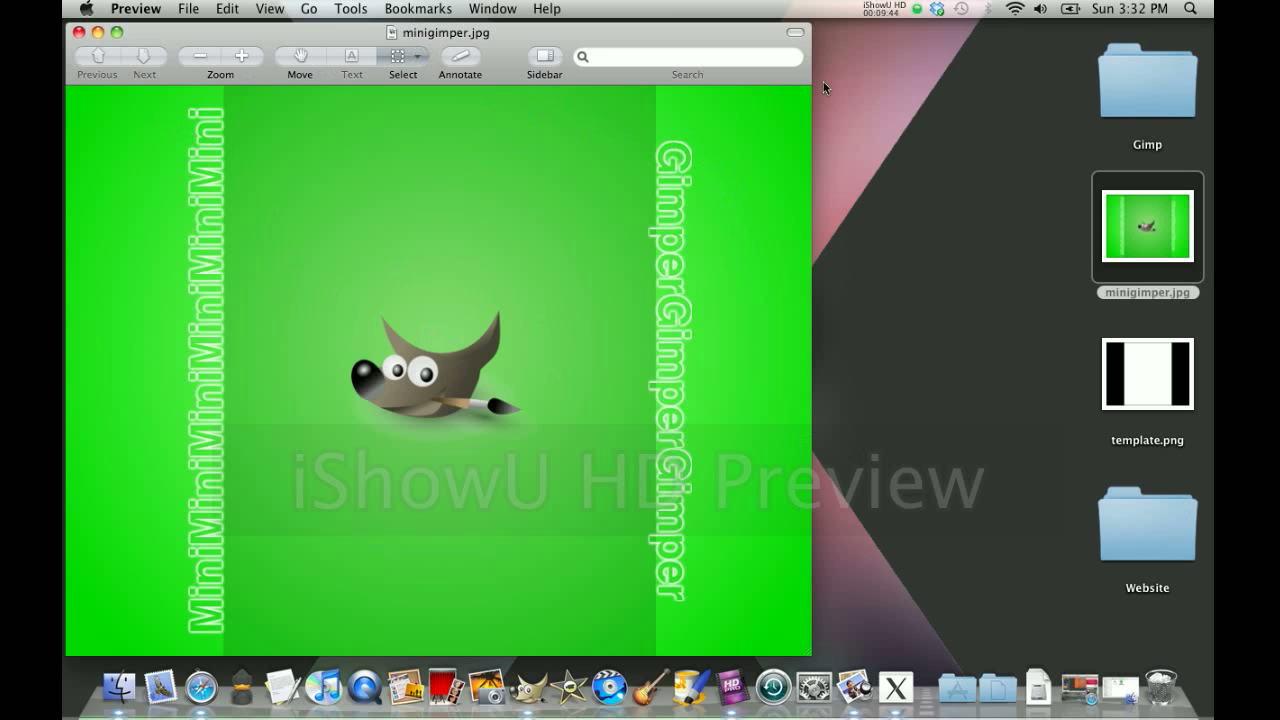